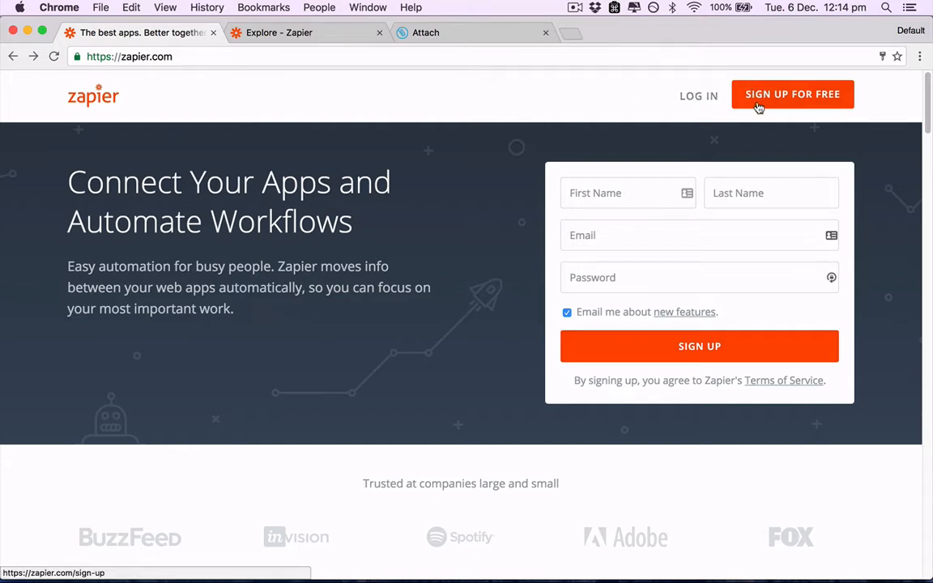
Step: Accept the Attach app invitation in Zapier and land on the empty Zaps dashboard
{"action": "left_click", "coordinate": [280, 32]}
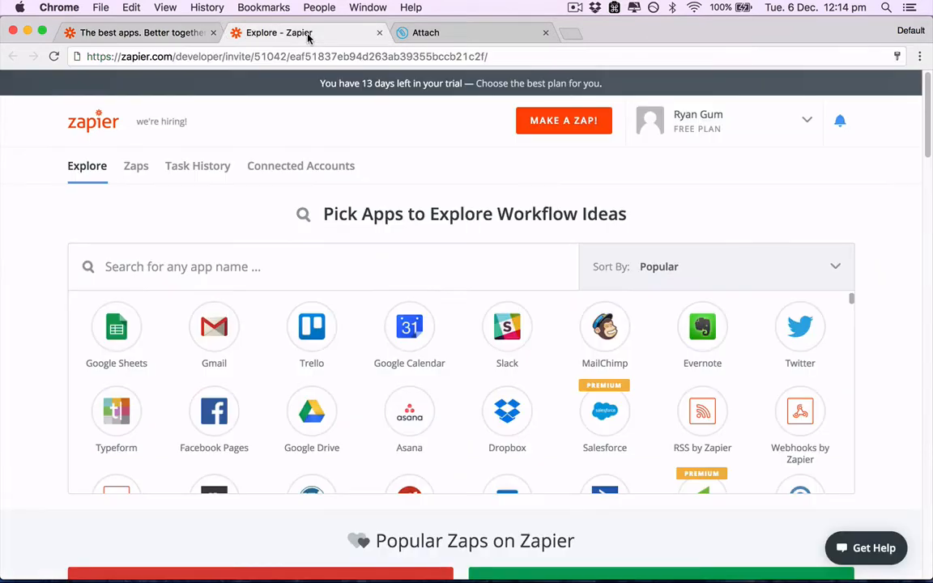
{"action": "mouse_move", "coordinate": [322, 100]}
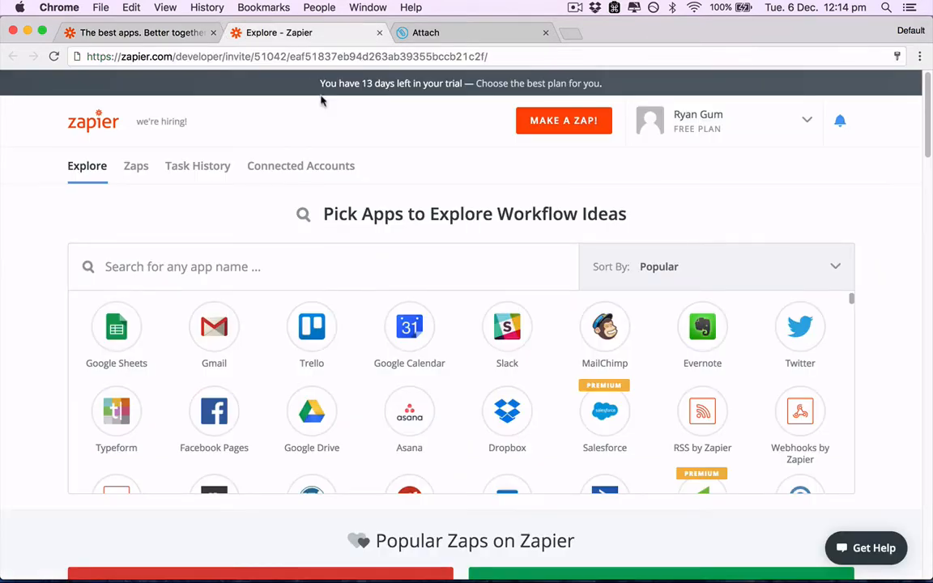
{"action": "mouse_move", "coordinate": [325, 114]}
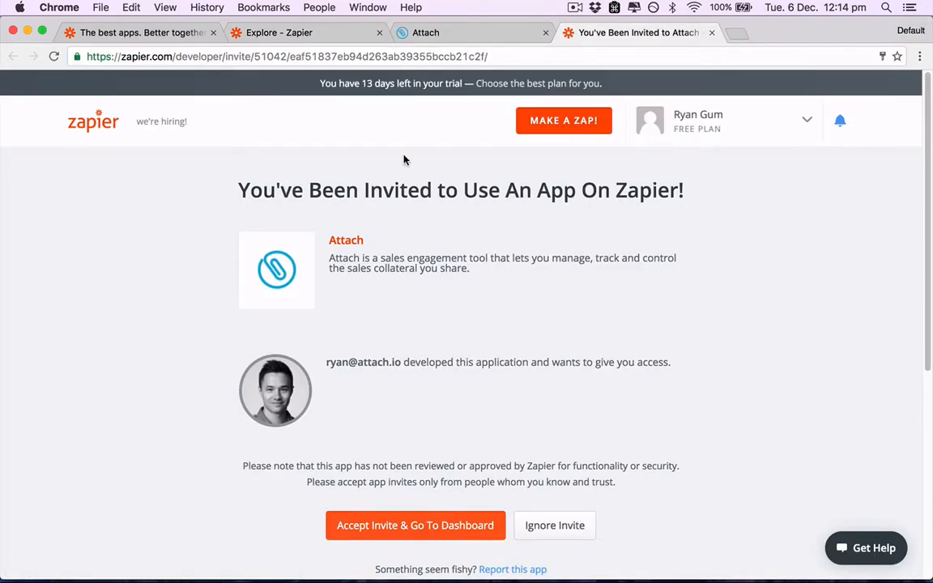
{"action": "scroll", "scroll_direction": "down", "scroll_amount": 3}
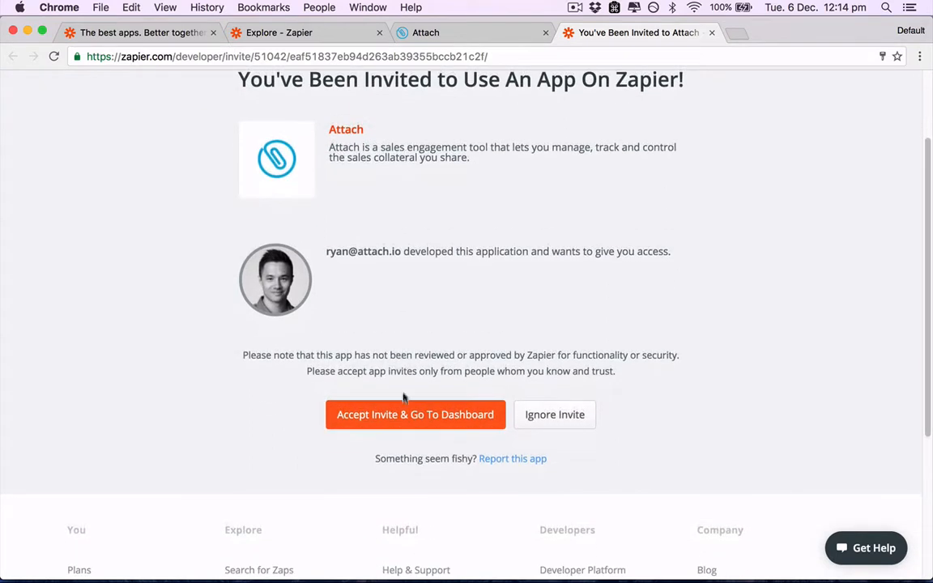
{"action": "left_click", "coordinate": [415, 414]}
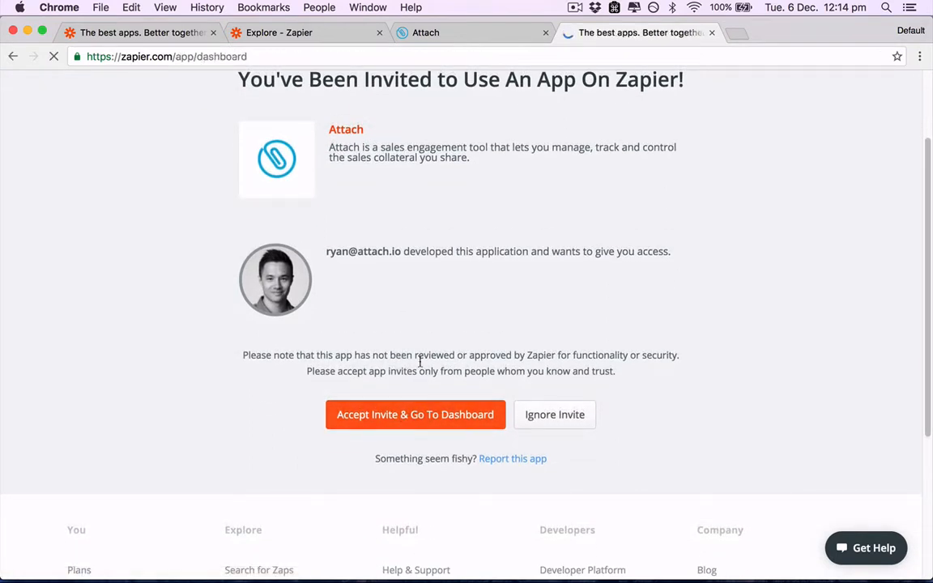
{"action": "left_click", "coordinate": [415, 414]}
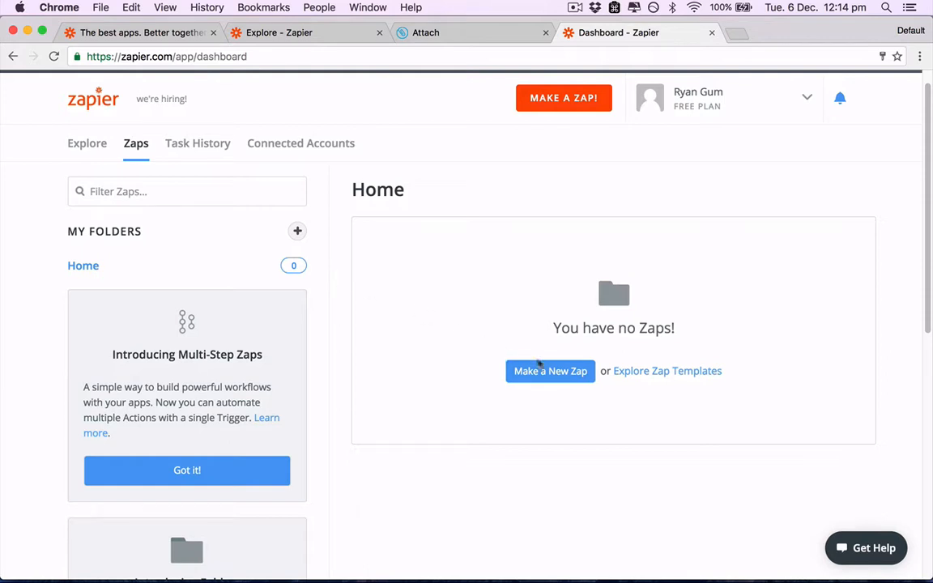
Step: Start a new Zap with Attach as trigger app and New Visit as the trigger event
{"action": "left_click", "coordinate": [550, 371]}
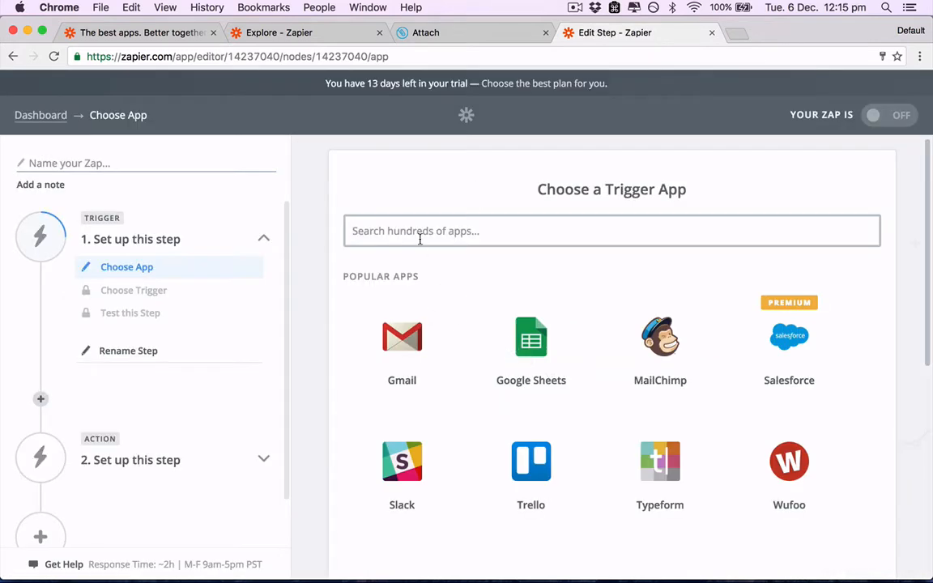
{"action": "type", "text": "attach"}
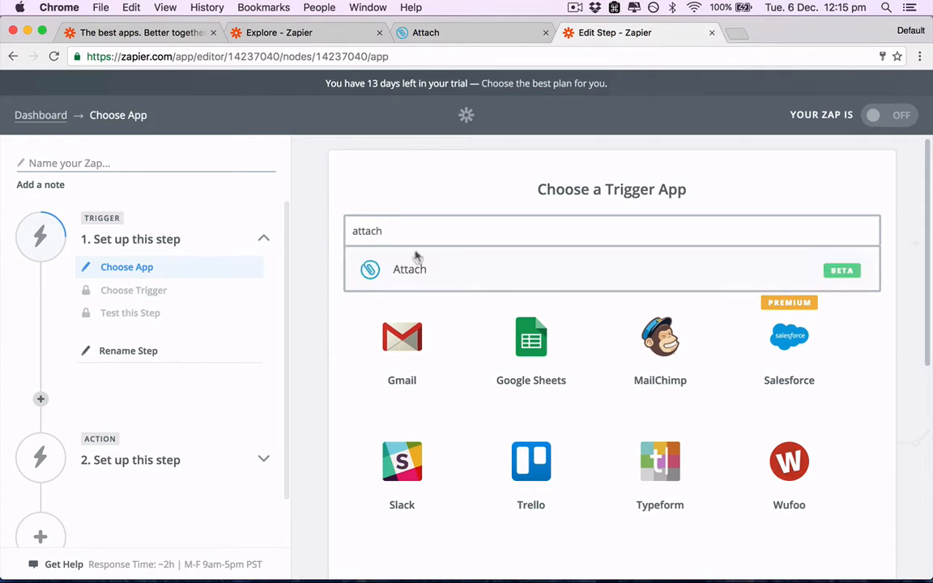
{"action": "left_click", "coordinate": [409, 269]}
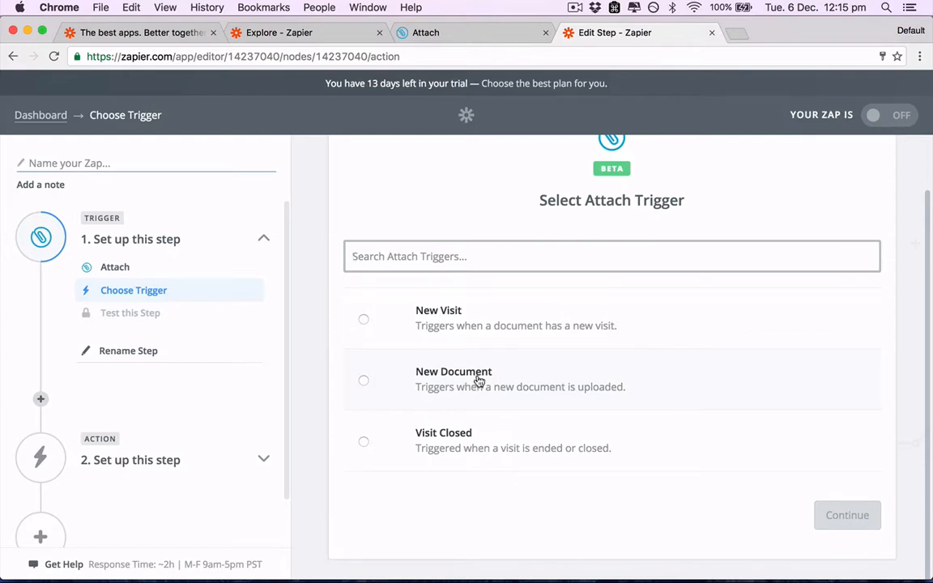
{"action": "mouse_move", "coordinate": [531, 387]}
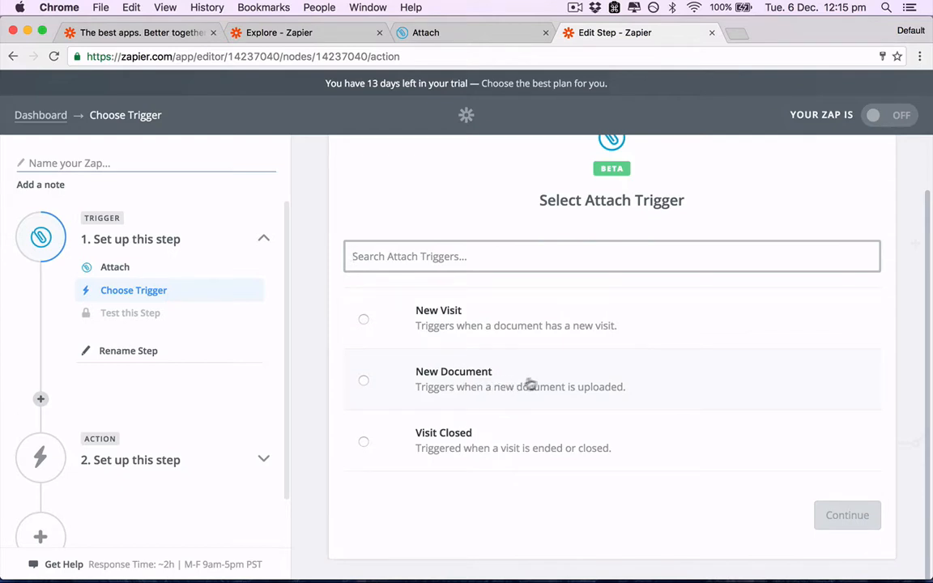
{"action": "mouse_move", "coordinate": [652, 393]}
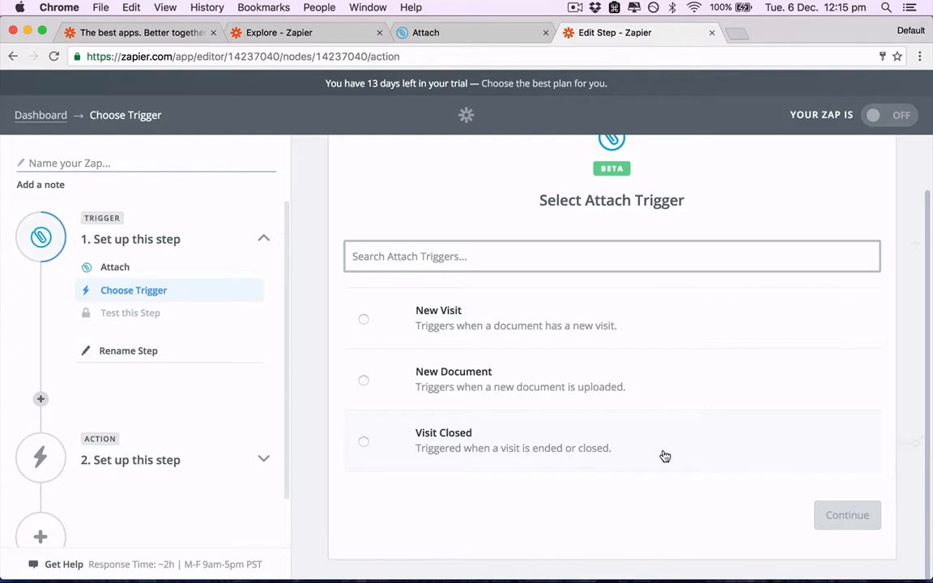
{"action": "left_click", "coordinate": [364, 318]}
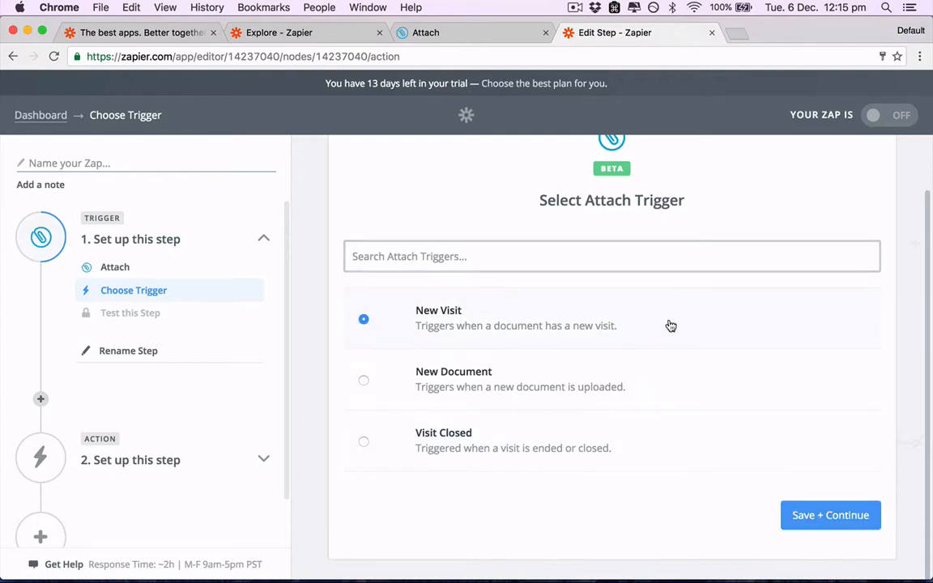
{"action": "left_click", "coordinate": [830, 515]}
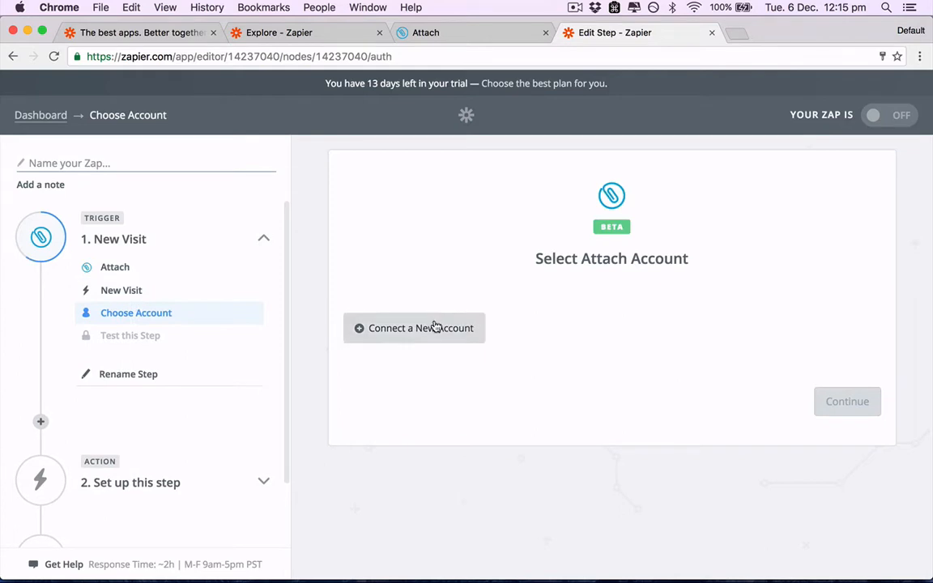
{"action": "left_click", "coordinate": [420, 328]}
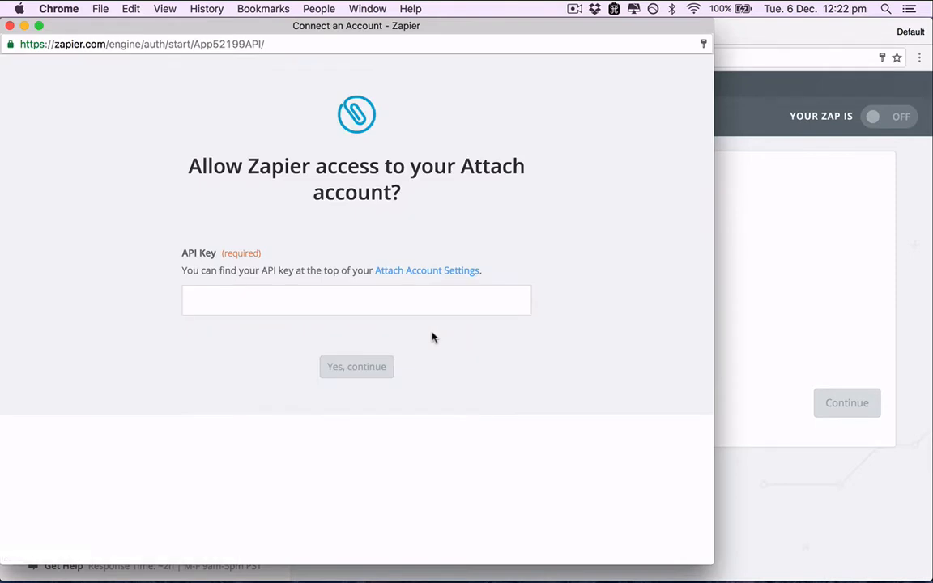
{"action": "mouse_move", "coordinate": [332, 268]}
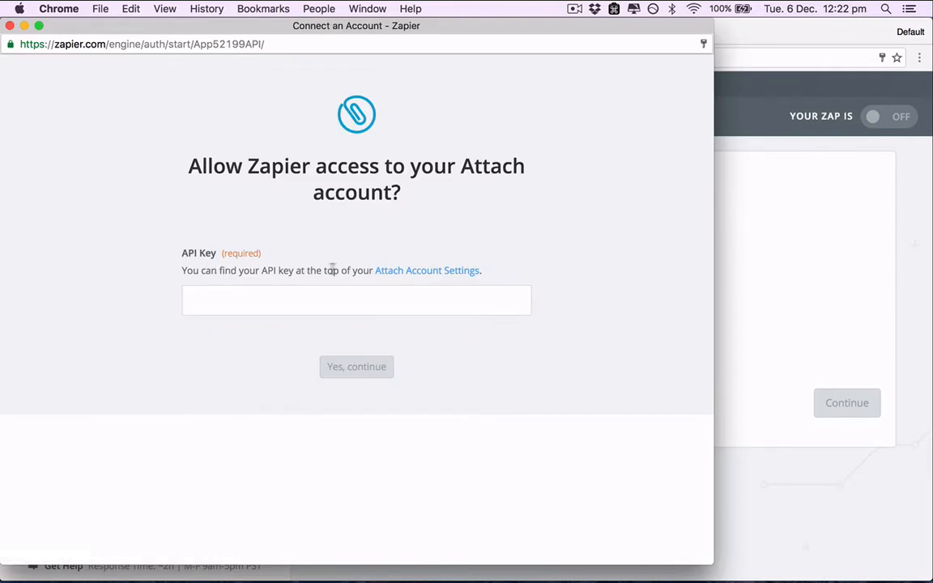
{"action": "left_click", "coordinate": [427, 270]}
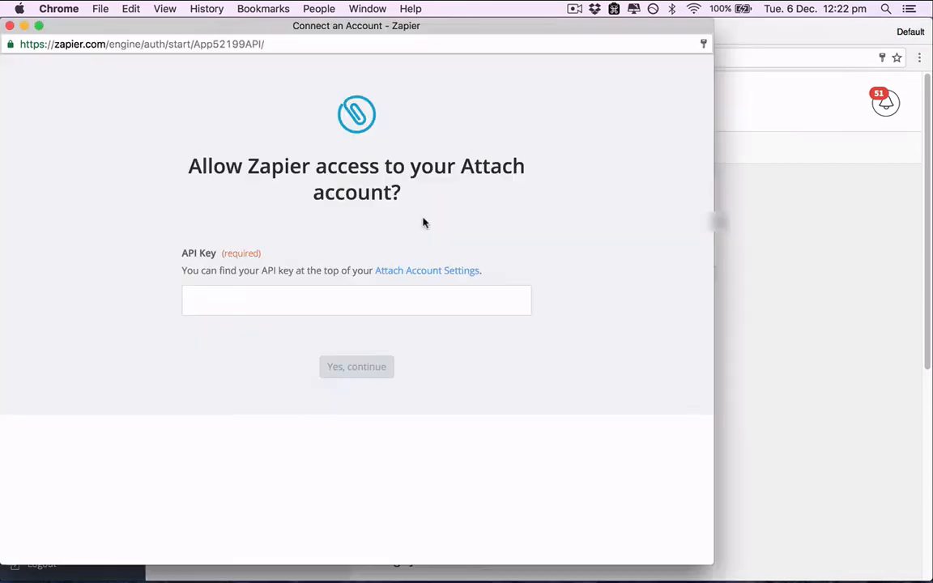
{"action": "left_click", "coordinate": [357, 366]}
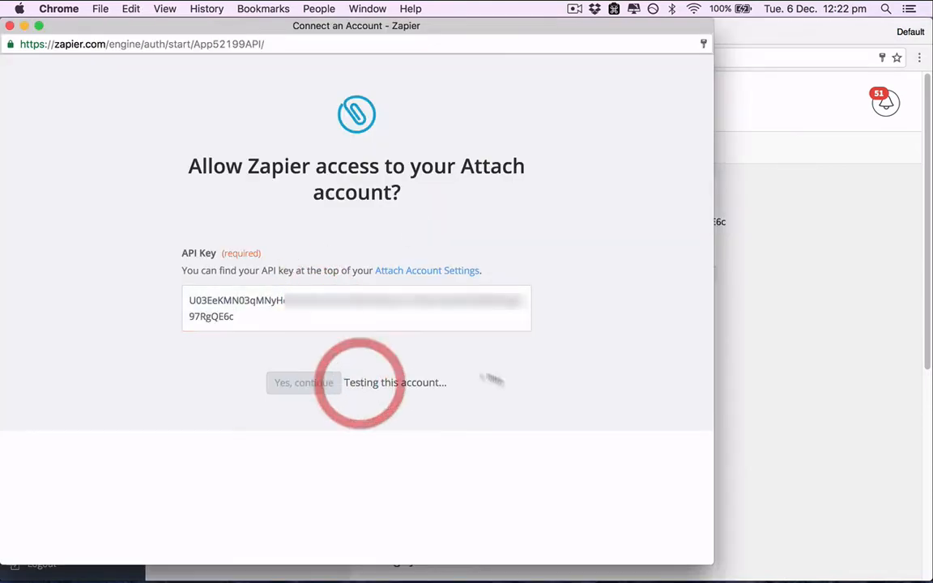
{"action": "left_click", "coordinate": [303, 382]}
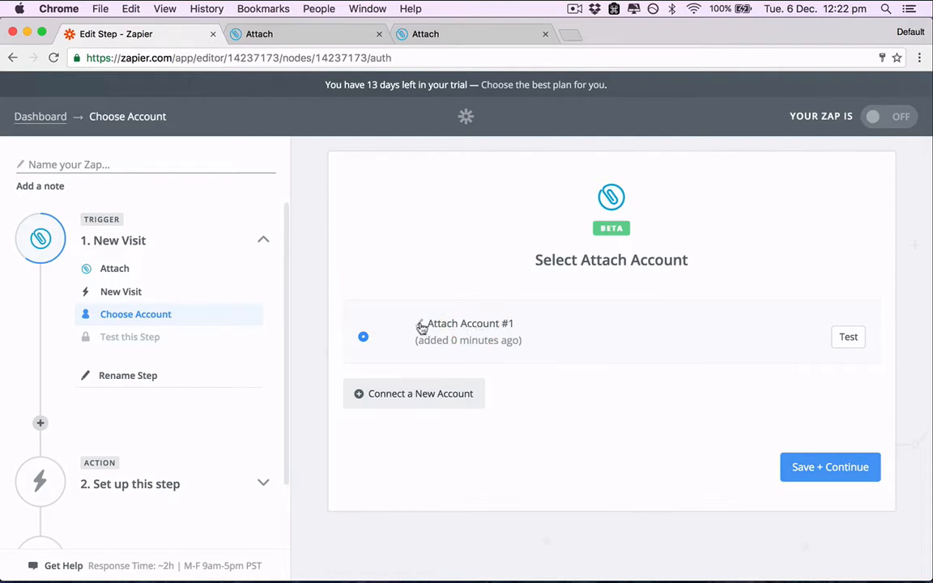
Step: Rename the account 'Ryans test Attach Zapier account', test it successfully and continue
{"action": "double_click", "coordinate": [470, 323]}
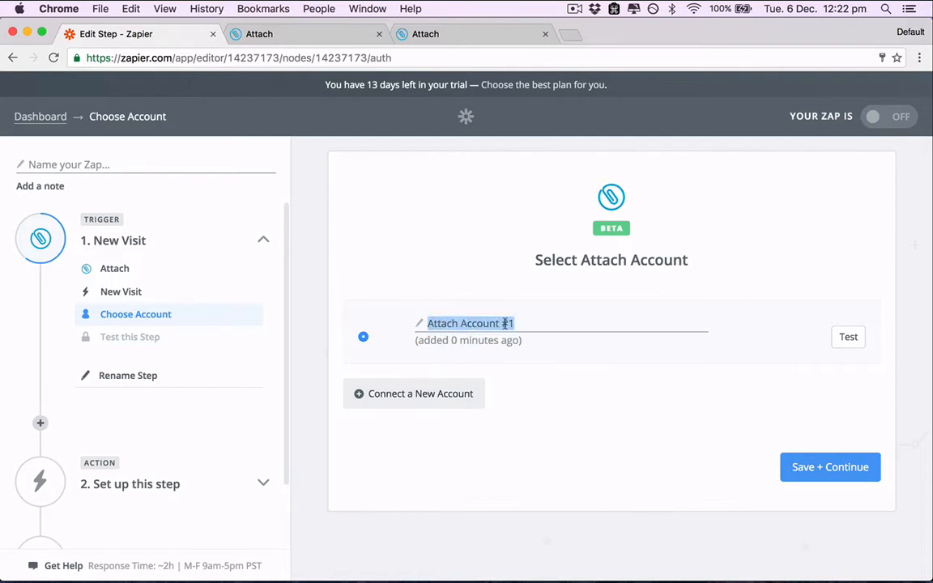
{"action": "type", "text": "Ryans"}
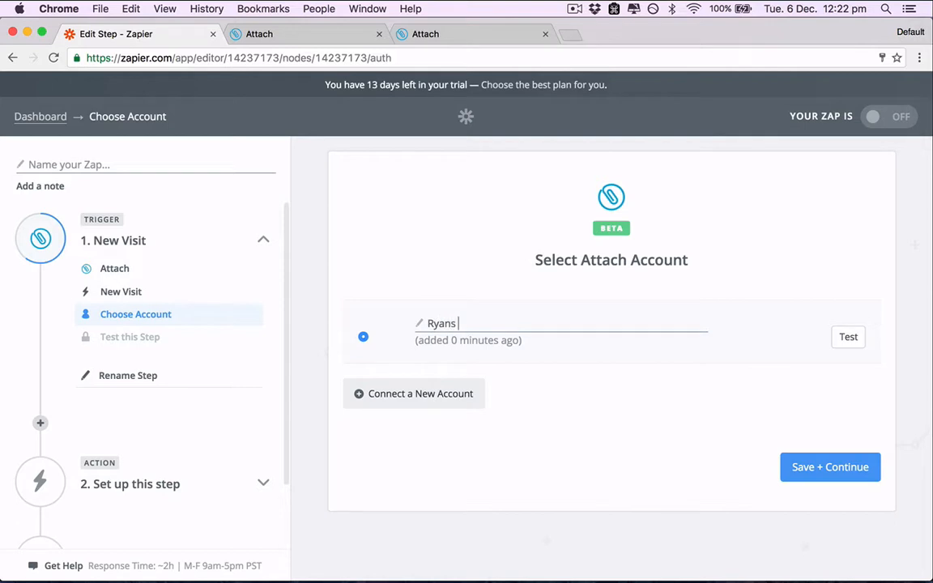
{"action": "type", "text": "test Attach"}
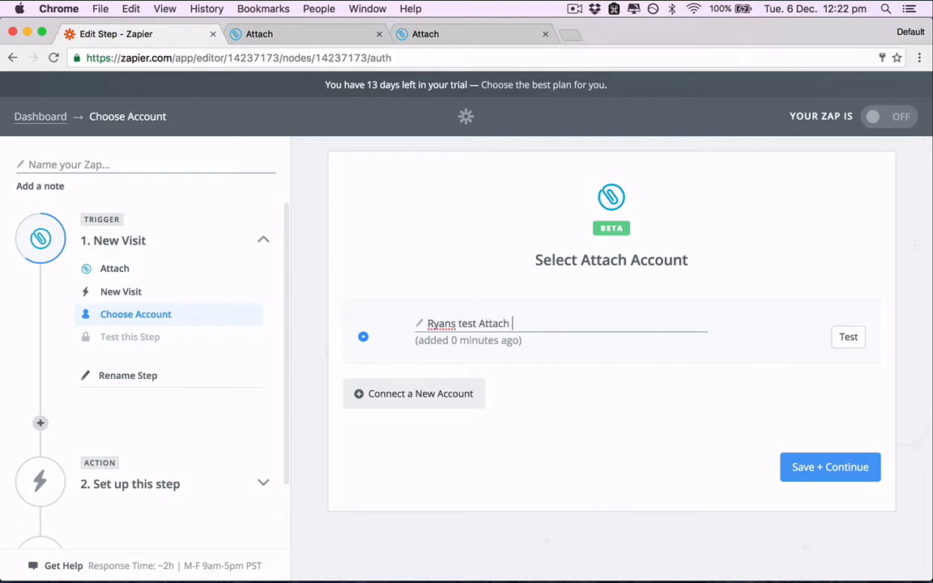
{"action": "type", "text": "Zapier account"}
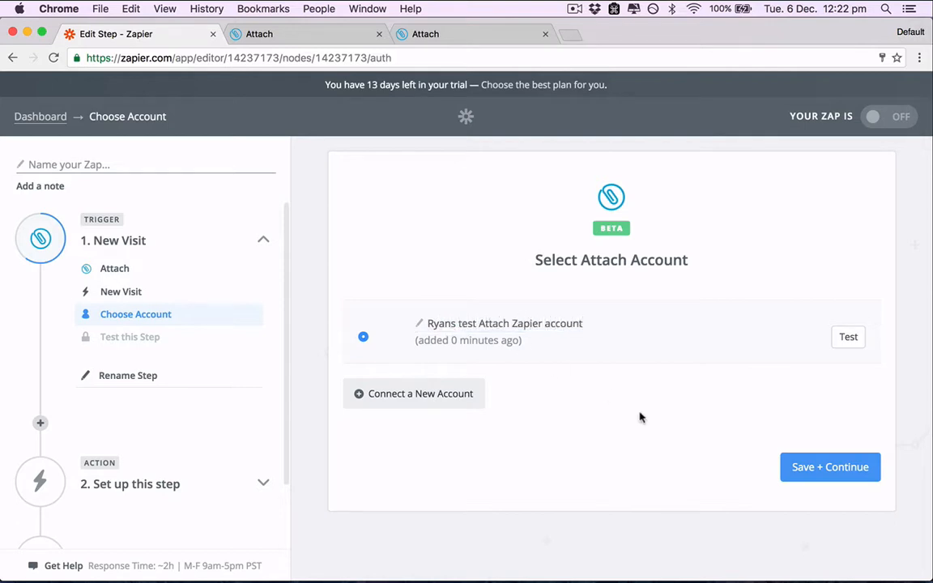
{"action": "left_click", "coordinate": [848, 337]}
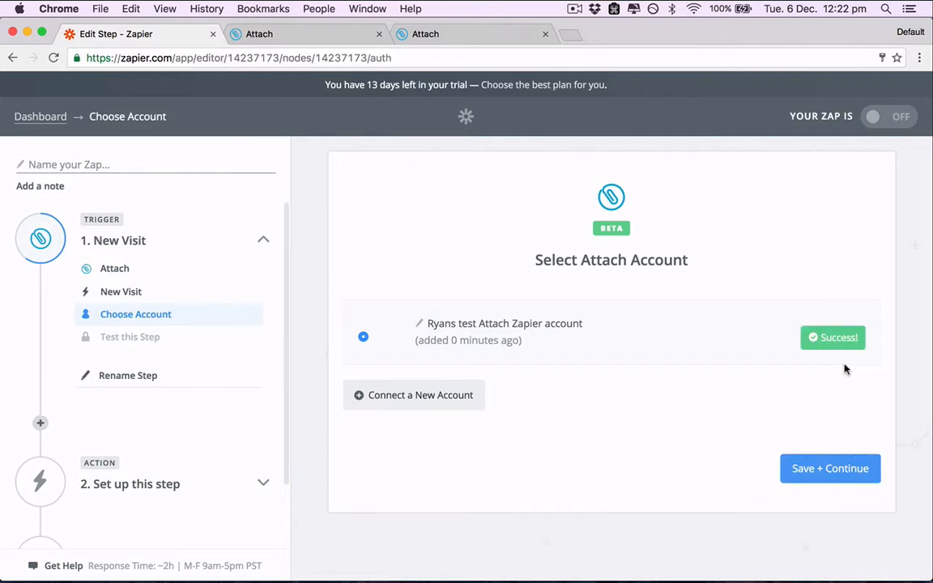
{"action": "left_click", "coordinate": [829, 469]}
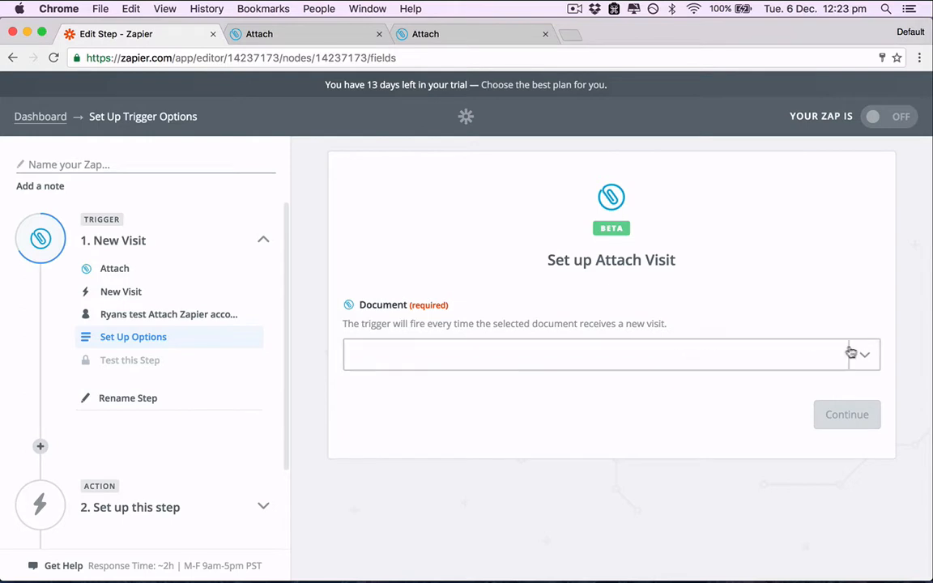
Step: Watch the '5 Habits to Building Better Products Faster' document and fetch a sample visit
{"action": "left_click", "coordinate": [607, 354]}
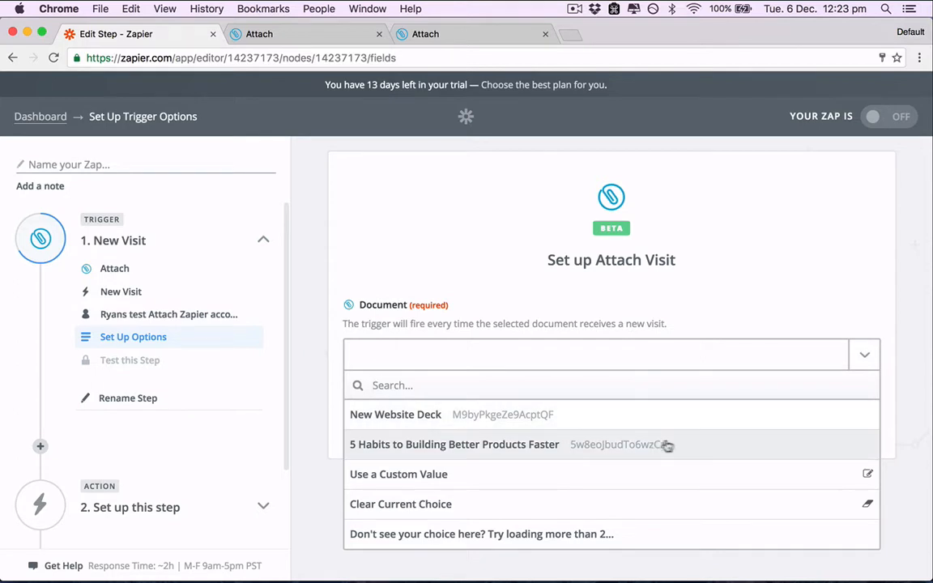
{"action": "left_click", "coordinate": [454, 444]}
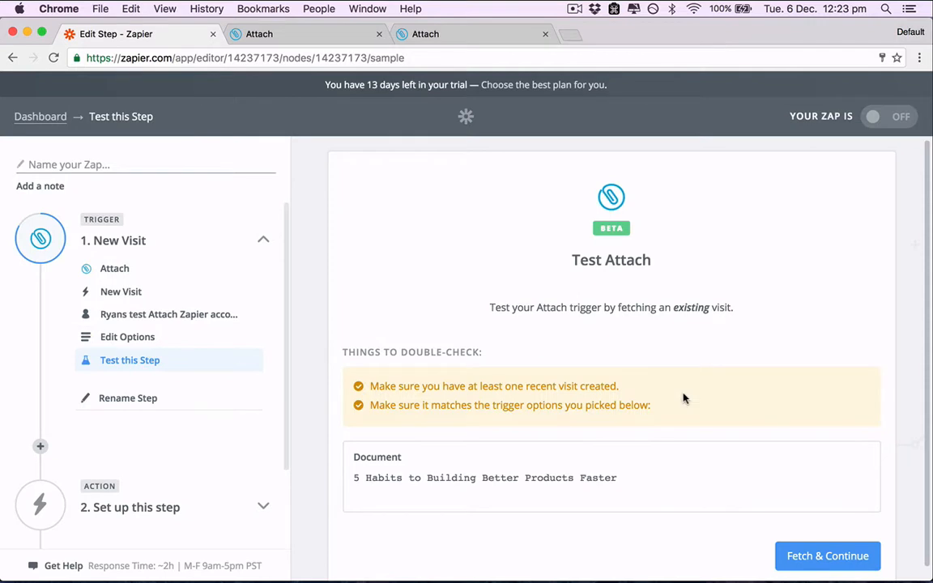
{"action": "scroll", "scroll_direction": "down", "scroll_amount": 3}
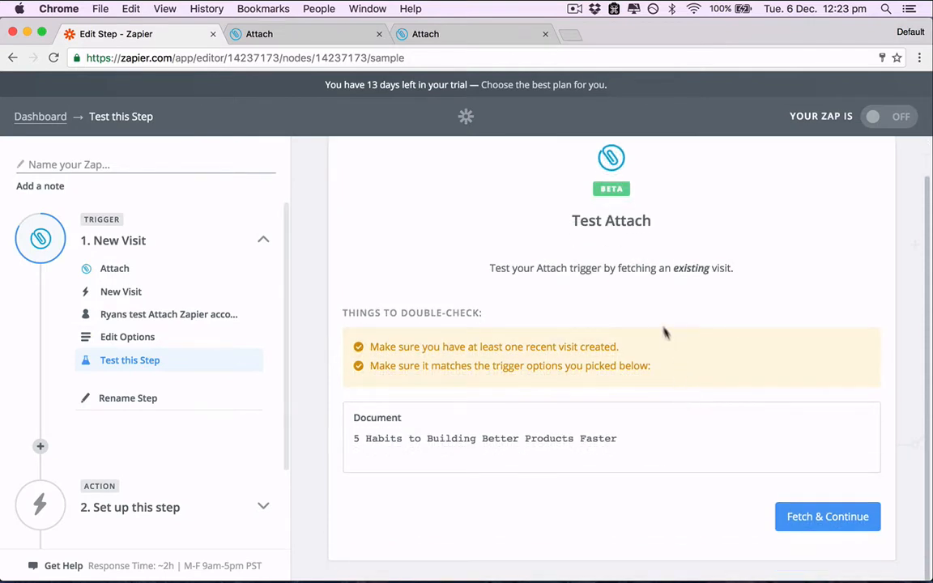
{"action": "mouse_move", "coordinate": [681, 281]}
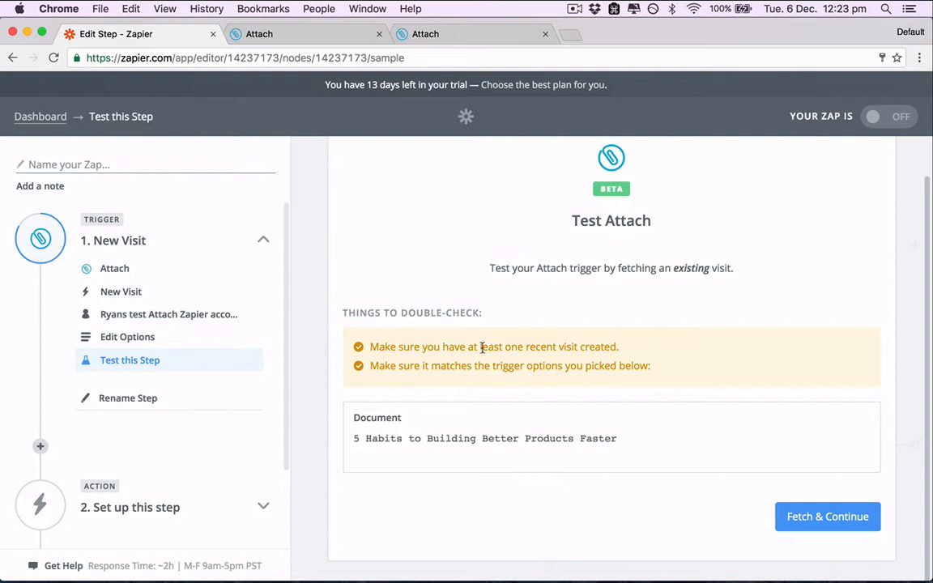
{"action": "mouse_move", "coordinate": [420, 378]}
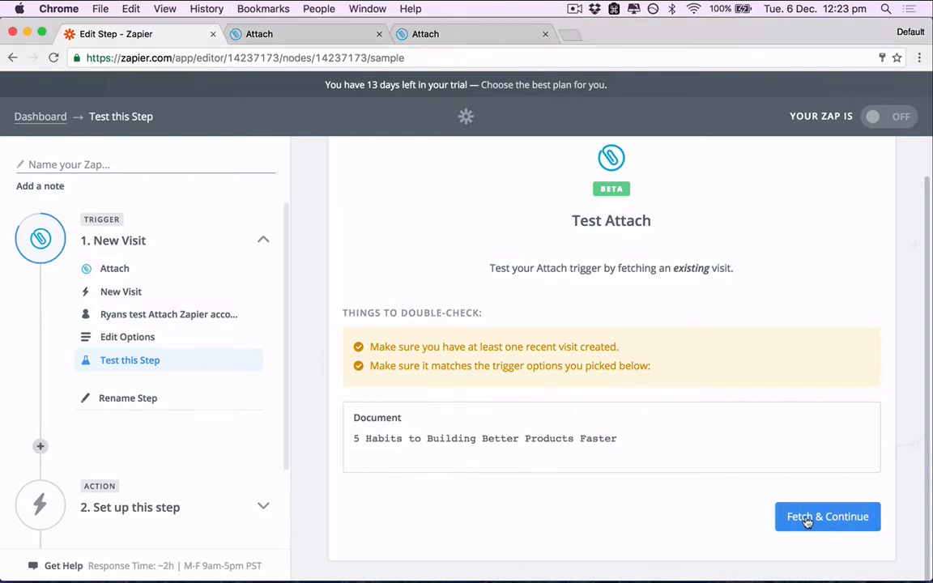
{"action": "left_click", "coordinate": [827, 517]}
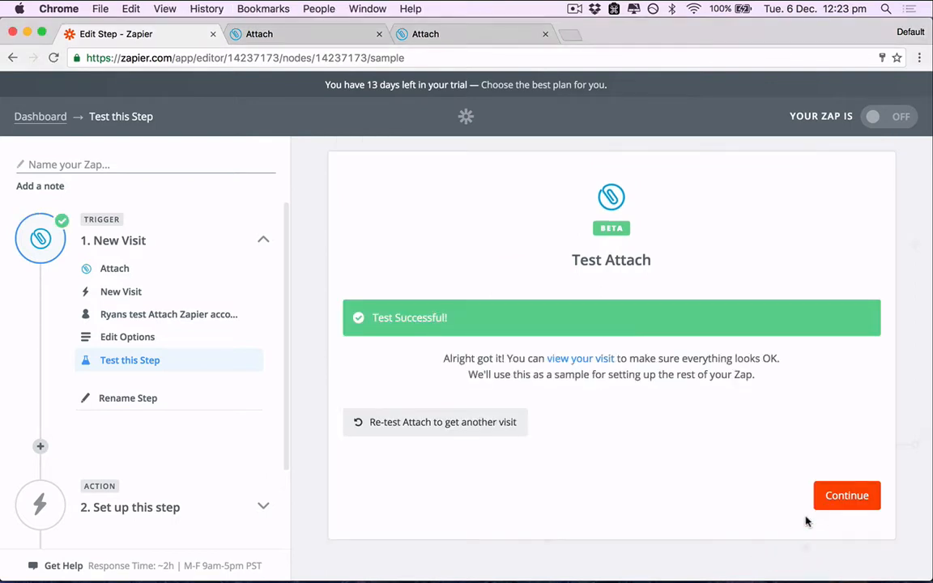
{"action": "mouse_move", "coordinate": [599, 401]}
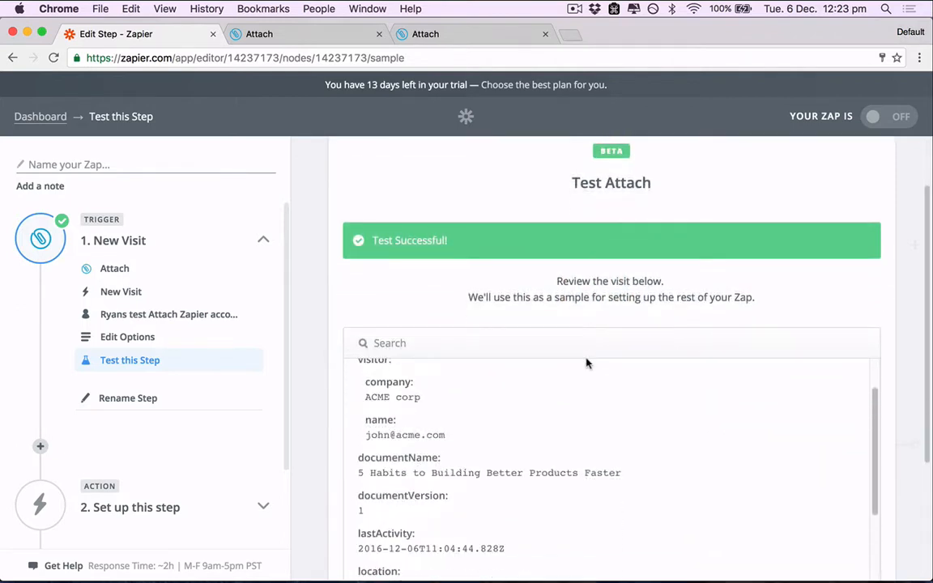
Step: Review the returned sample visit data and continue to the action step
{"action": "scroll", "scroll_direction": "down", "scroll_amount": 3}
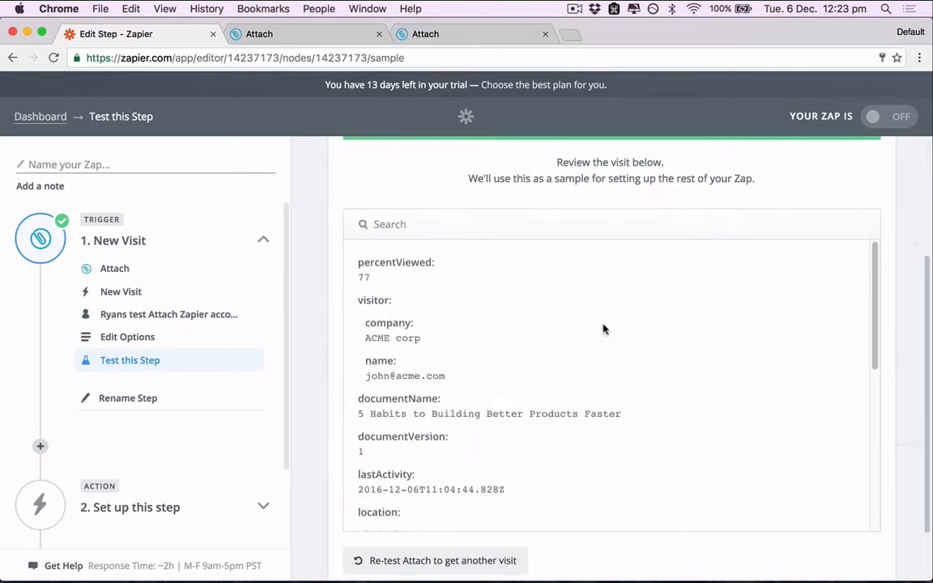
{"action": "left_click", "coordinate": [443, 560]}
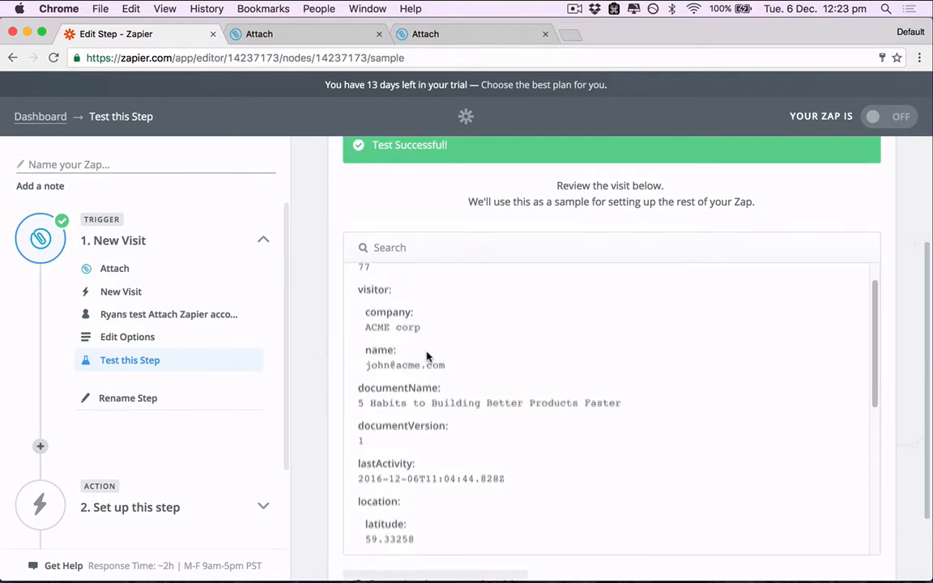
{"action": "scroll", "scroll_direction": "down", "scroll_amount": 3}
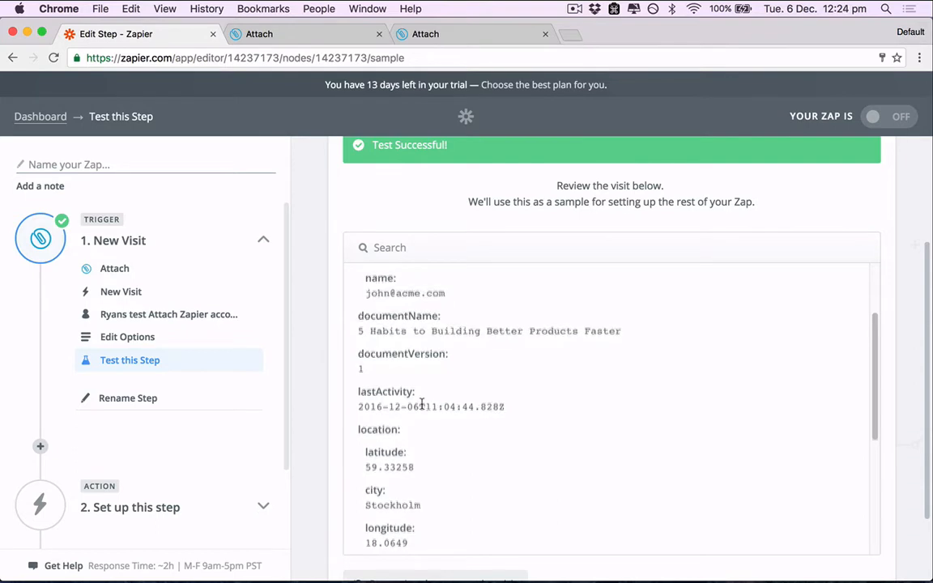
{"action": "scroll", "scroll_direction": "down", "scroll_amount": 3}
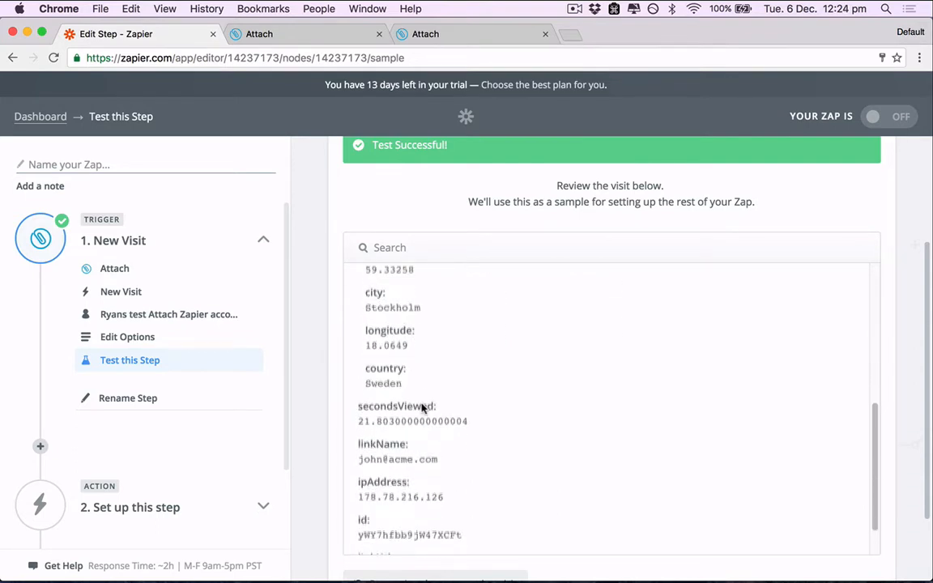
{"action": "scroll", "scroll_direction": "down", "scroll_amount": 3}
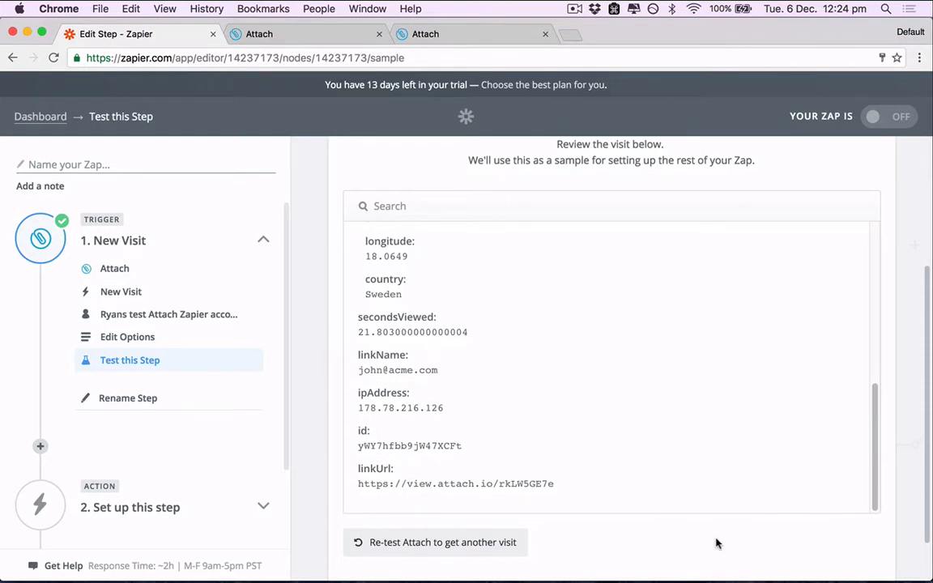
{"action": "left_click", "coordinate": [130, 507]}
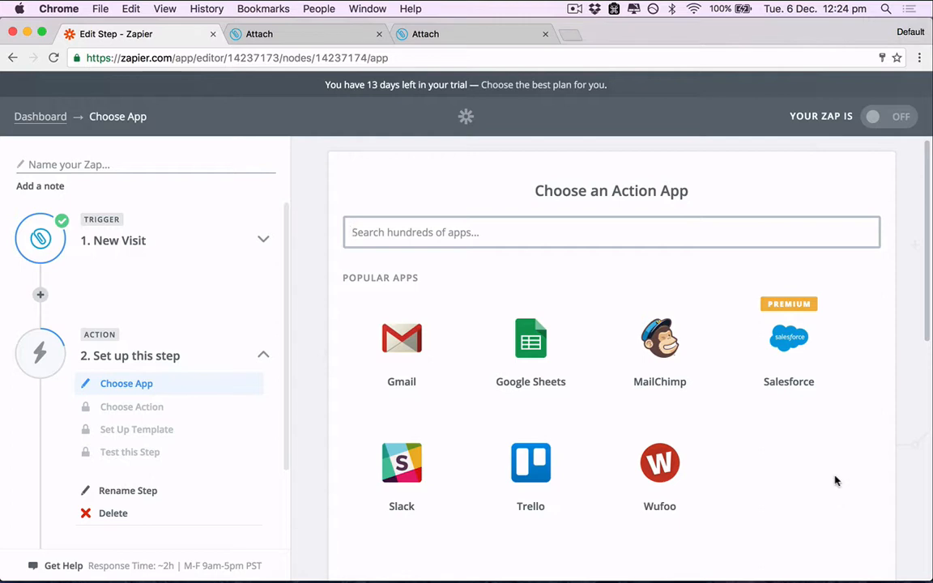
{"action": "mouse_move", "coordinate": [401, 462]}
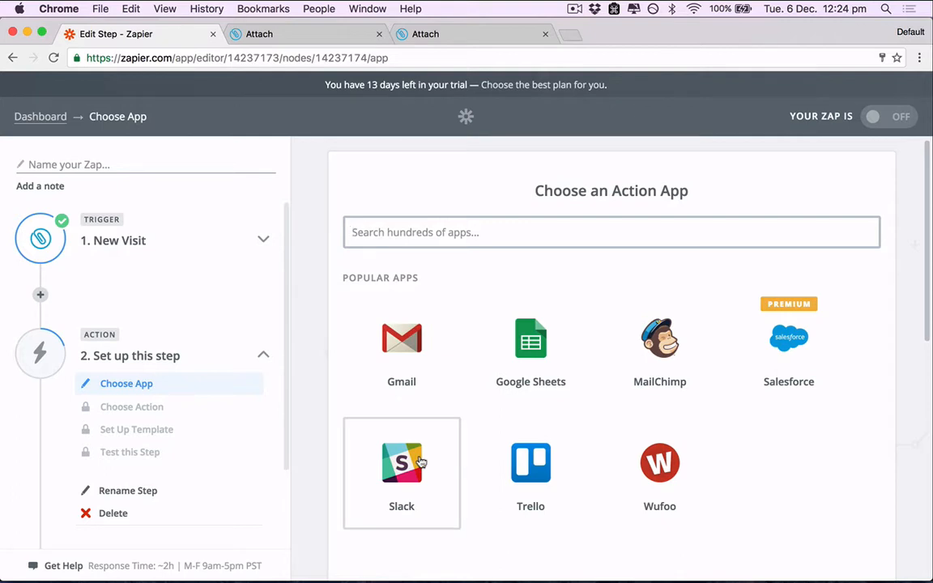
Step: Choose Slack's Send Direct Message as the action
{"action": "left_click", "coordinate": [402, 463]}
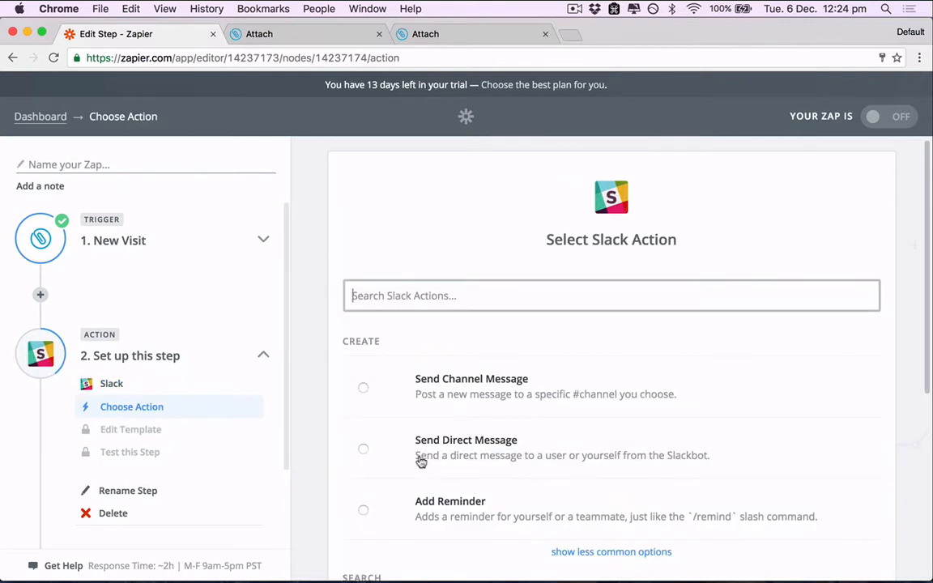
{"action": "scroll", "scroll_direction": "down", "scroll_amount": 3}
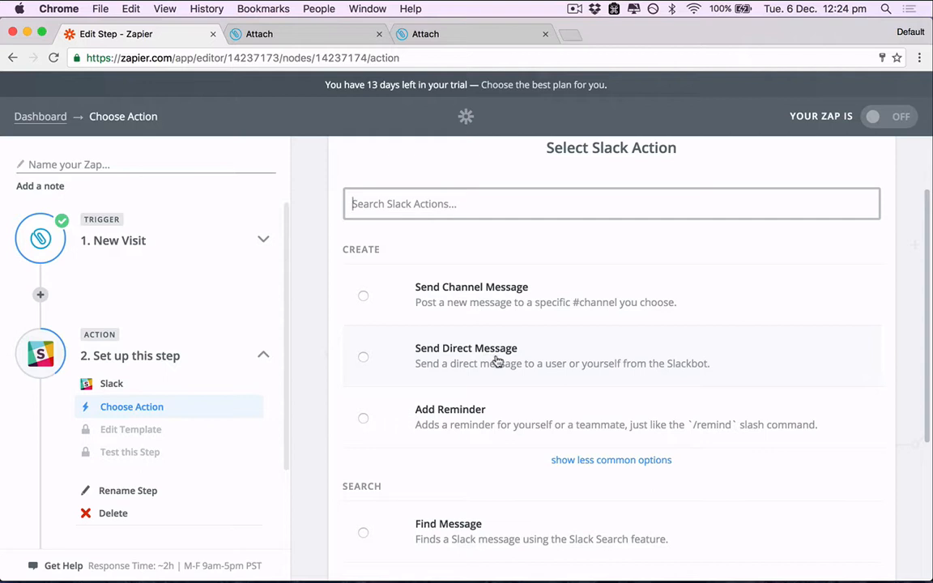
{"action": "left_click", "coordinate": [363, 358]}
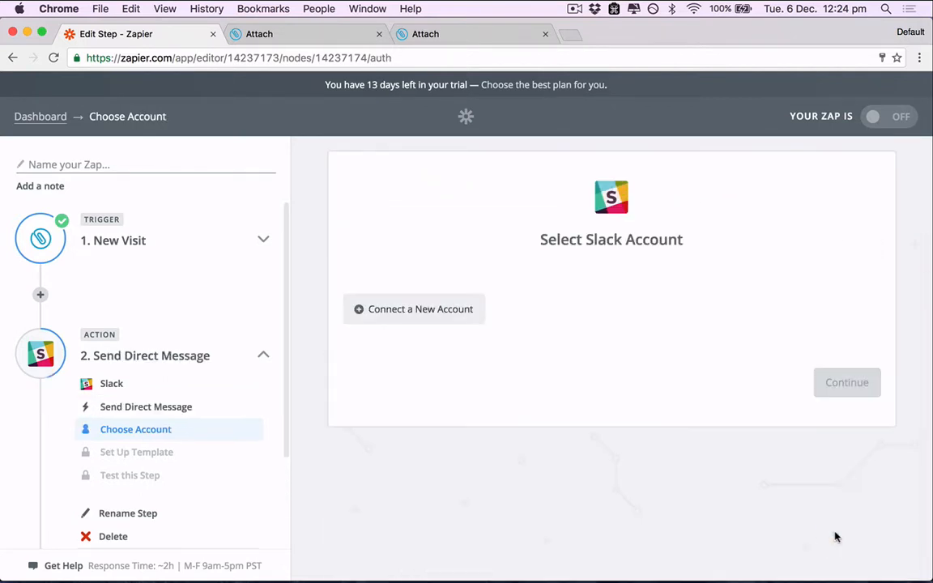
{"action": "mouse_move", "coordinate": [419, 308]}
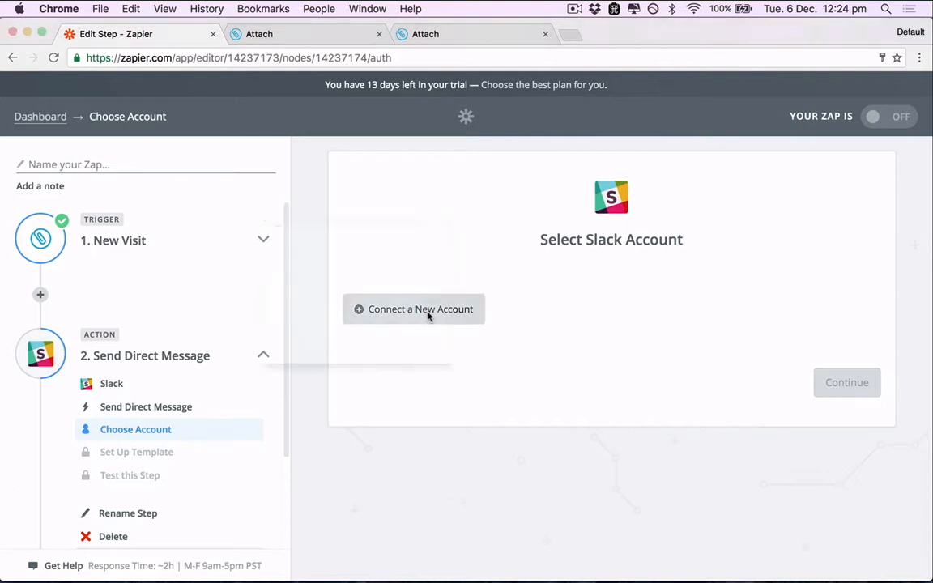
Step: Connect a new Slack account, authorizing Zapier for the Attach Slack team, and continue
{"action": "left_click", "coordinate": [413, 308]}
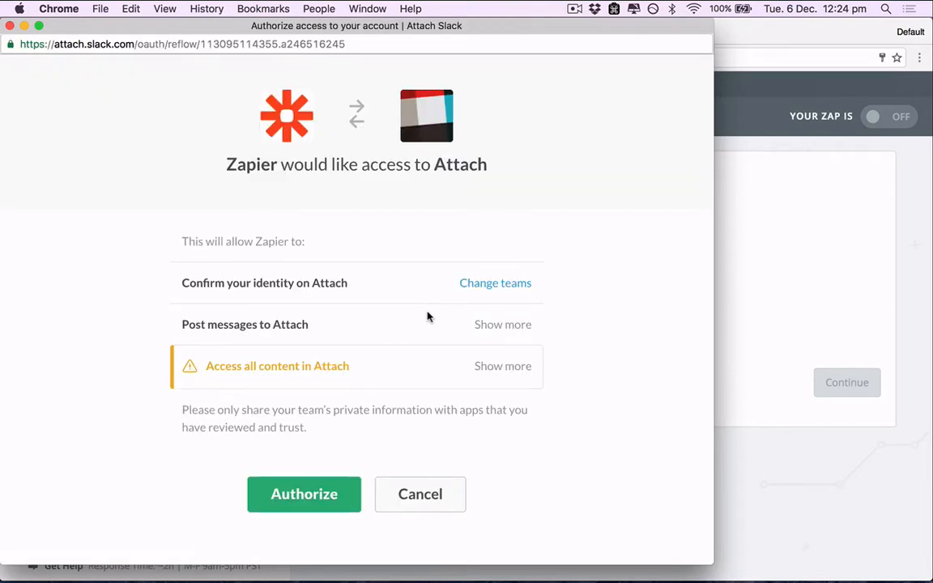
{"action": "left_click", "coordinate": [304, 494]}
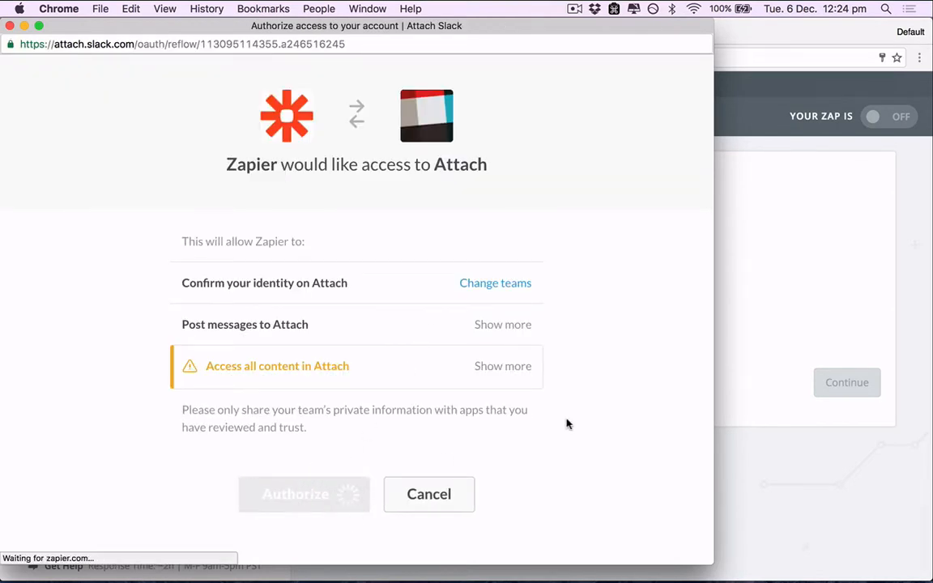
{"action": "left_click", "coordinate": [303, 494]}
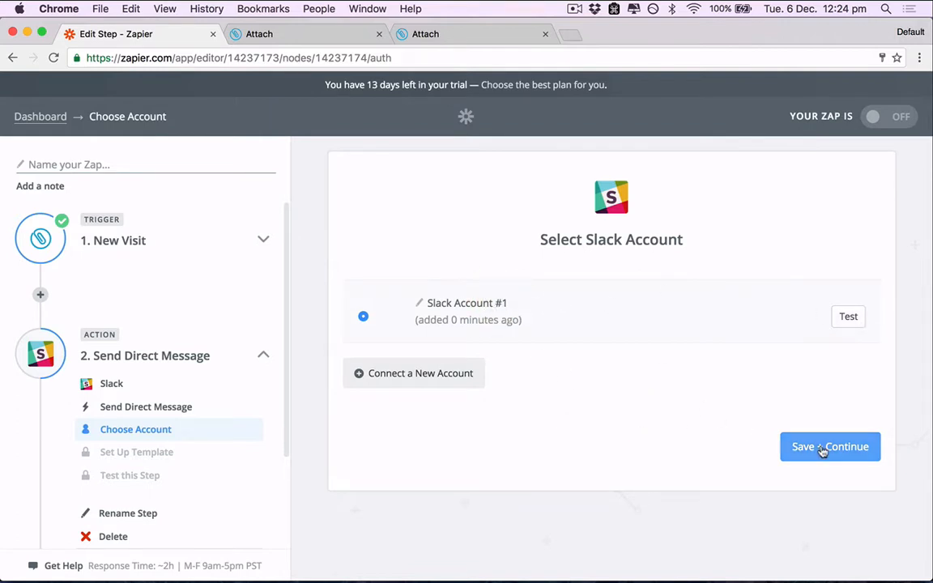
{"action": "left_click", "coordinate": [829, 447]}
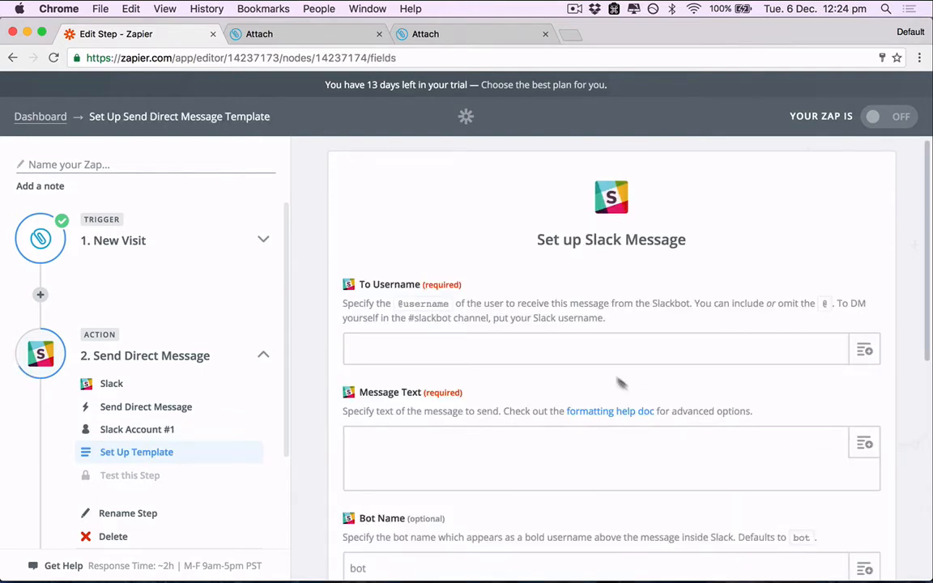
{"action": "left_click", "coordinate": [584, 348]}
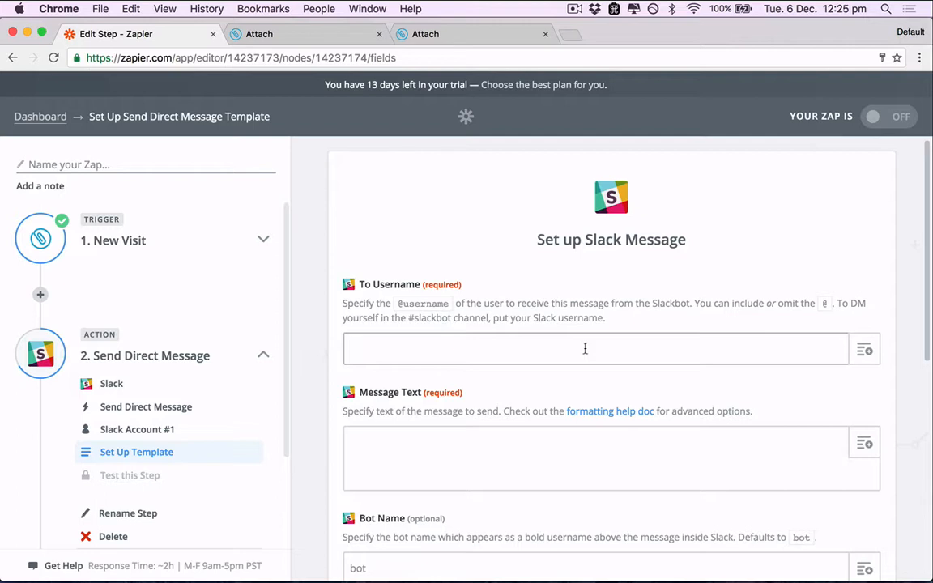
{"action": "left_click", "coordinate": [596, 348]}
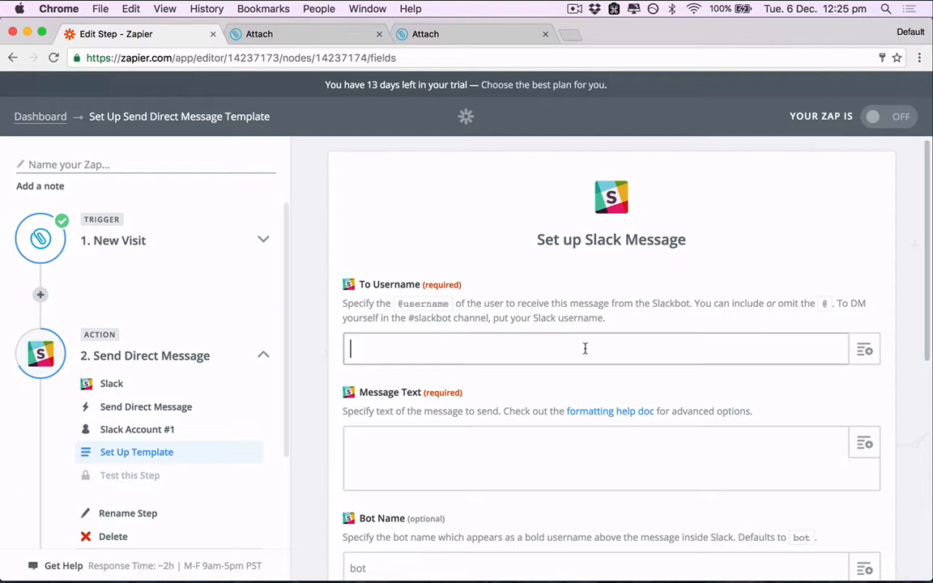
{"action": "type", "text": "@ryan"}
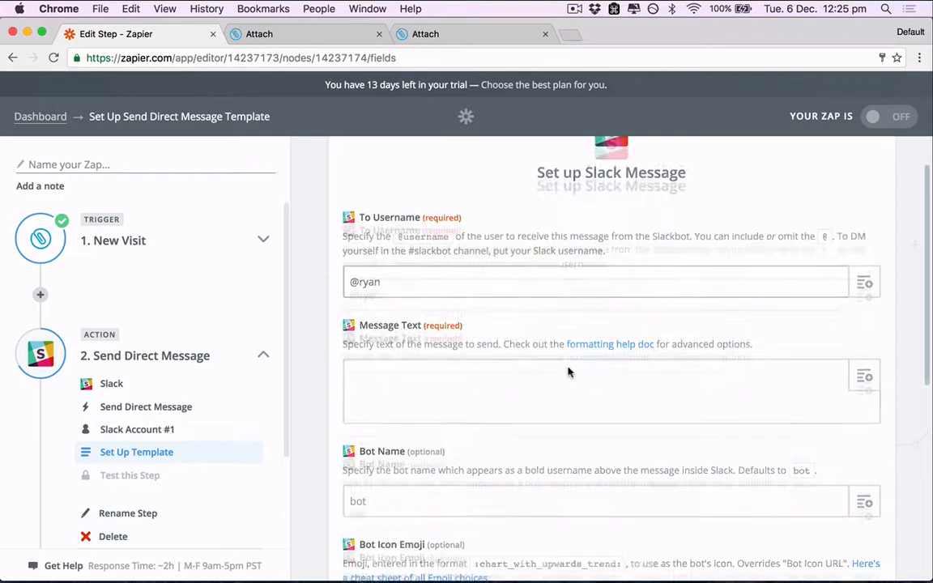
{"action": "scroll", "scroll_direction": "down", "scroll_amount": 3}
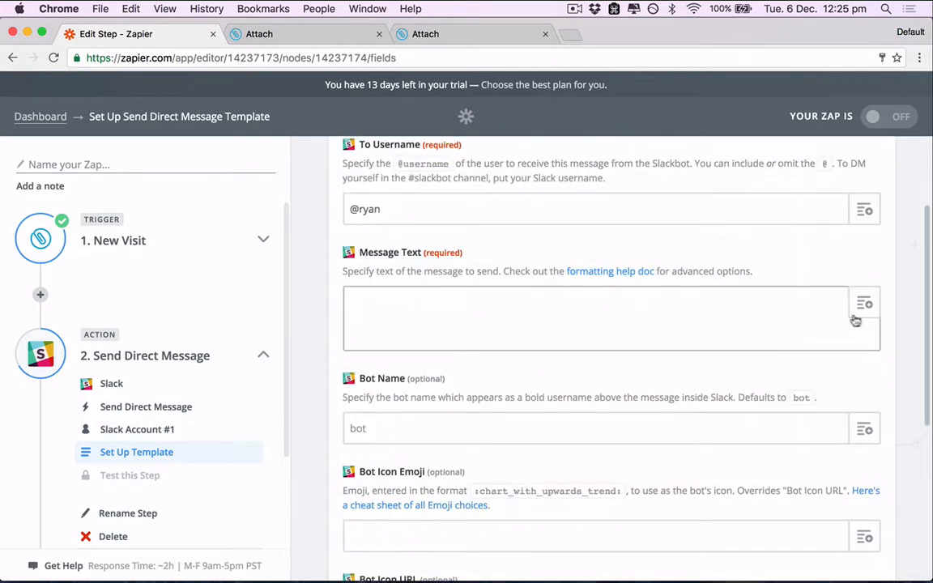
Step: Insert the visitor's full name, document name and visit city/country fields into Message Text
{"action": "left_click", "coordinate": [865, 304]}
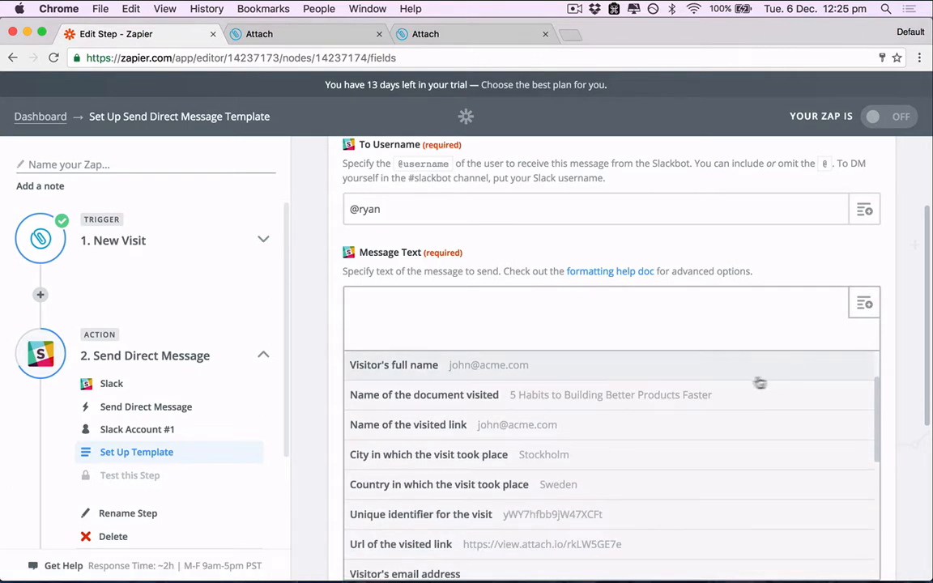
{"action": "mouse_move", "coordinate": [702, 374]}
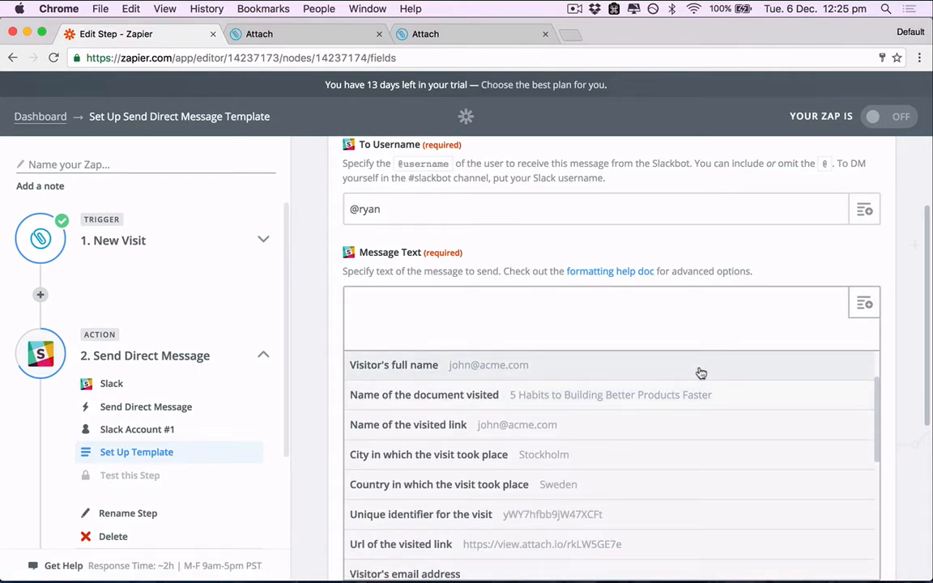
{"action": "left_click", "coordinate": [393, 364]}
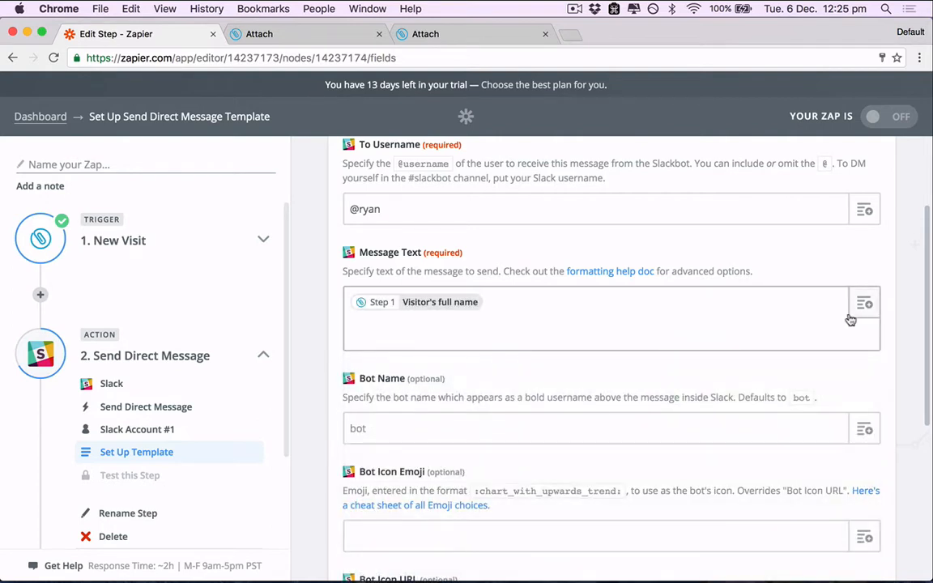
{"action": "left_click", "coordinate": [865, 303]}
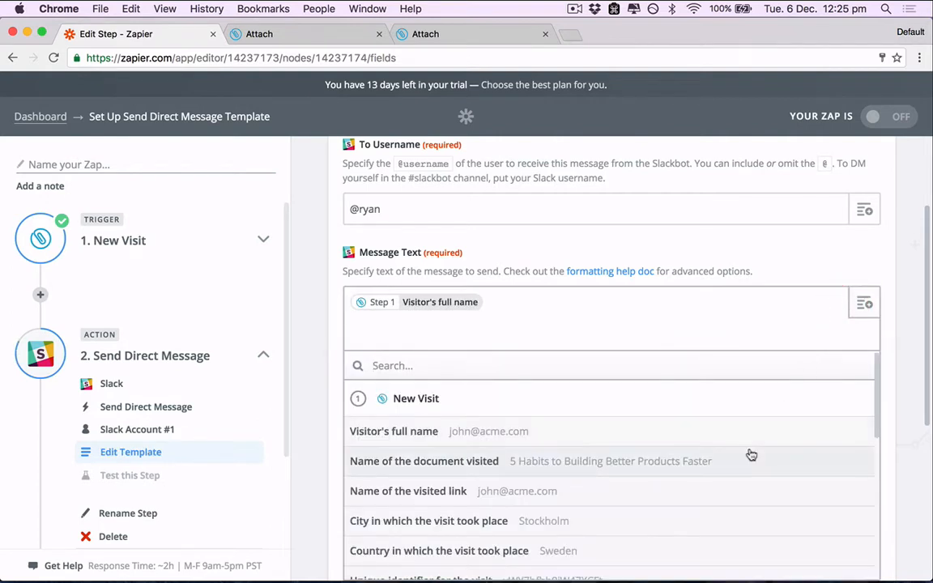
{"action": "left_click", "coordinate": [424, 460]}
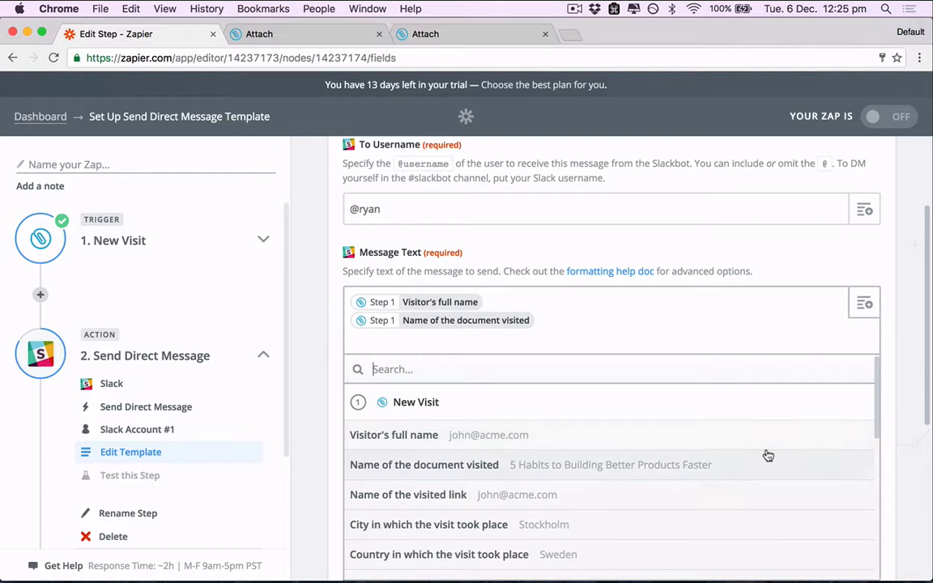
{"action": "scroll", "scroll_direction": "down", "scroll_amount": 3}
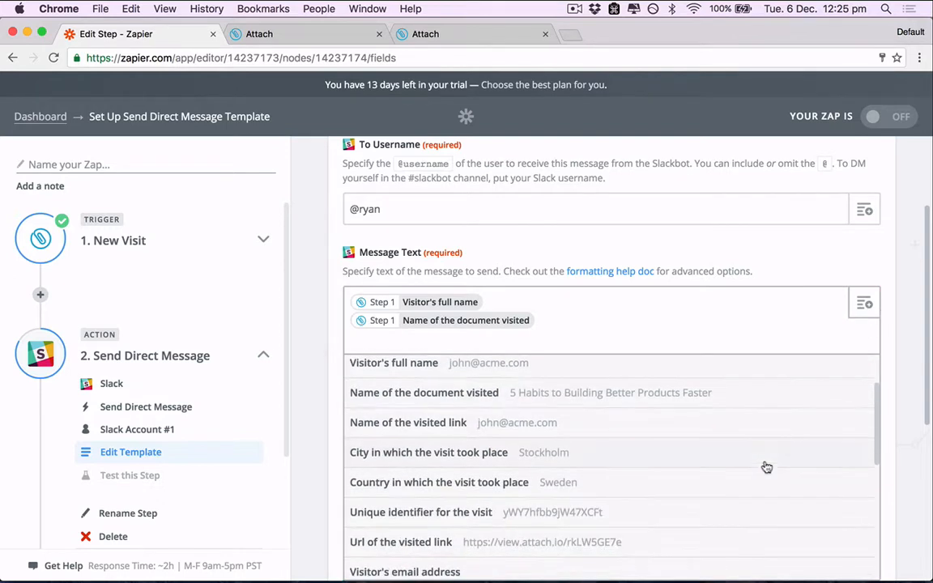
{"action": "left_click", "coordinate": [428, 452]}
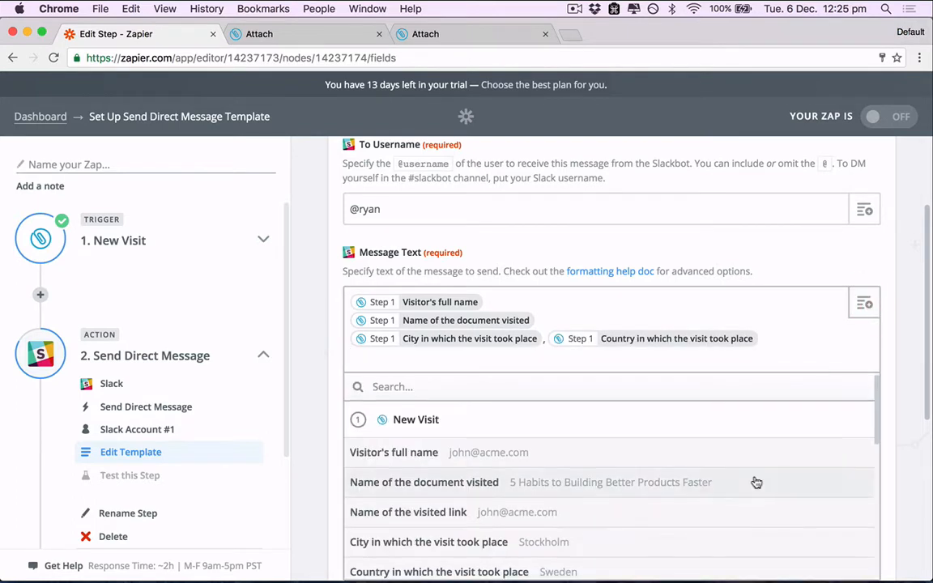
{"action": "scroll", "scroll_direction": "down", "scroll_amount": 3}
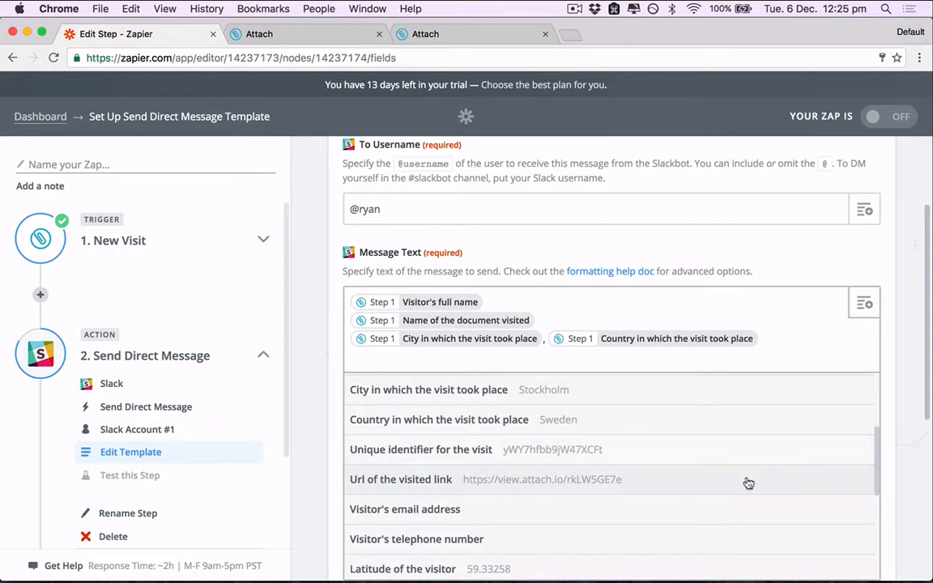
{"action": "scroll", "scroll_direction": "down", "scroll_amount": 3}
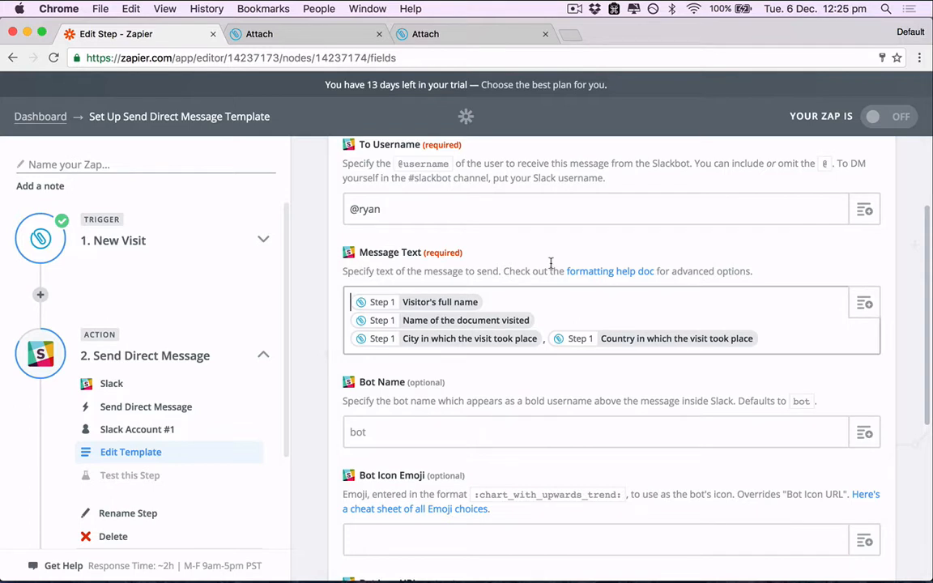
Step: Label the fields, add a 'New Document Visit' heading, set Bot Name to Attach, and continue
{"action": "type", "text": "Visitor Location:"}
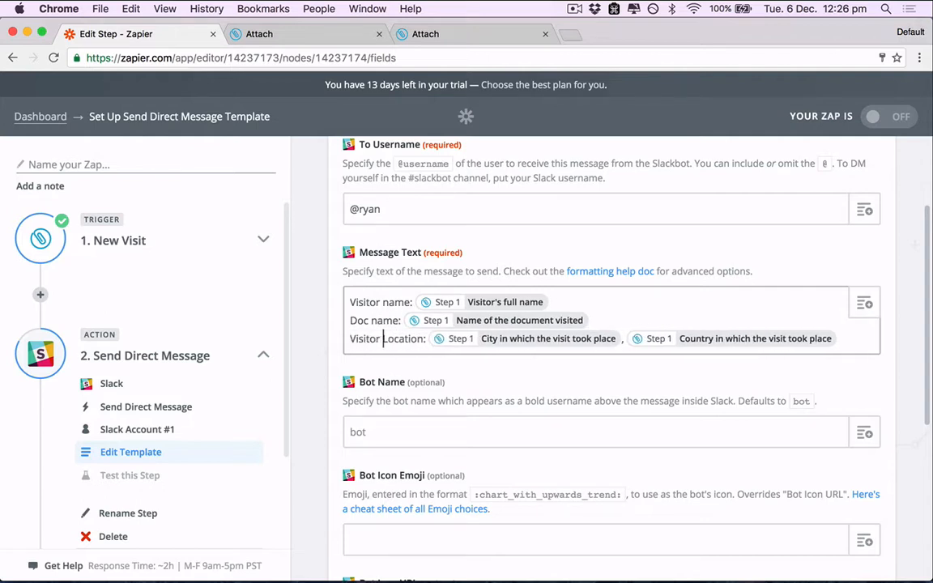
{"action": "scroll", "scroll_direction": "down", "scroll_amount": 3}
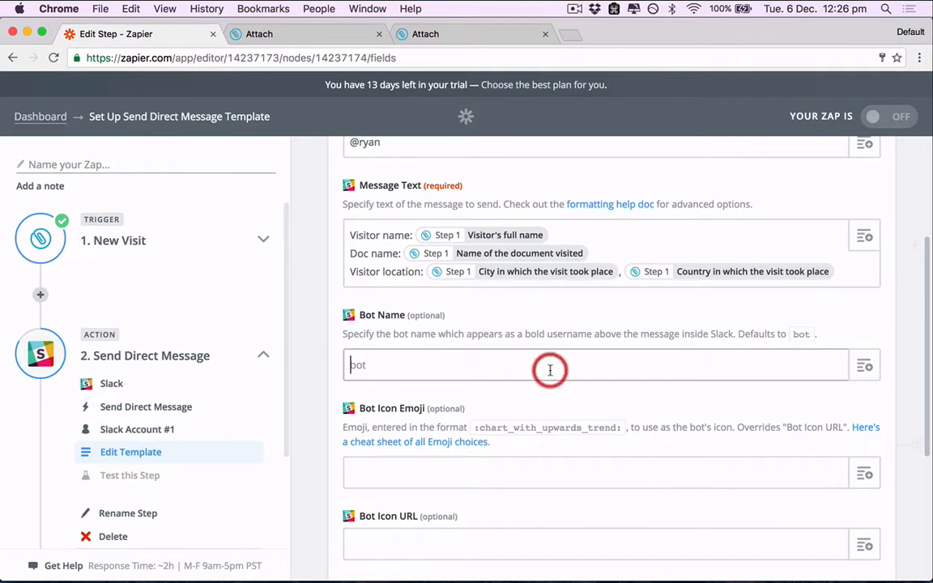
{"action": "type", "text": "Attach-"}
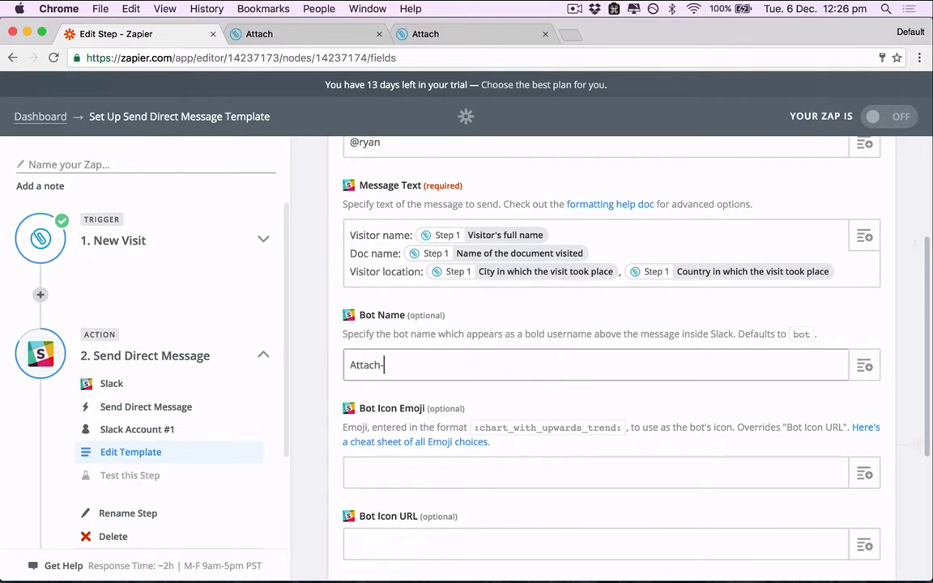
{"action": "key", "text": "Backspace"}
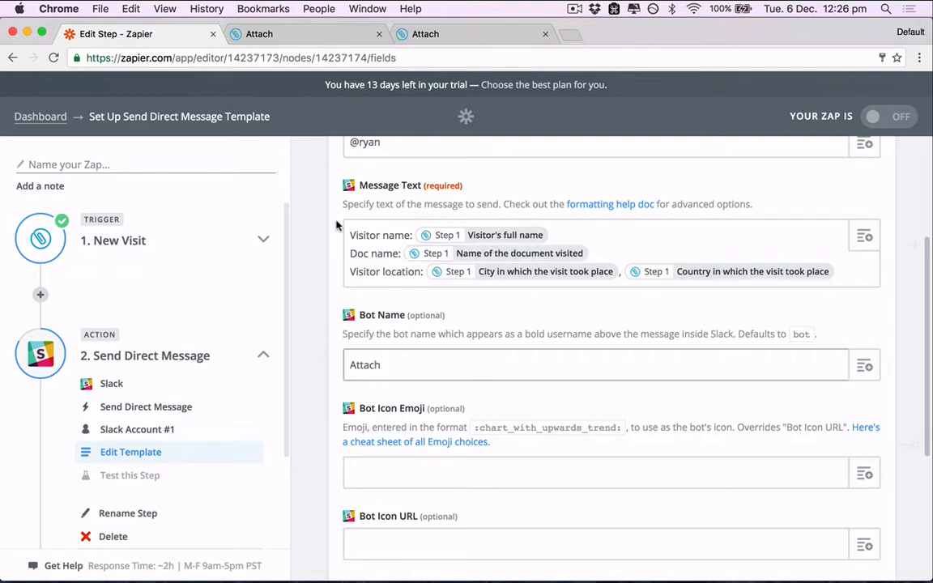
{"action": "type", "text": "New"}
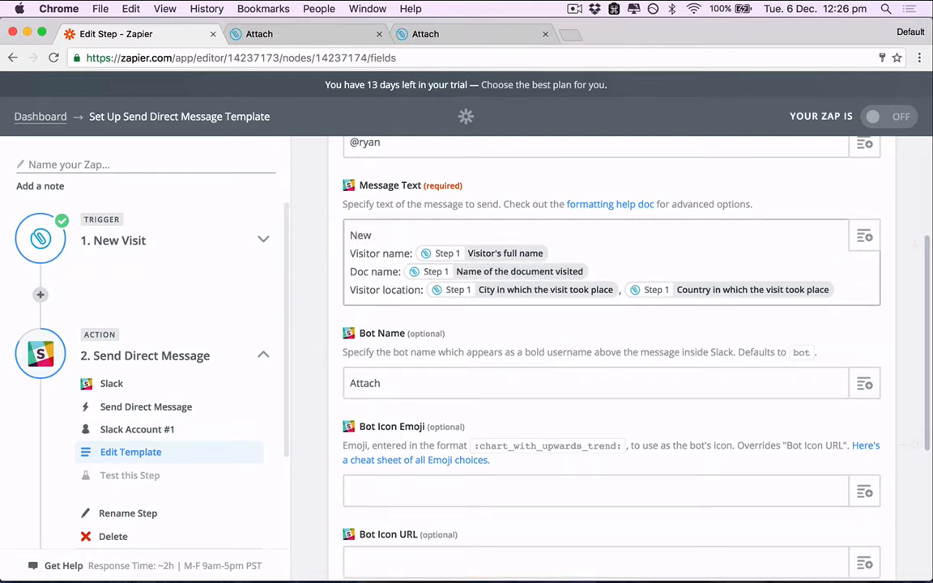
{"action": "type", "text": "Document Visit:"}
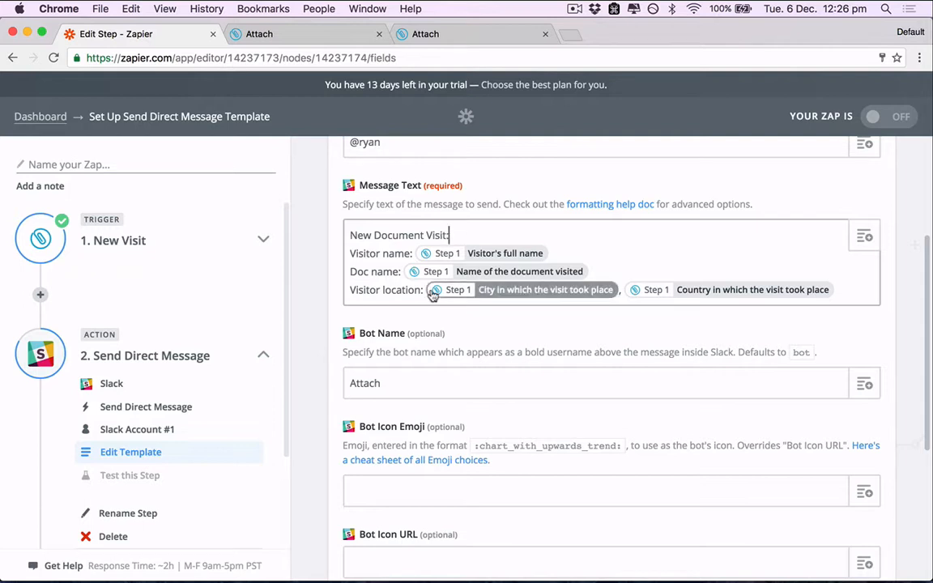
{"action": "scroll", "scroll_direction": "down", "scroll_amount": 3}
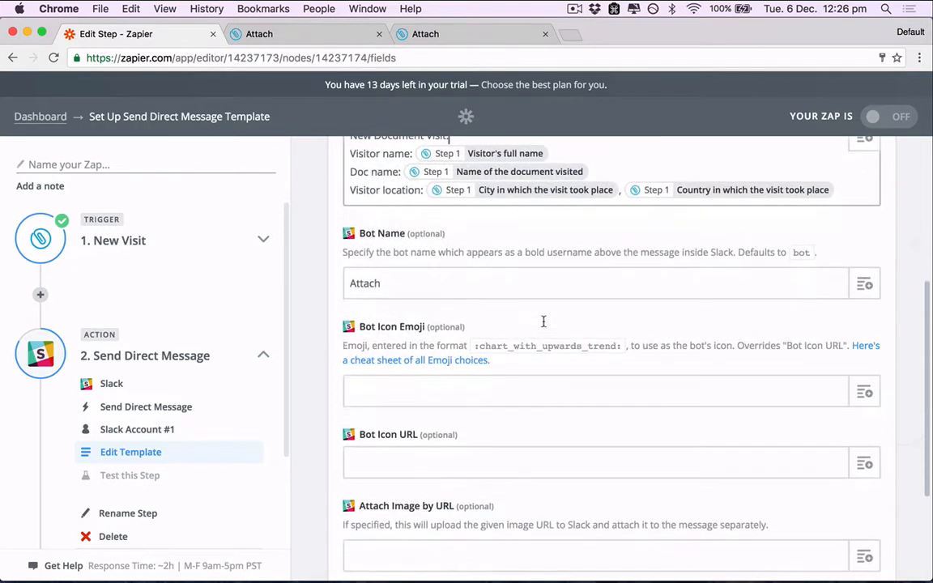
{"action": "scroll", "scroll_direction": "down", "scroll_amount": 3}
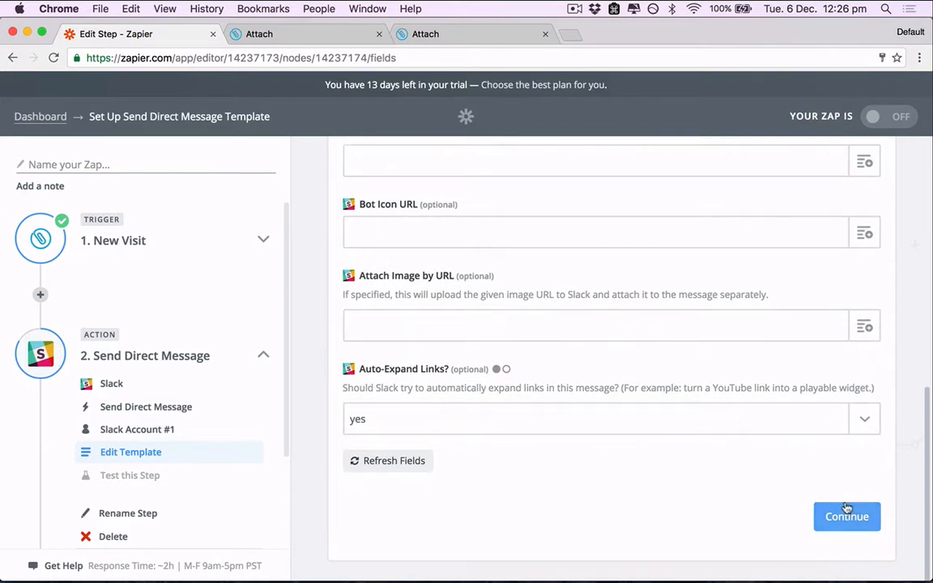
{"action": "left_click", "coordinate": [846, 516]}
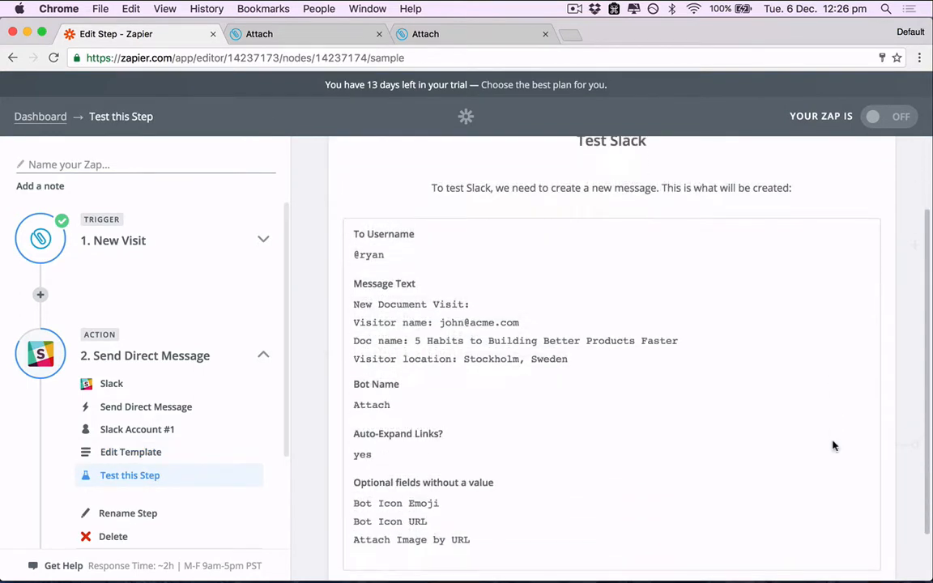
Step: Send the test Slack message successfully and finish to the Zap naming page
{"action": "scroll", "scroll_direction": "down", "scroll_amount": 3}
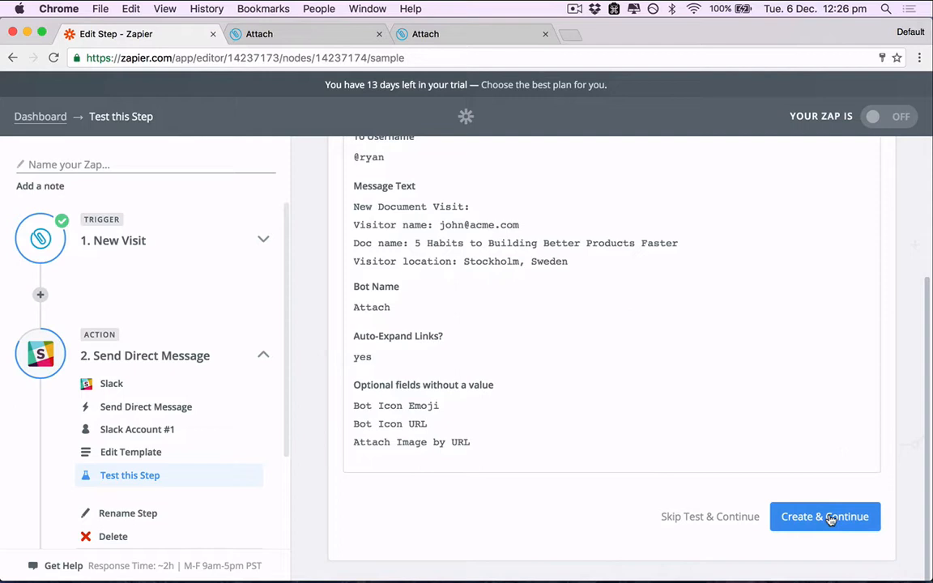
{"action": "left_click", "coordinate": [824, 517]}
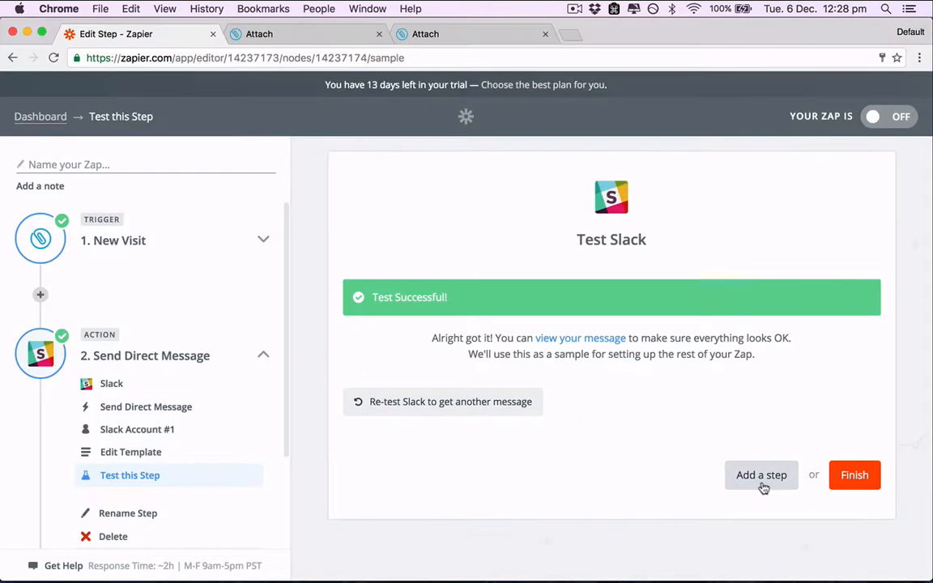
{"action": "left_click", "coordinate": [853, 475]}
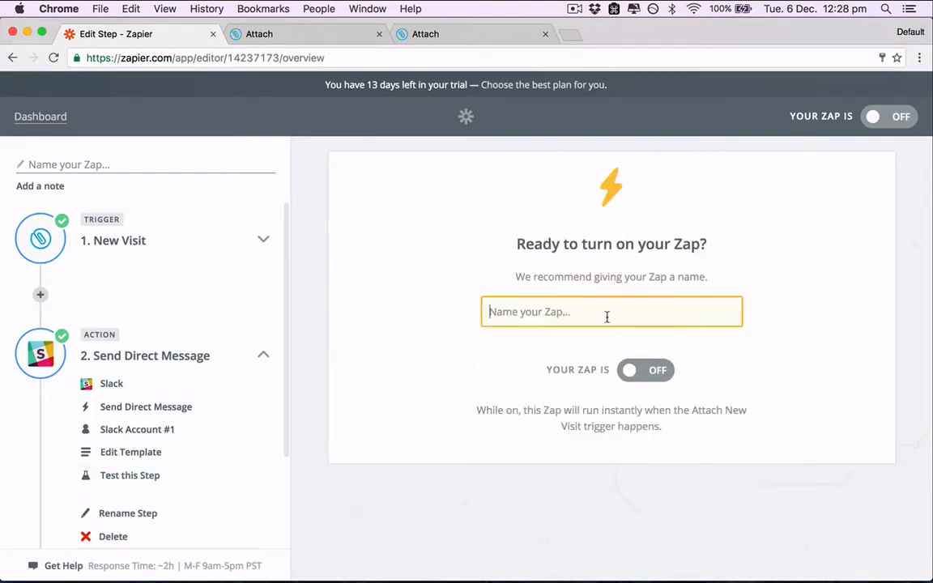
Step: Name the Zap 'Attach - New Visit: 5 Habits', turn it on, view it on the dashboard and start another Zap
{"action": "type", "text": "Attach -"}
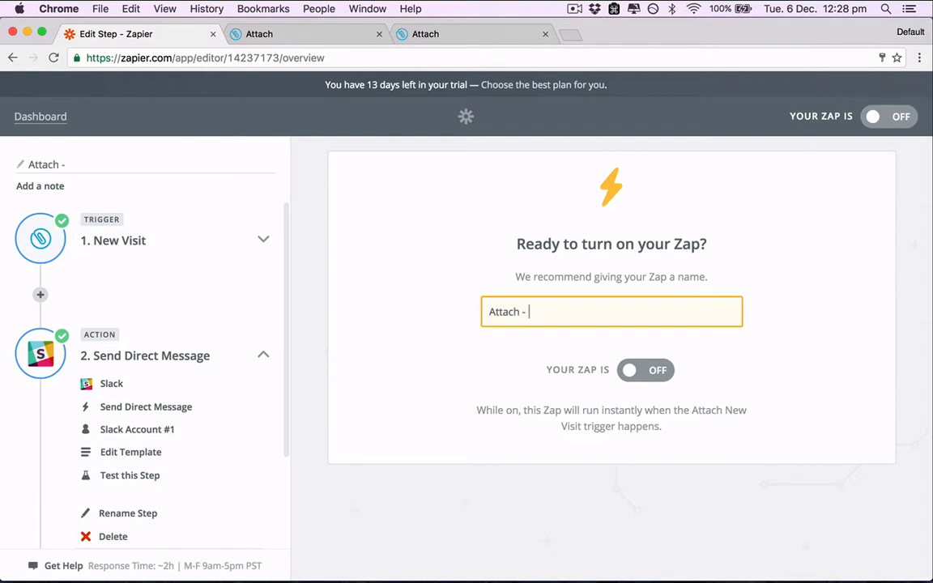
{"action": "type", "text": "New Visit: 5 Habits"}
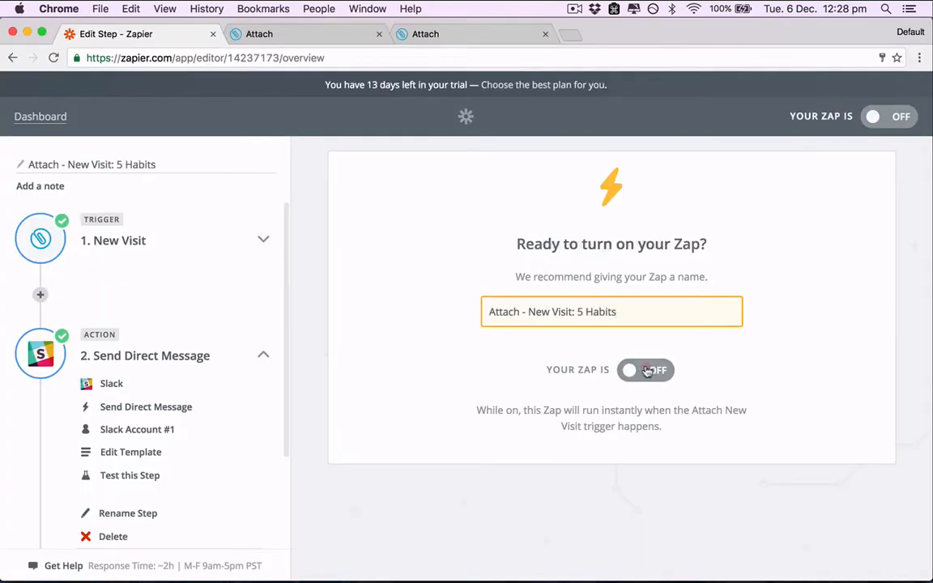
{"action": "left_click", "coordinate": [646, 370]}
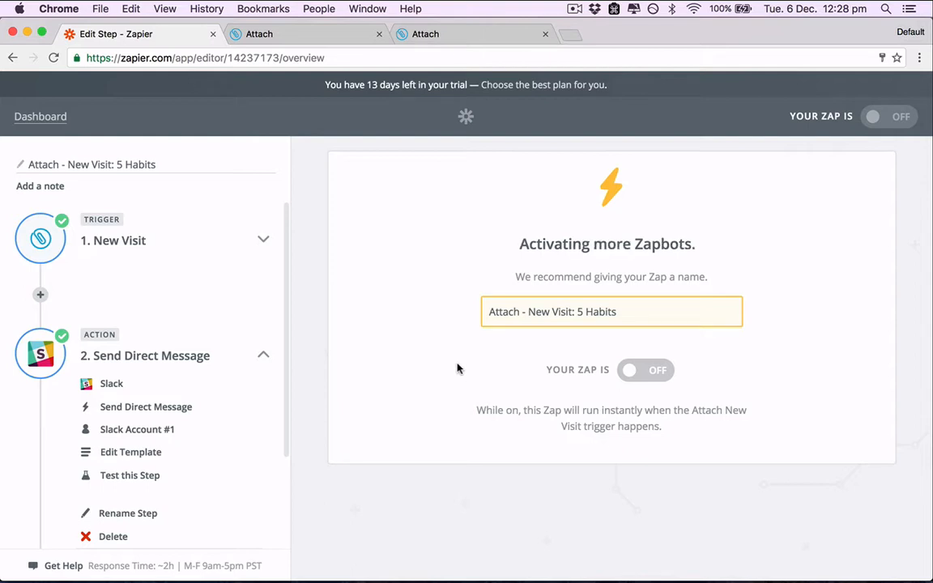
{"action": "left_click", "coordinate": [646, 370]}
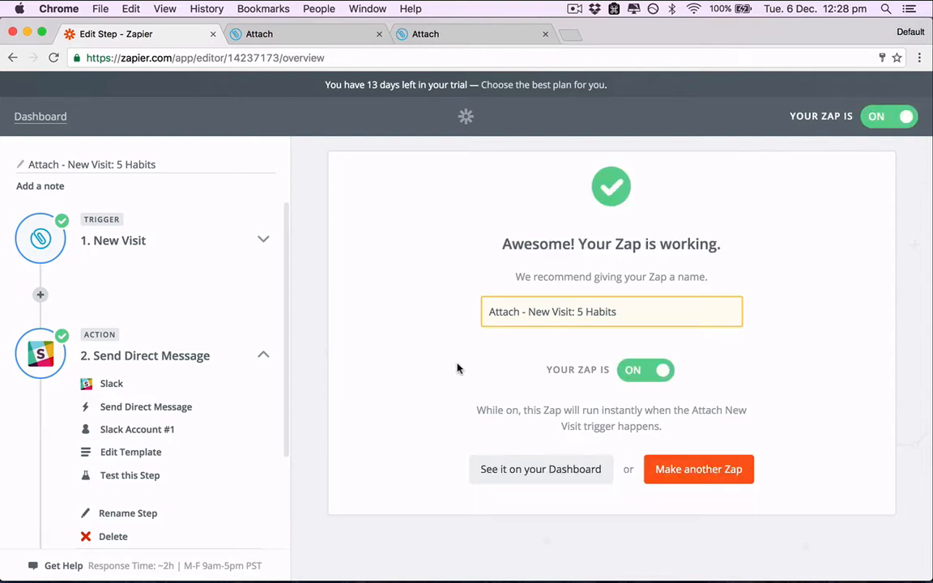
{"action": "left_click", "coordinate": [541, 469]}
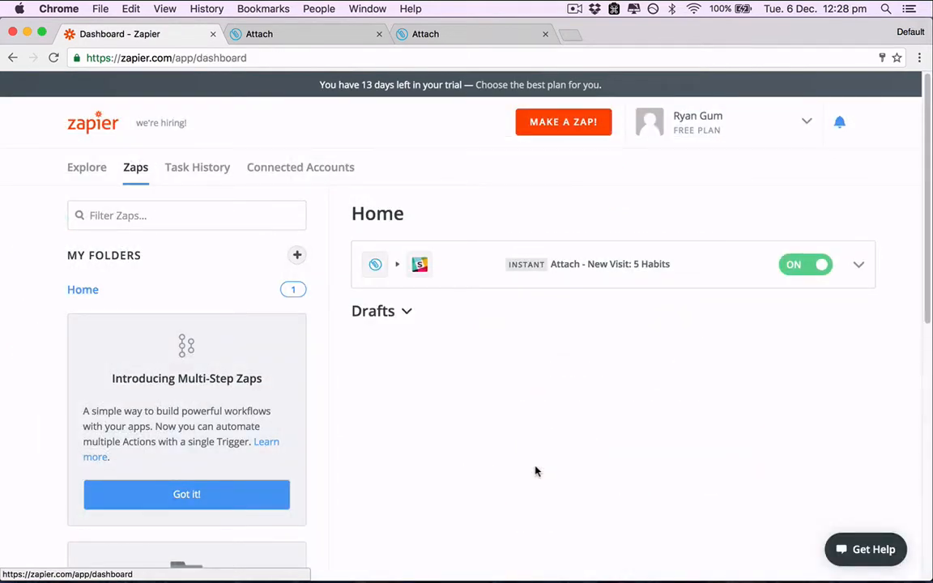
{"action": "mouse_move", "coordinate": [574, 258]}
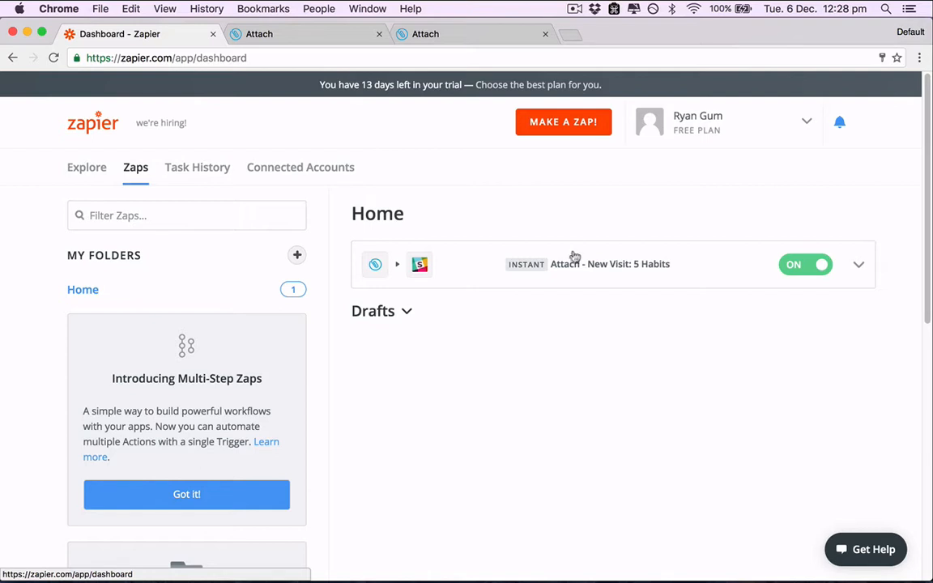
{"action": "left_click", "coordinate": [563, 121]}
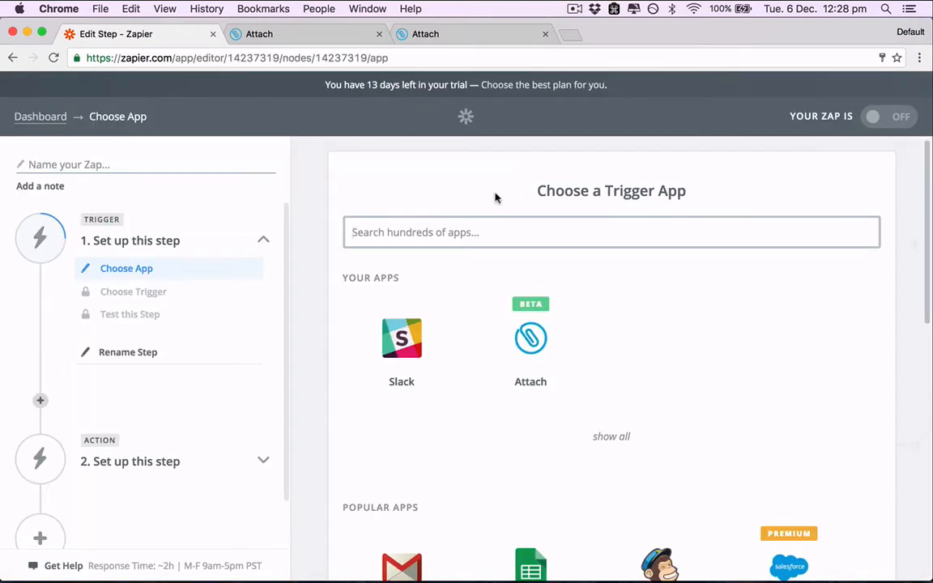
Step: Set an Attach Visit Closed trigger with the connected account on the 5 Habits document and fetch a sample
{"action": "left_click", "coordinate": [530, 339]}
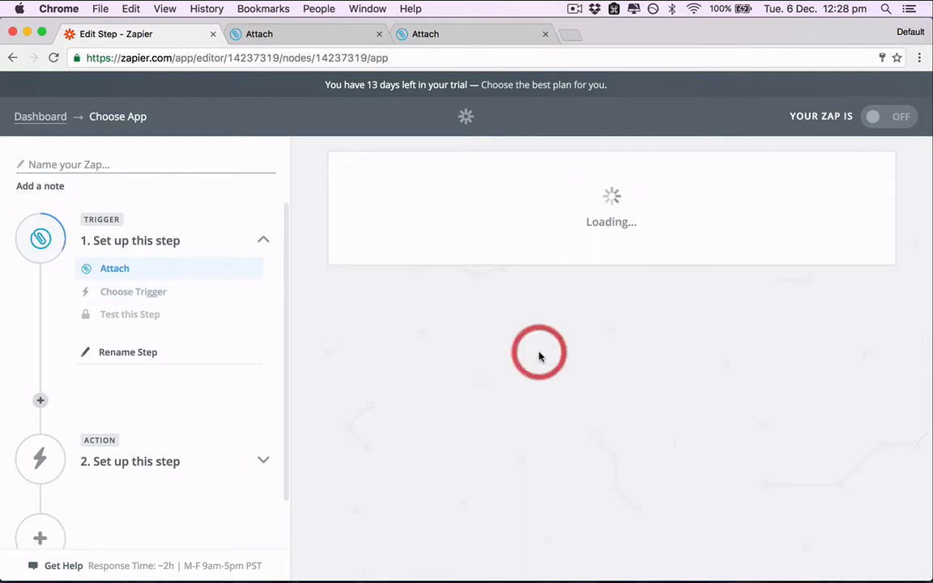
{"action": "left_click", "coordinate": [133, 292]}
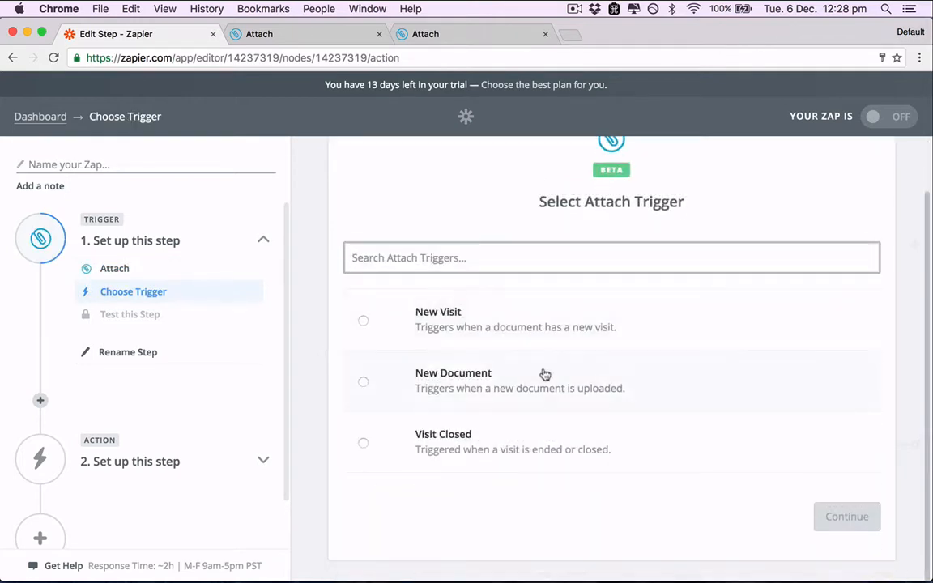
{"action": "left_click", "coordinate": [846, 517]}
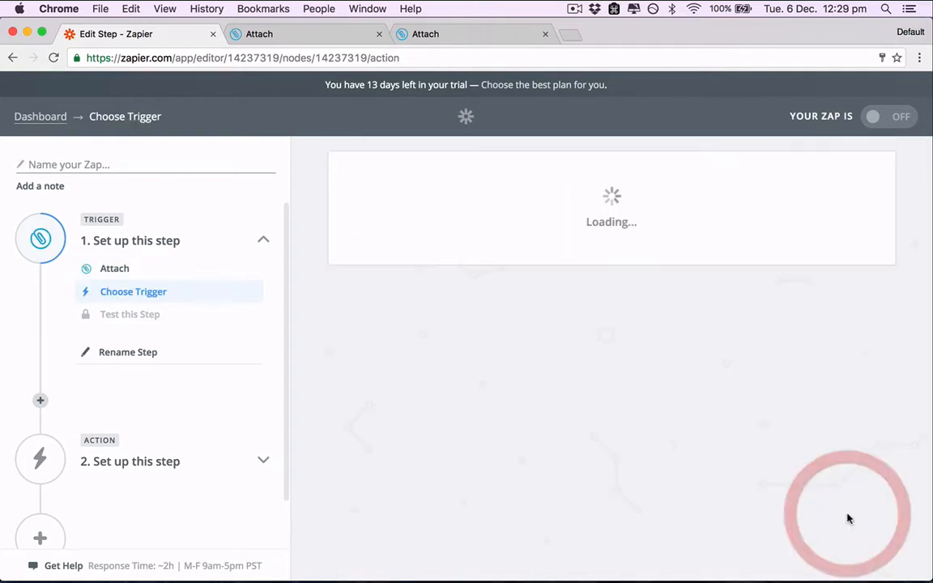
{"action": "left_click", "coordinate": [125, 292]}
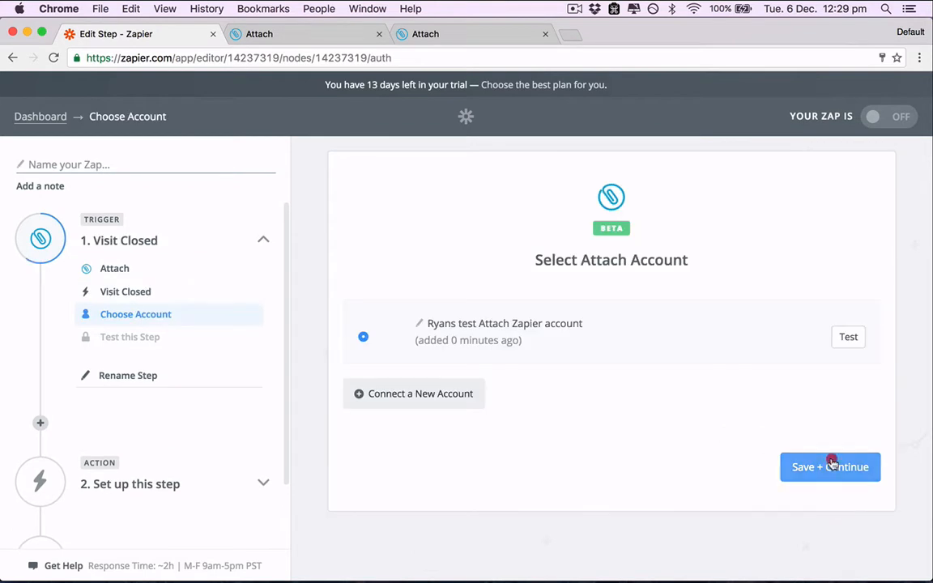
{"action": "left_click", "coordinate": [829, 467]}
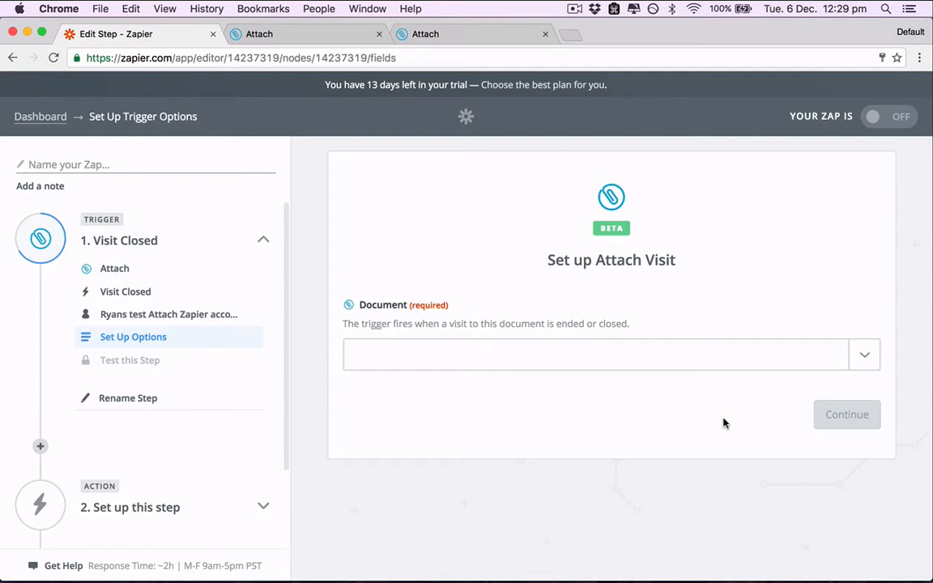
{"action": "left_click", "coordinate": [608, 355]}
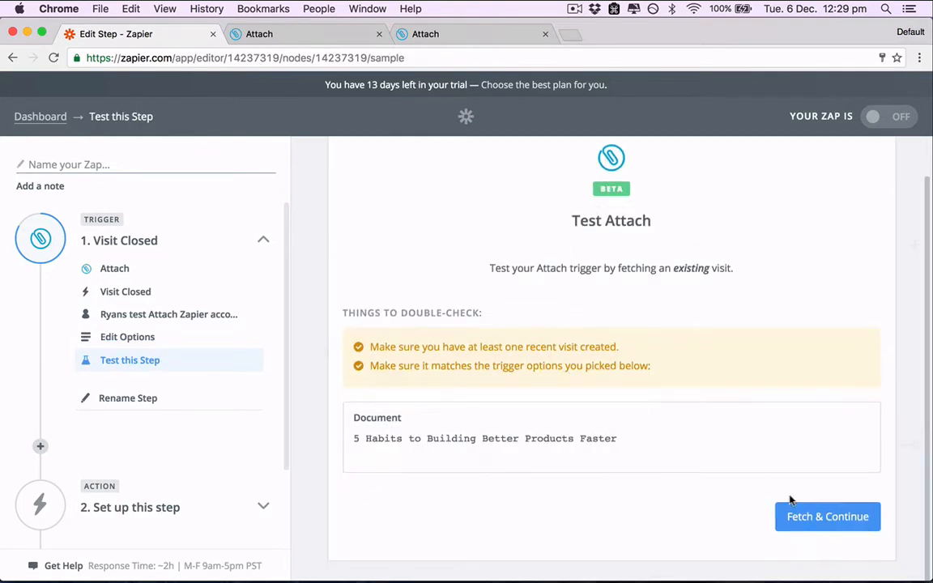
{"action": "left_click", "coordinate": [827, 516]}
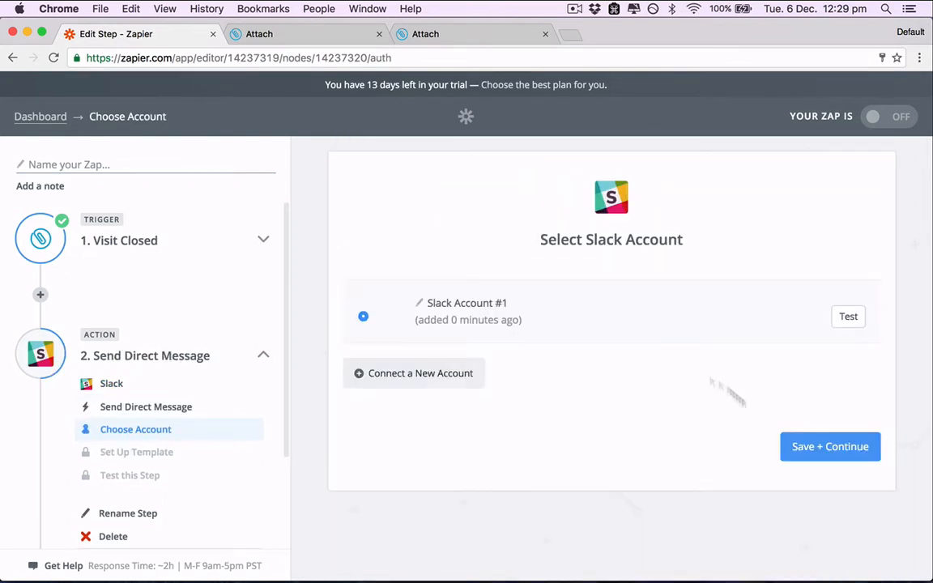
{"action": "left_click", "coordinate": [829, 446]}
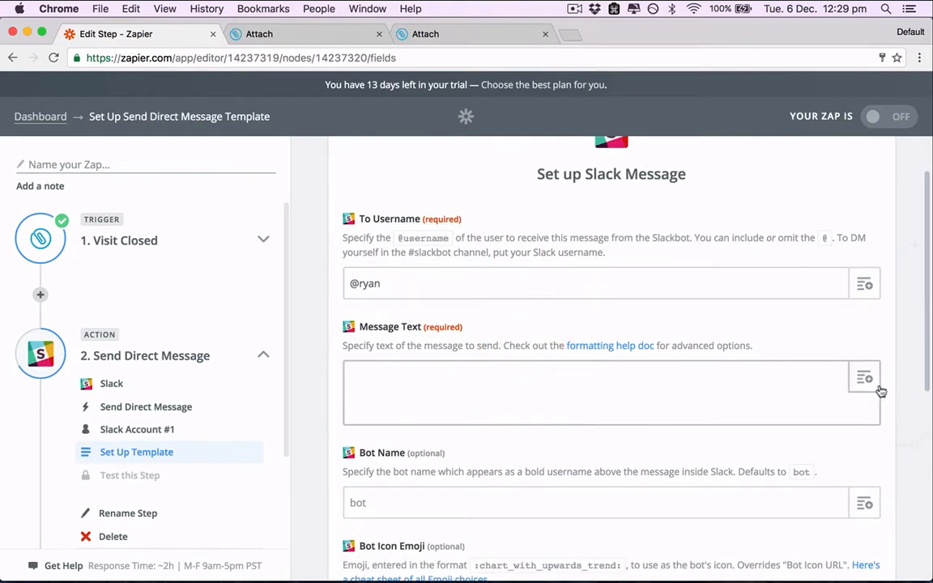
{"action": "left_click", "coordinate": [864, 377]}
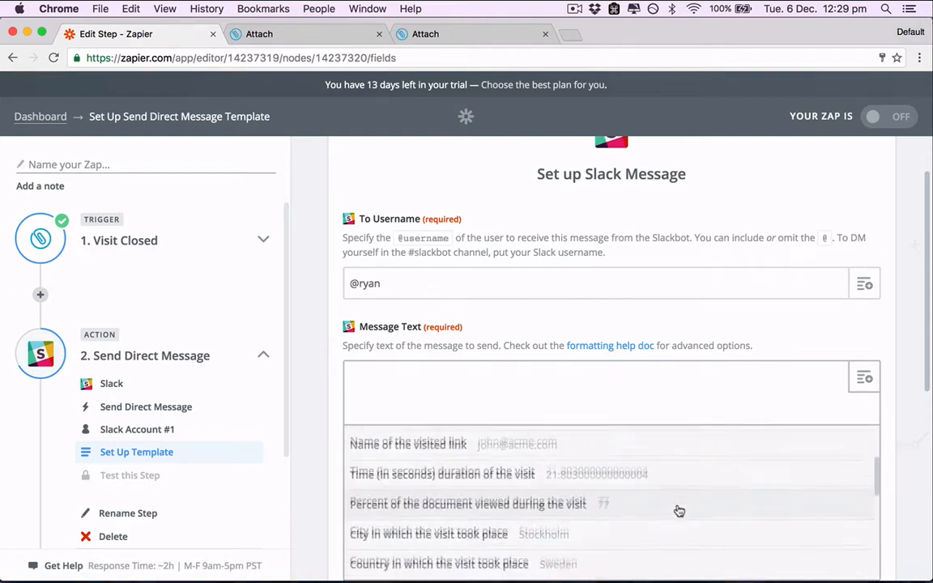
{"action": "scroll", "scroll_direction": "down", "scroll_amount": 3}
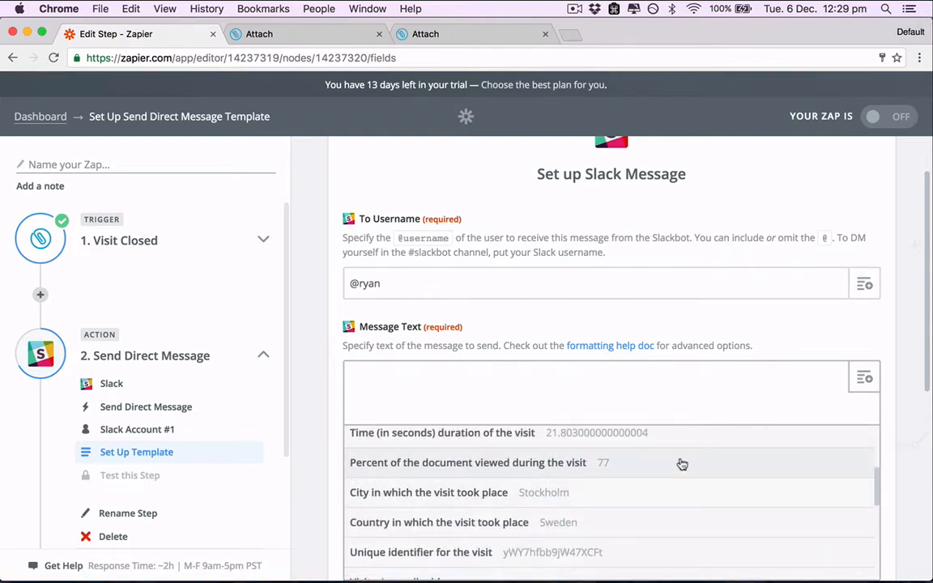
{"action": "scroll", "scroll_direction": "down", "scroll_amount": 3}
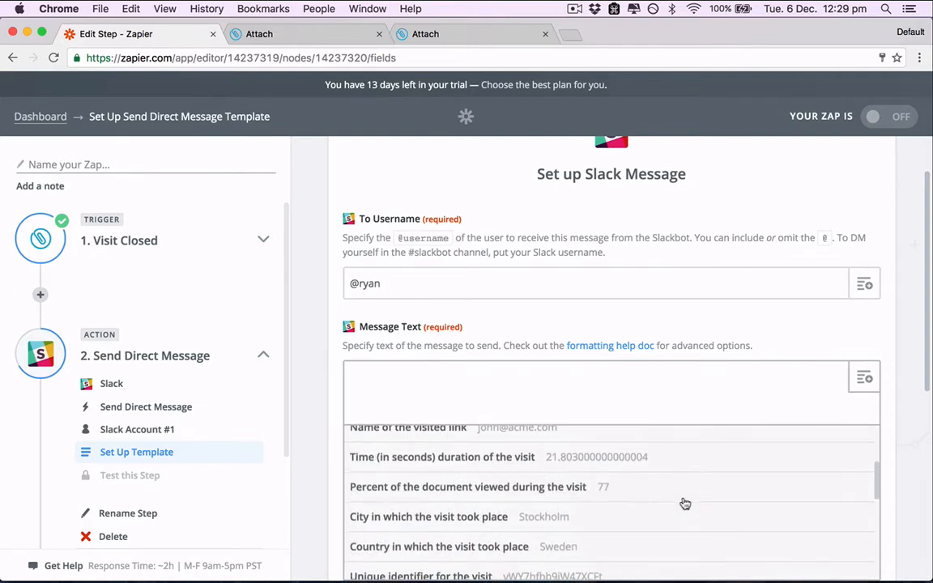
{"action": "left_click", "coordinate": [600, 388]}
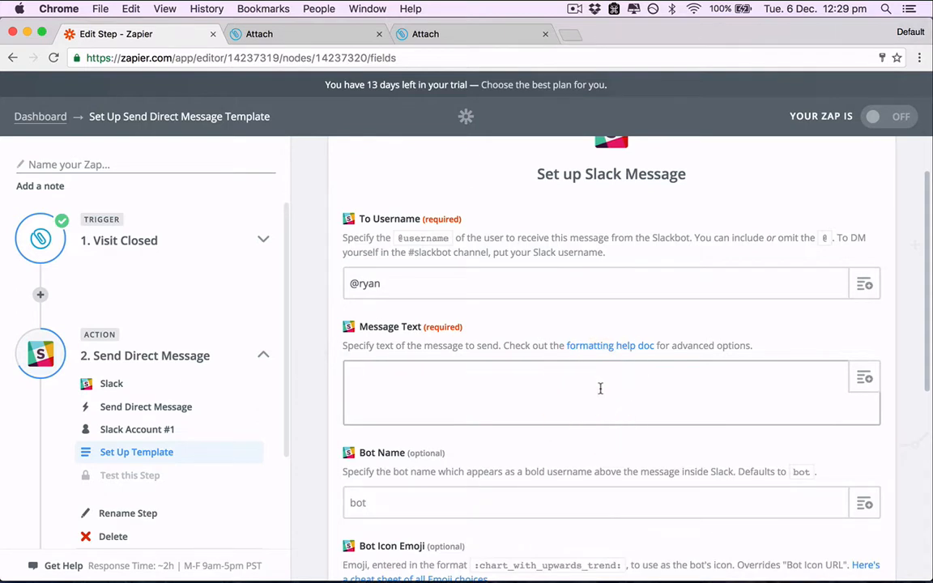
Step: Write the message labels (Doc name, Viewer name, Viewer local, Time (s)) and insert the visitor's full name
{"action": "type", "text": "View Closed:"}
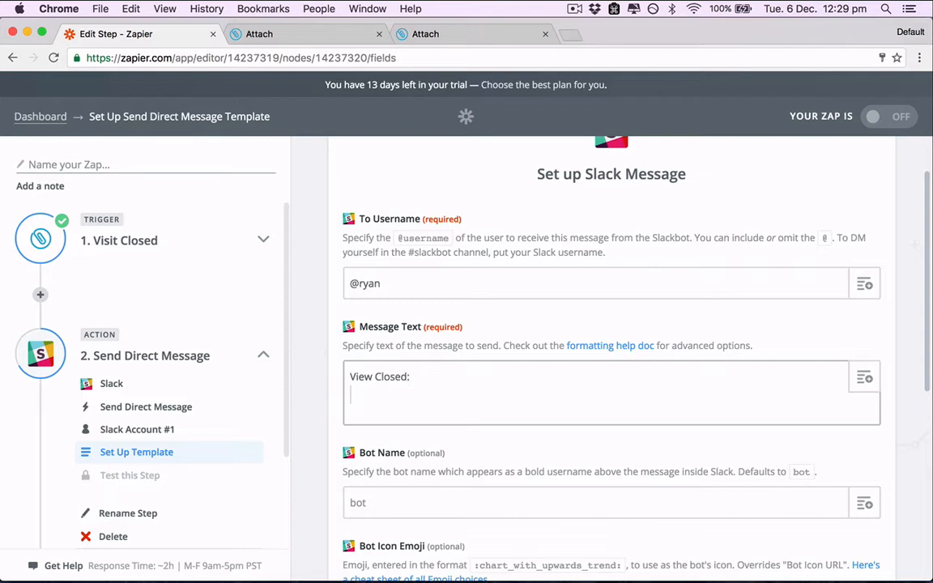
{"action": "type", "text": "Doc name:"}
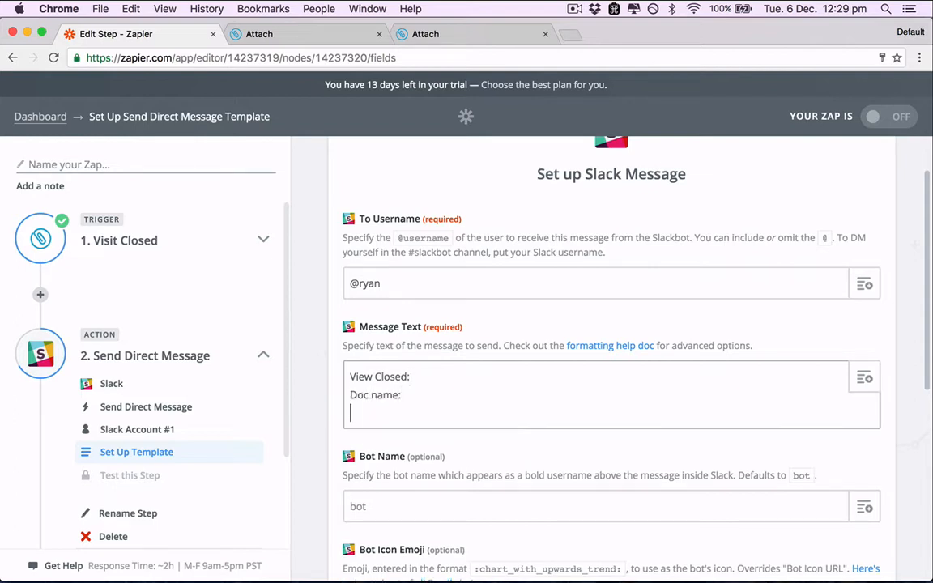
{"action": "type", "text": "Viewer name:"}
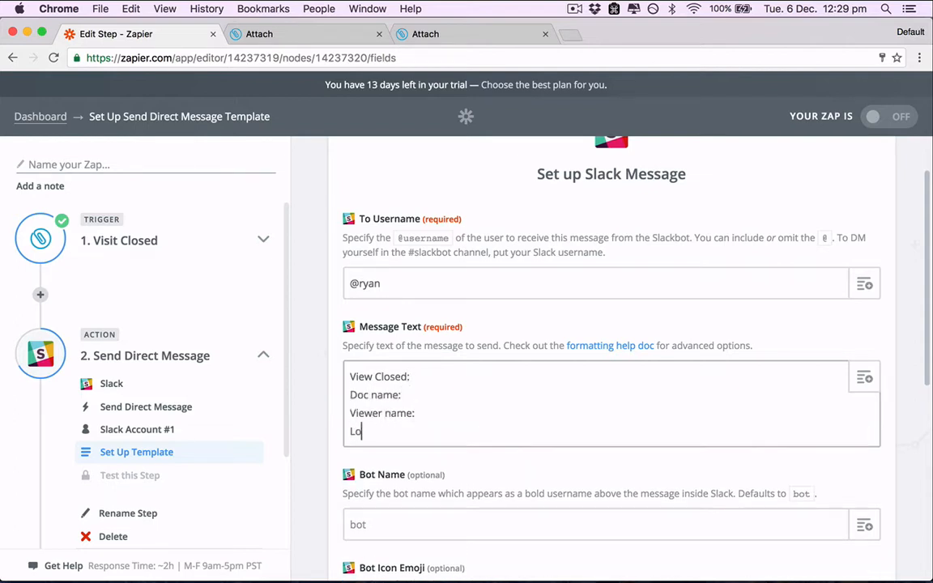
{"action": "type", "text": "Viewer local"}
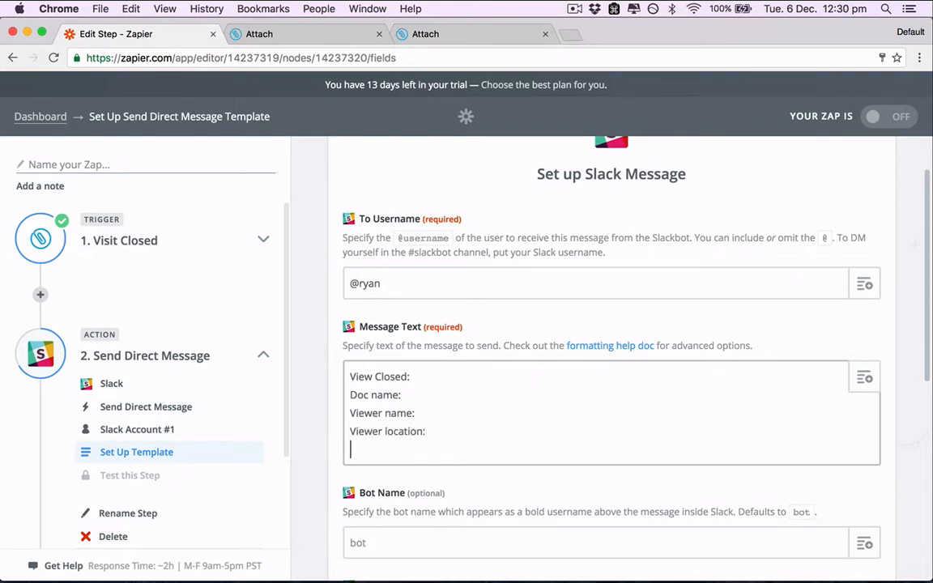
{"action": "type", "text": "Time (s):"}
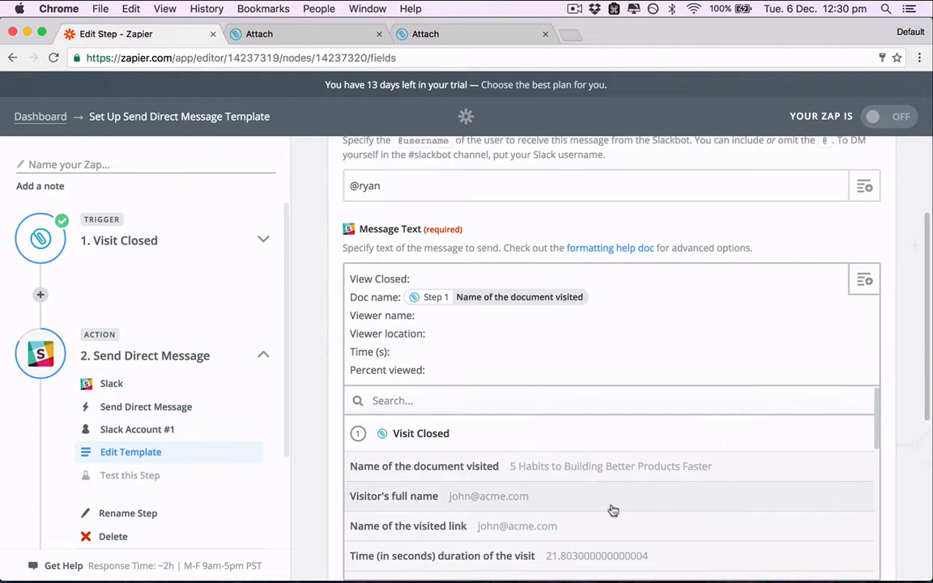
{"action": "left_click", "coordinate": [393, 496]}
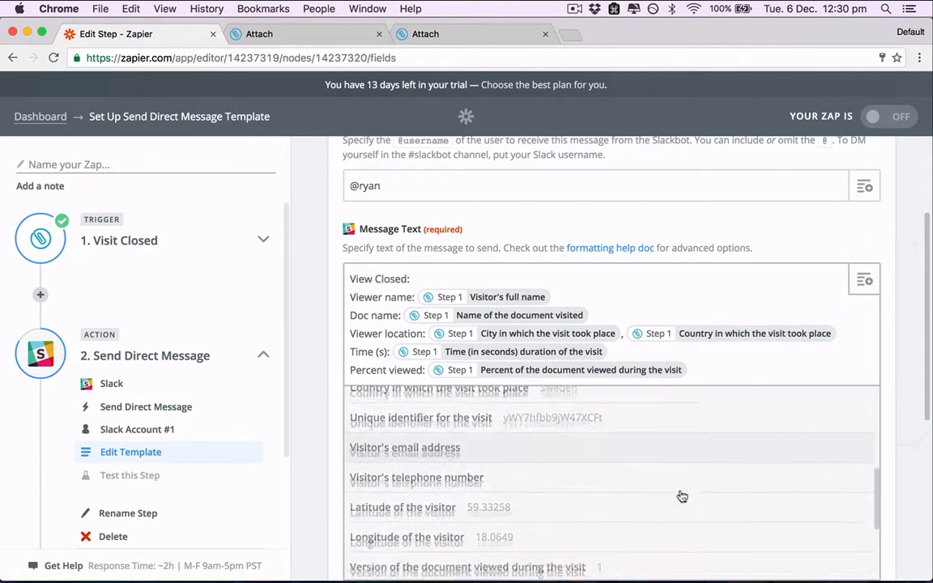
Step: Insert the remaining trigger fields into the message and set the Bot Name to Attach
{"action": "scroll", "scroll_direction": "down", "scroll_amount": 3}
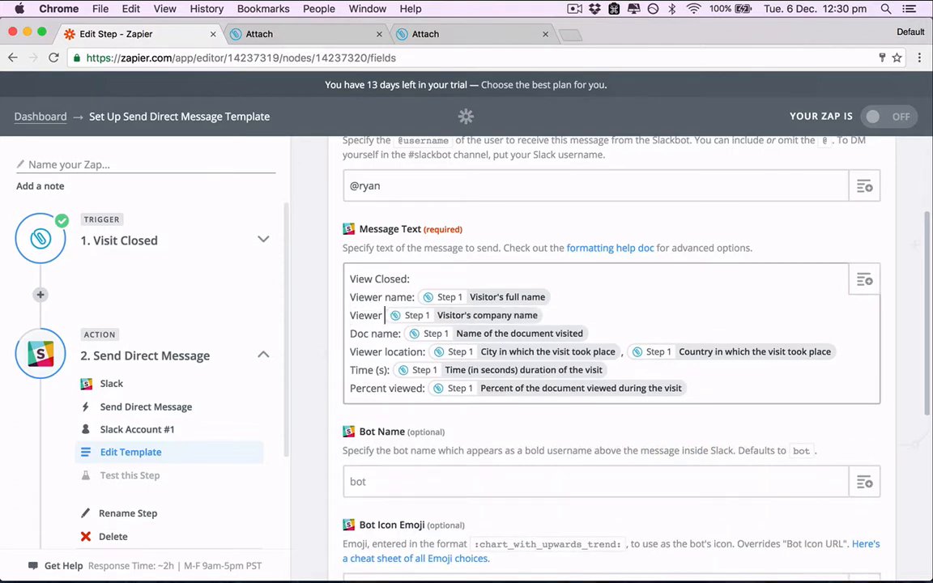
{"action": "left_click", "coordinate": [864, 279]}
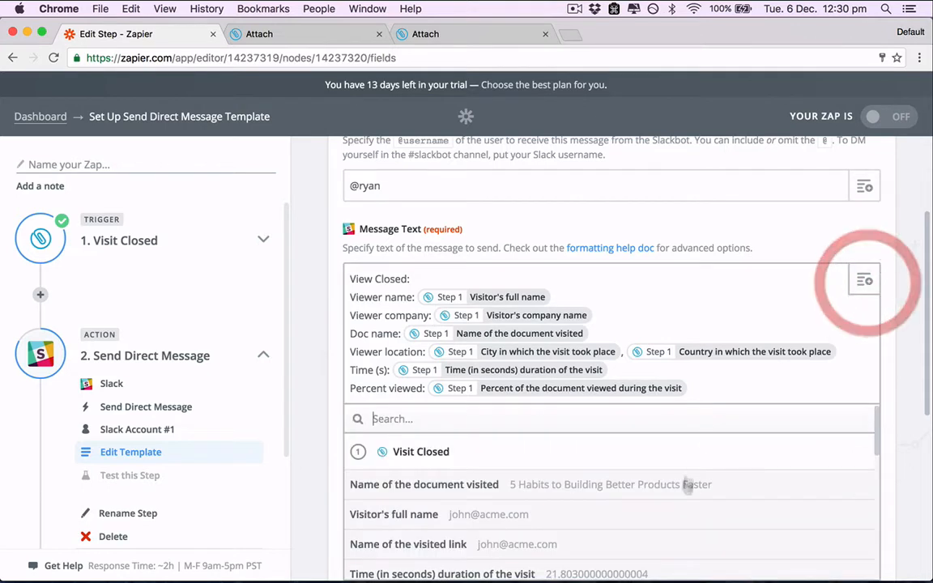
{"action": "scroll", "scroll_direction": "down", "scroll_amount": 3}
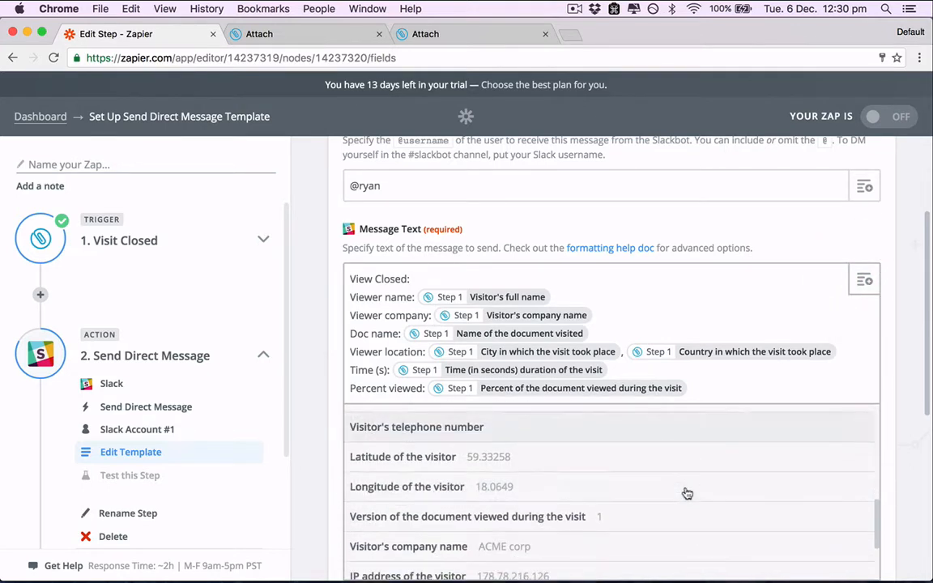
{"action": "scroll", "scroll_direction": "down", "scroll_amount": 3}
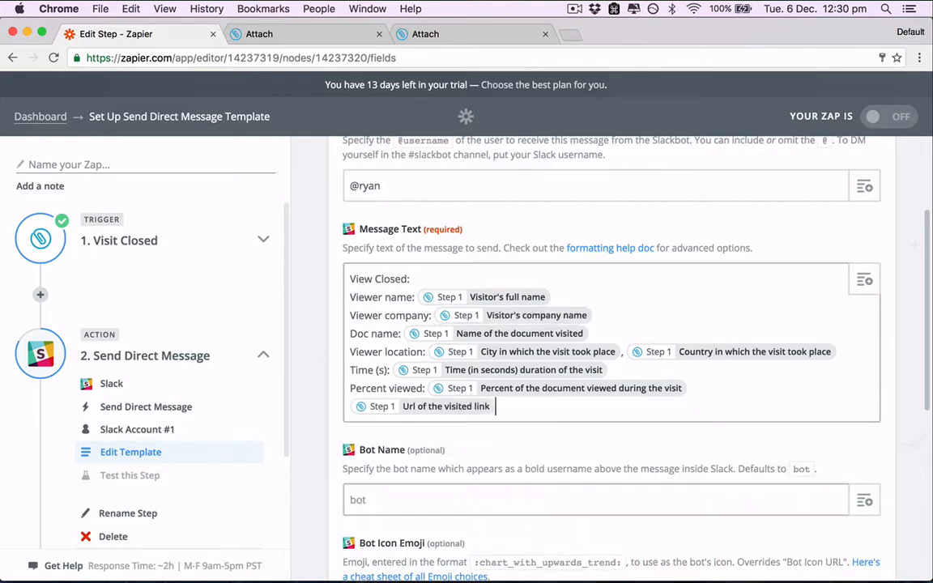
{"action": "scroll", "scroll_direction": "down", "scroll_amount": 3}
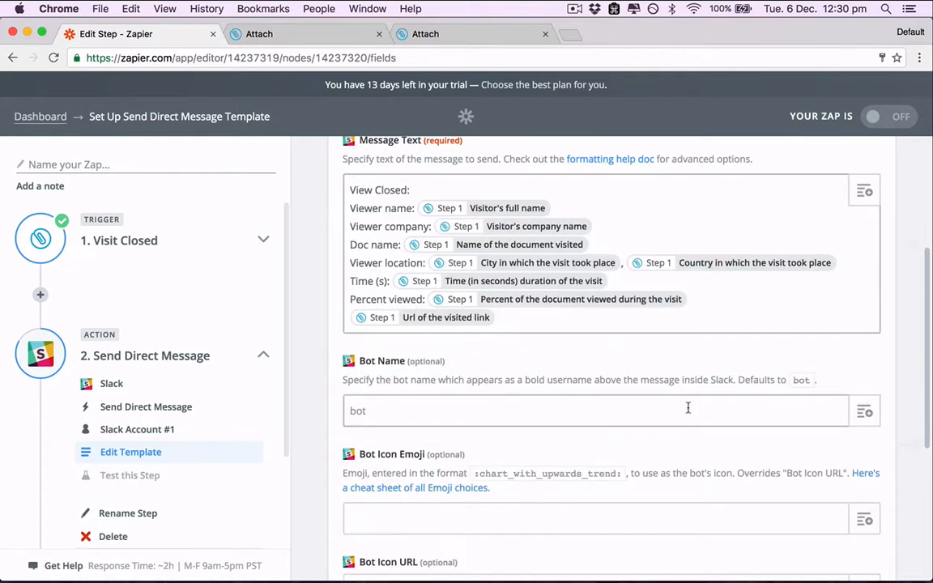
{"action": "type", "text": "Attach"}
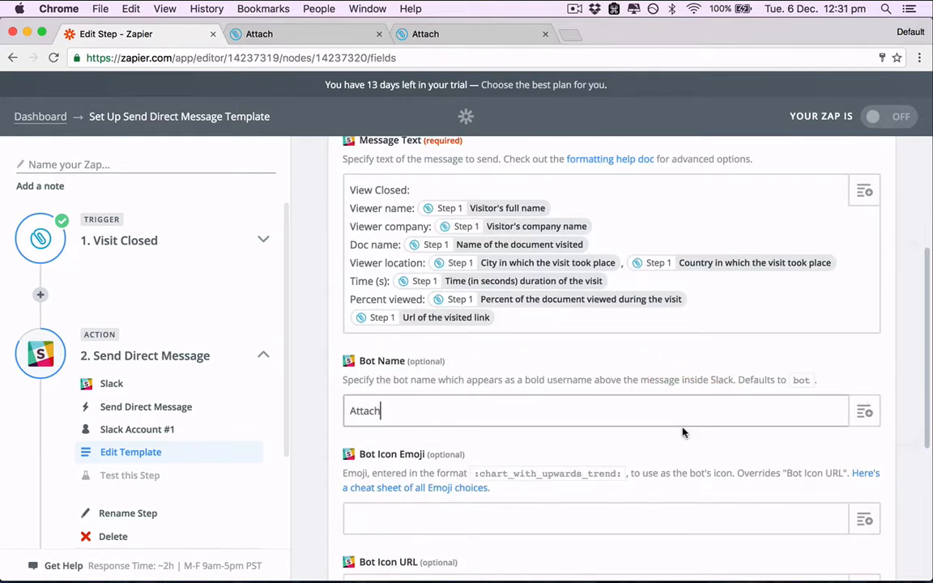
{"action": "scroll", "scroll_direction": "down", "scroll_amount": 3}
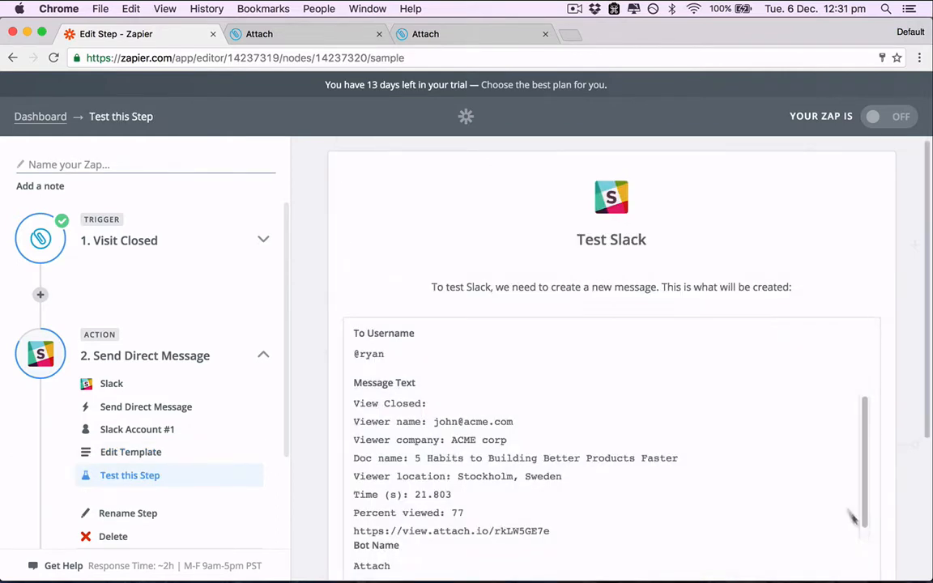
Step: Send the Visit Closed test direct message to Slack with Create & Continue
{"action": "scroll", "scroll_direction": "down", "scroll_amount": 3}
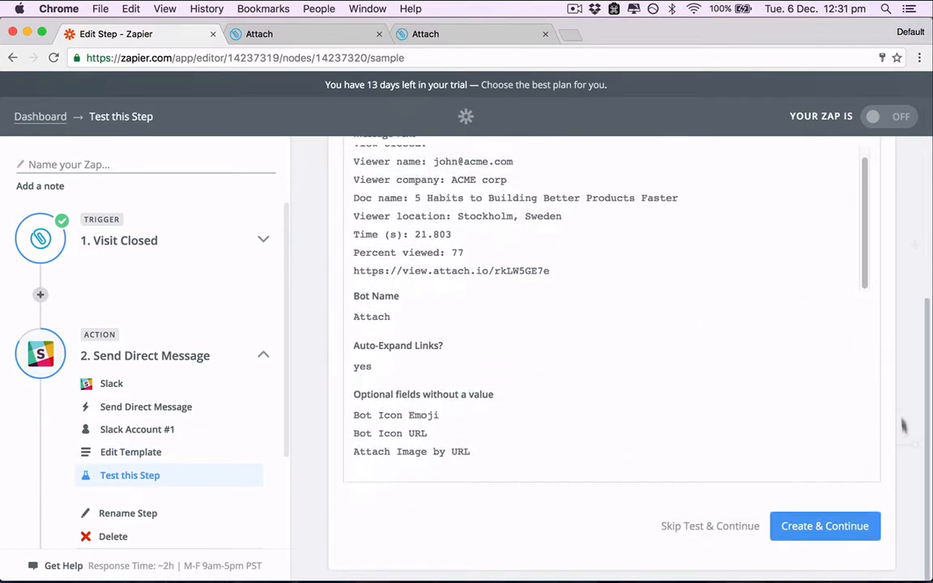
{"action": "left_click", "coordinate": [824, 525]}
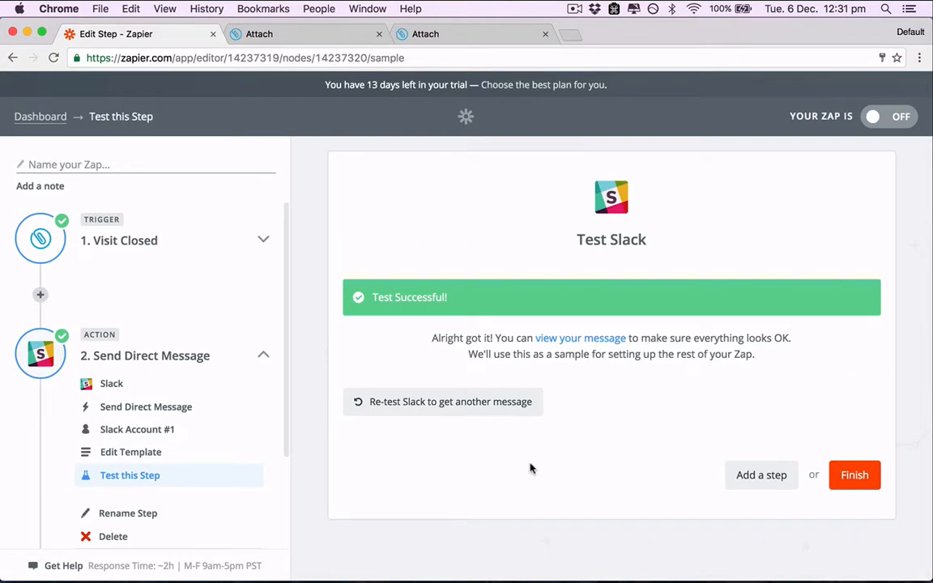
{"action": "mouse_move", "coordinate": [315, 346]}
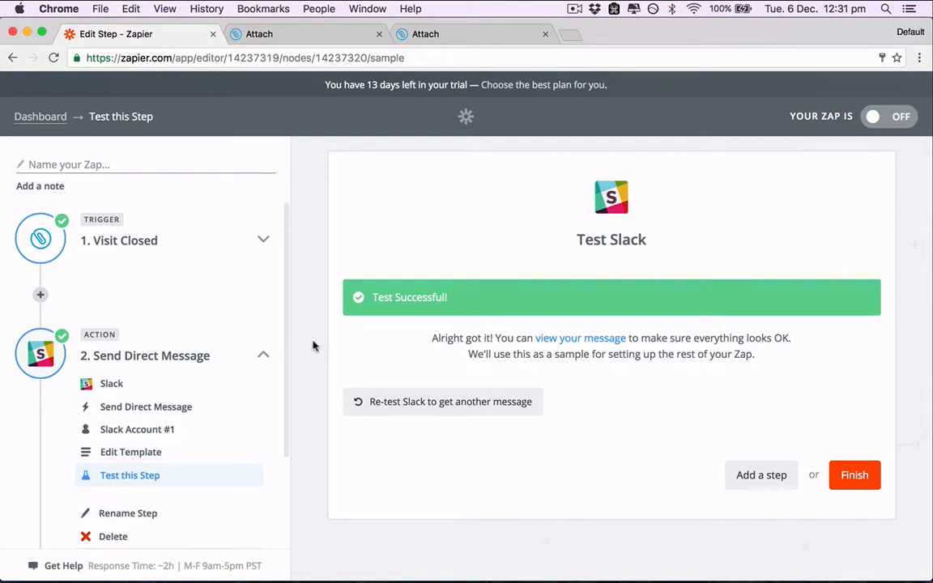
{"action": "mouse_move", "coordinate": [246, 275]}
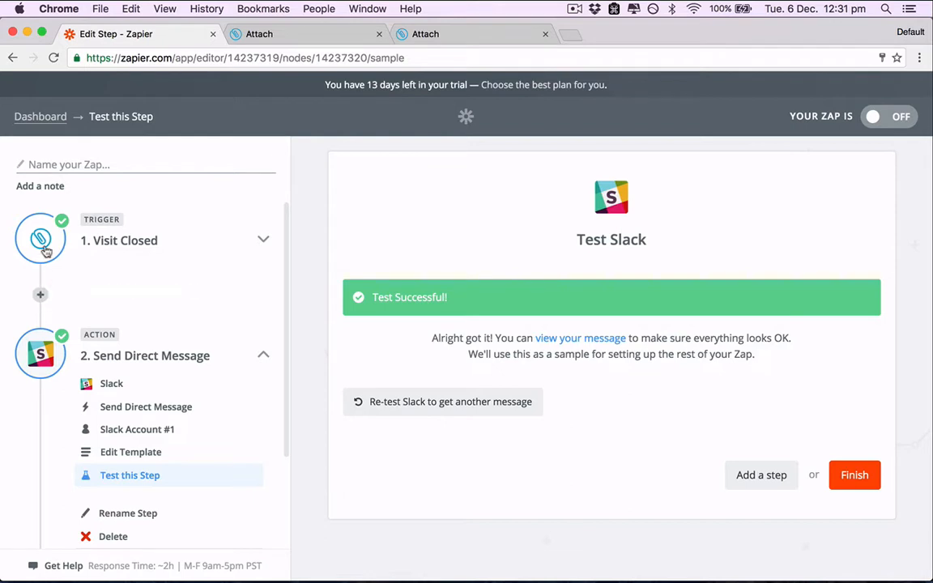
Step: Add an Only-continue-if Filter step between the trigger and the Slack action
{"action": "left_click", "coordinate": [41, 294]}
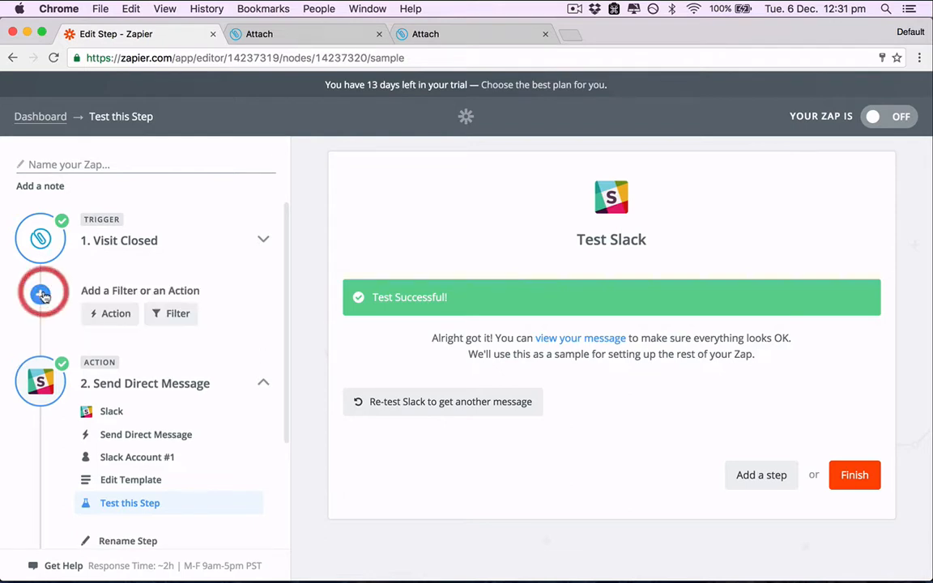
{"action": "left_click", "coordinate": [171, 313]}
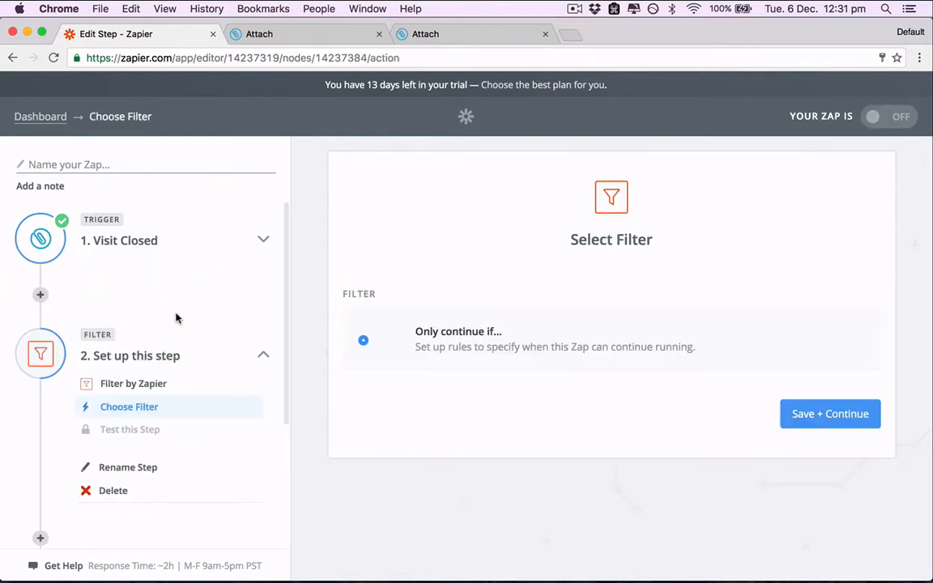
{"action": "mouse_move", "coordinate": [457, 345]}
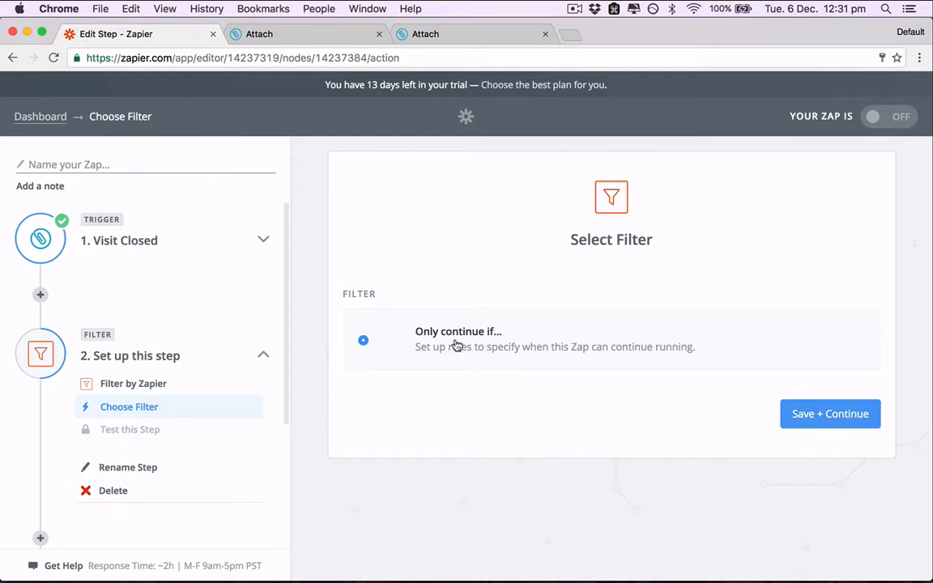
{"action": "left_click", "coordinate": [829, 414]}
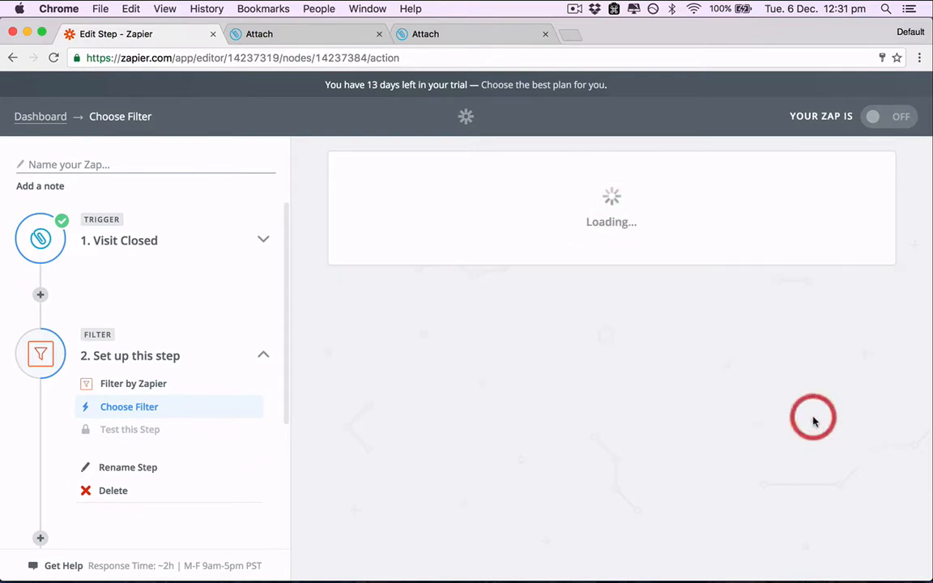
Step: Set the condition: Percent of the document viewed (Number) Greater than 90
{"action": "left_click", "coordinate": [129, 407]}
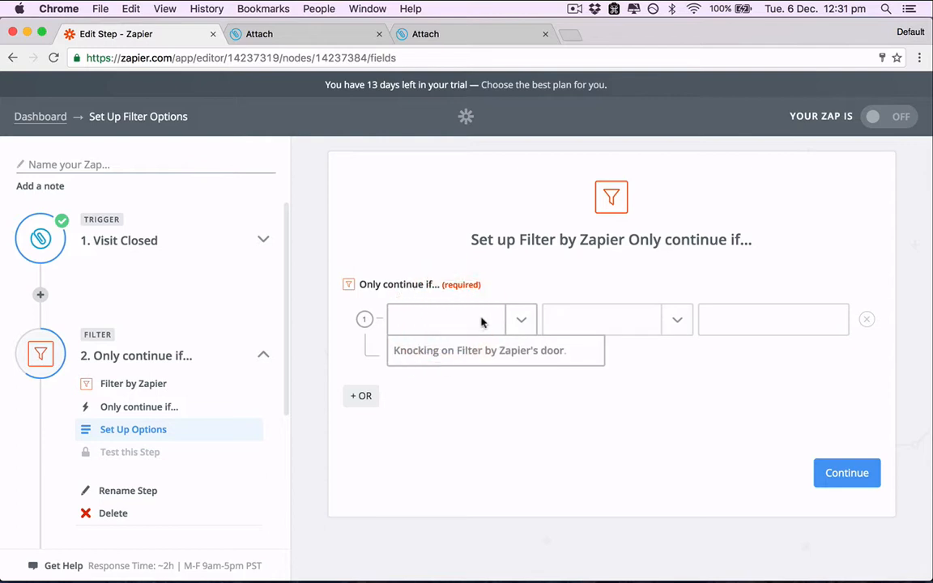
{"action": "left_click", "coordinate": [445, 318]}
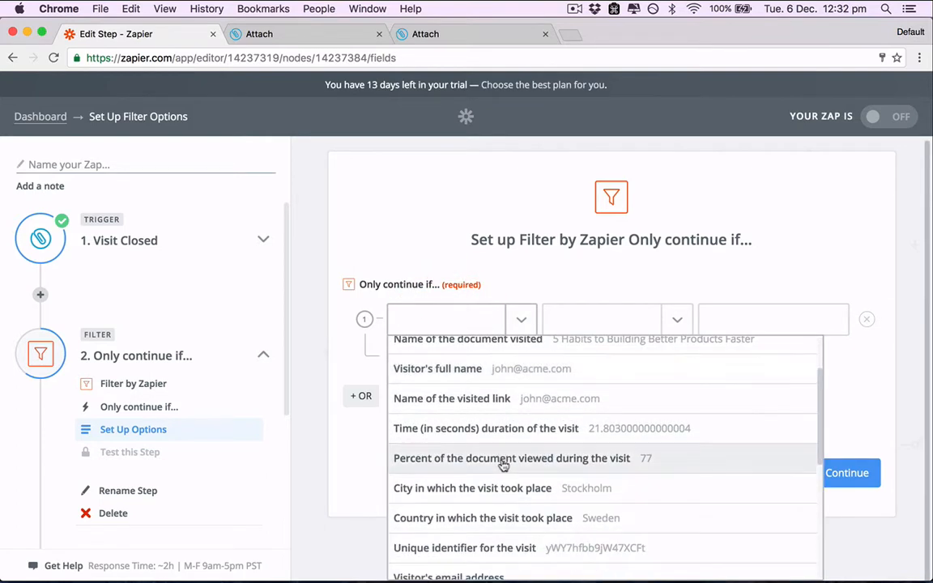
{"action": "left_click", "coordinate": [512, 457]}
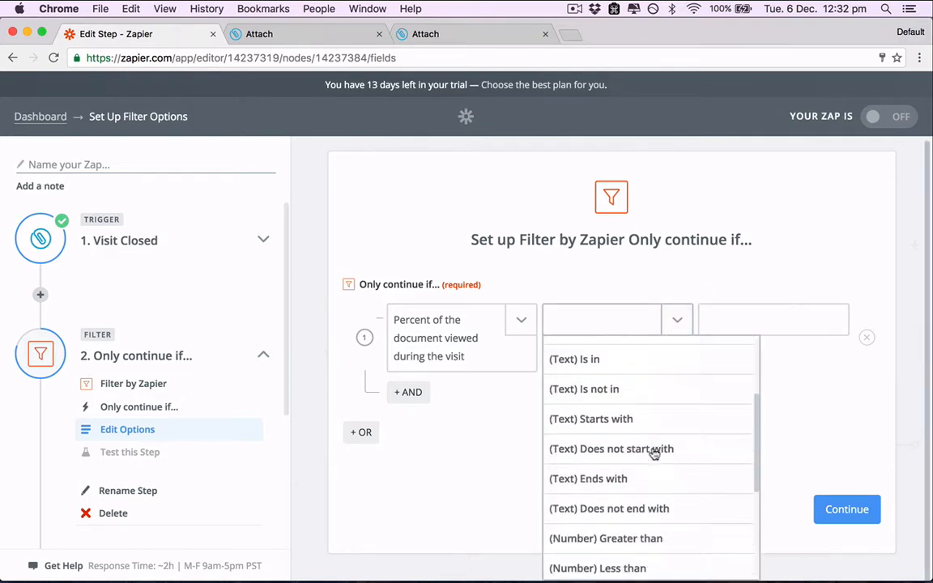
{"action": "left_click", "coordinate": [606, 538]}
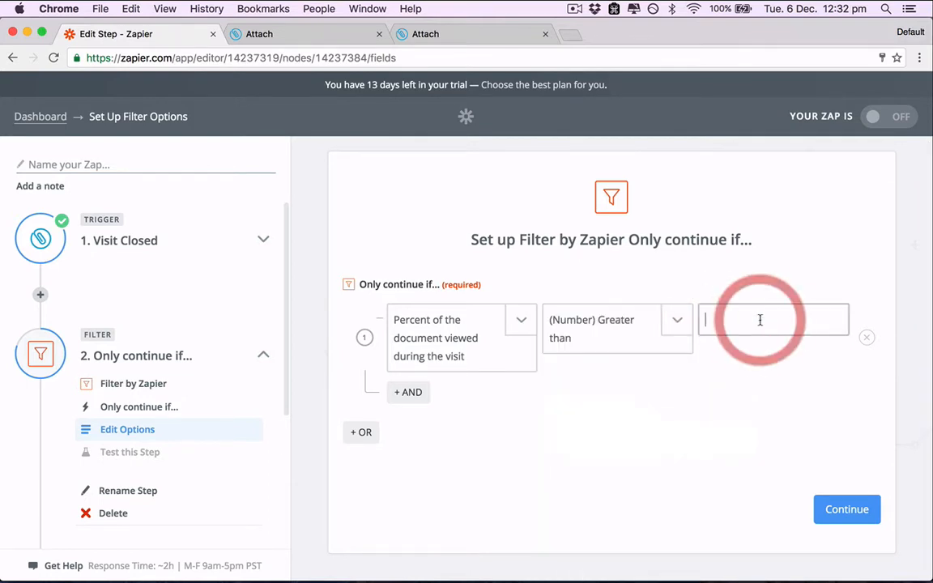
{"action": "type", "text": "90"}
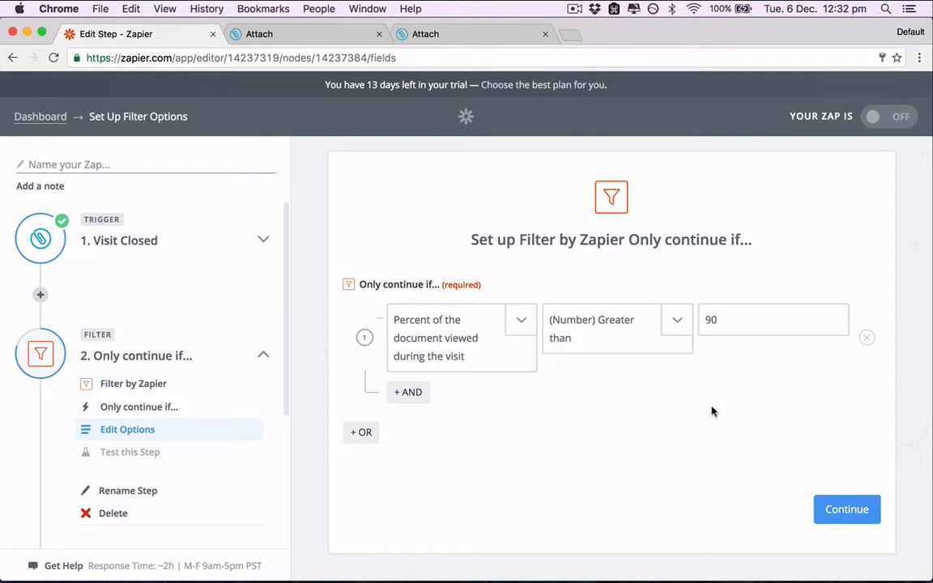
{"action": "mouse_move", "coordinate": [690, 347]}
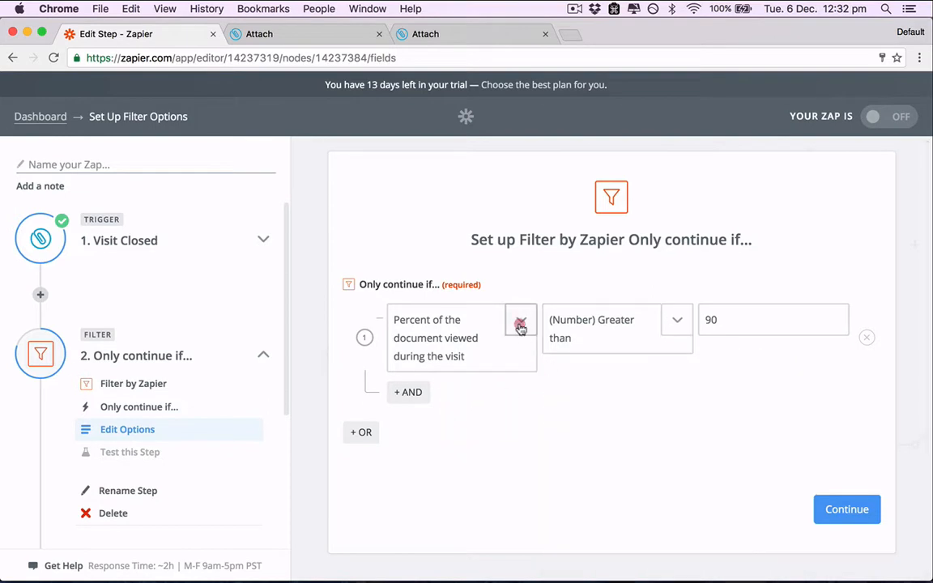
{"action": "left_click", "coordinate": [521, 328]}
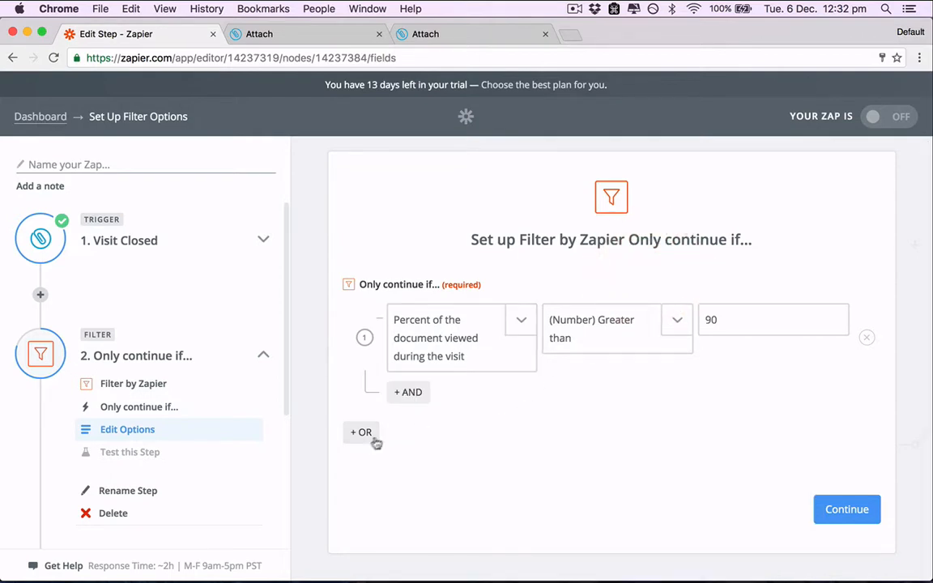
{"action": "left_click", "coordinate": [361, 432]}
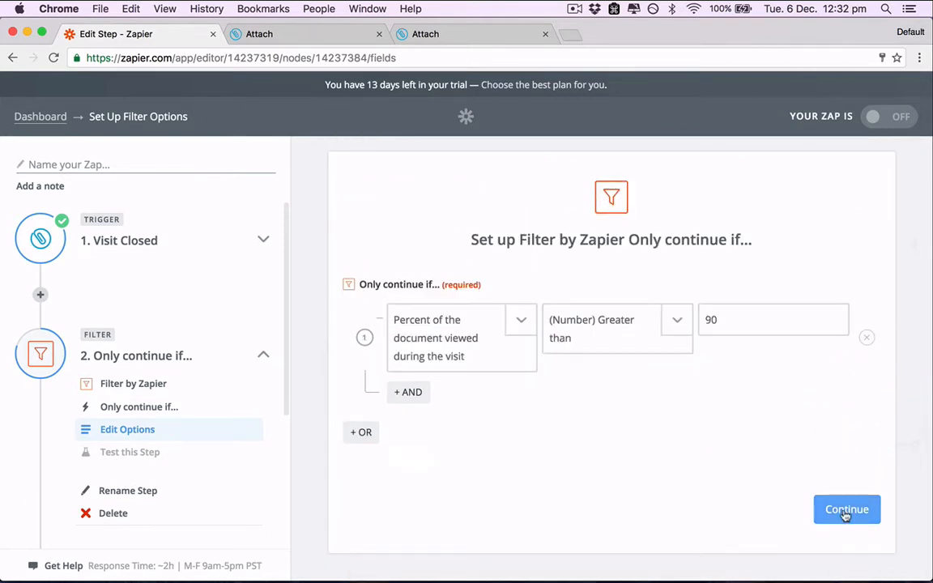
Step: Test the filter, lower the threshold to greater than 70 so the 77 percent sample passes
{"action": "left_click", "coordinate": [846, 509]}
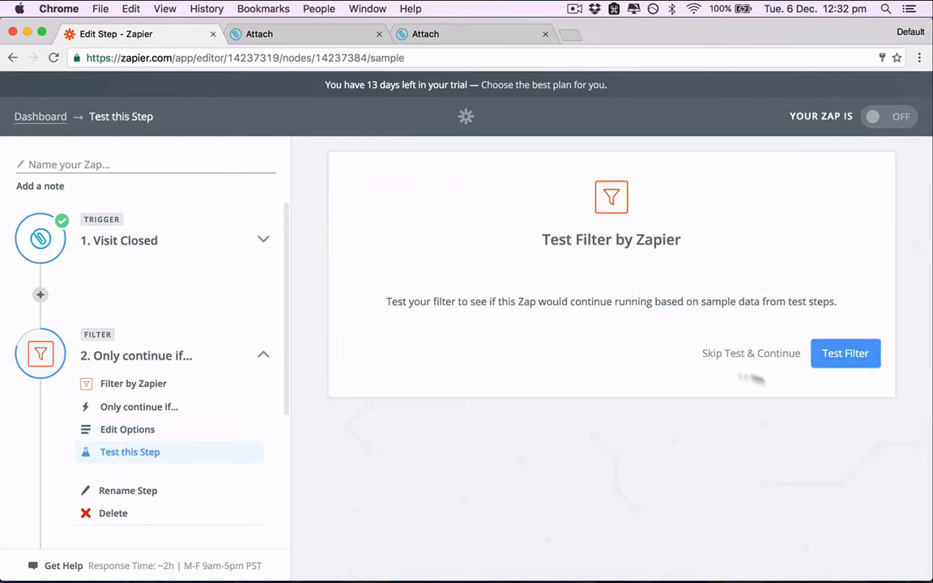
{"action": "left_click", "coordinate": [845, 353]}
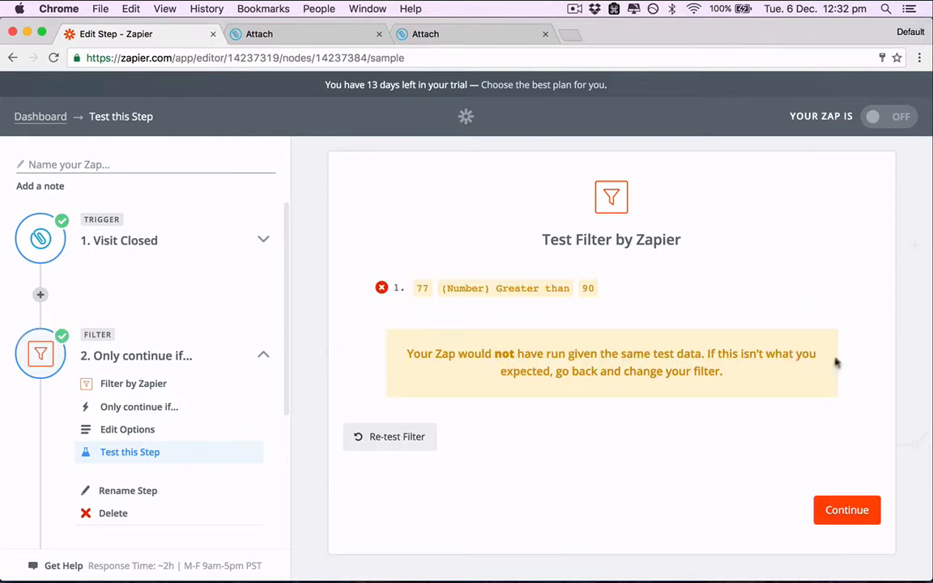
{"action": "mouse_move", "coordinate": [806, 384]}
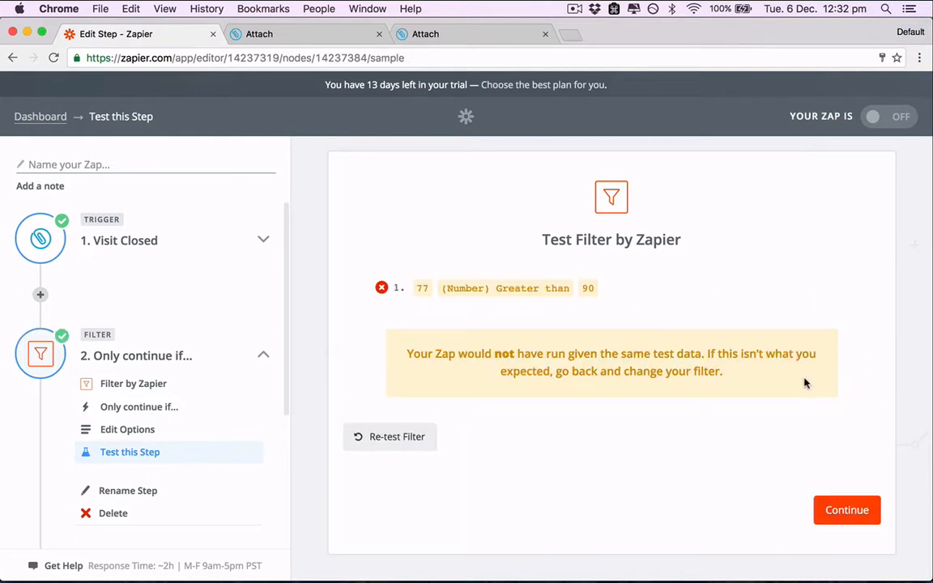
{"action": "mouse_move", "coordinate": [567, 442]}
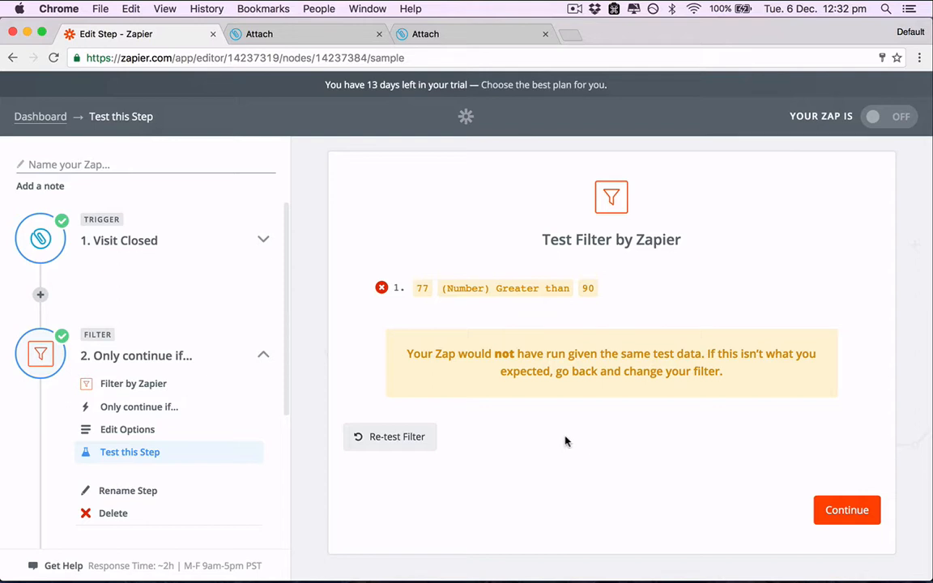
{"action": "mouse_move", "coordinate": [497, 299]}
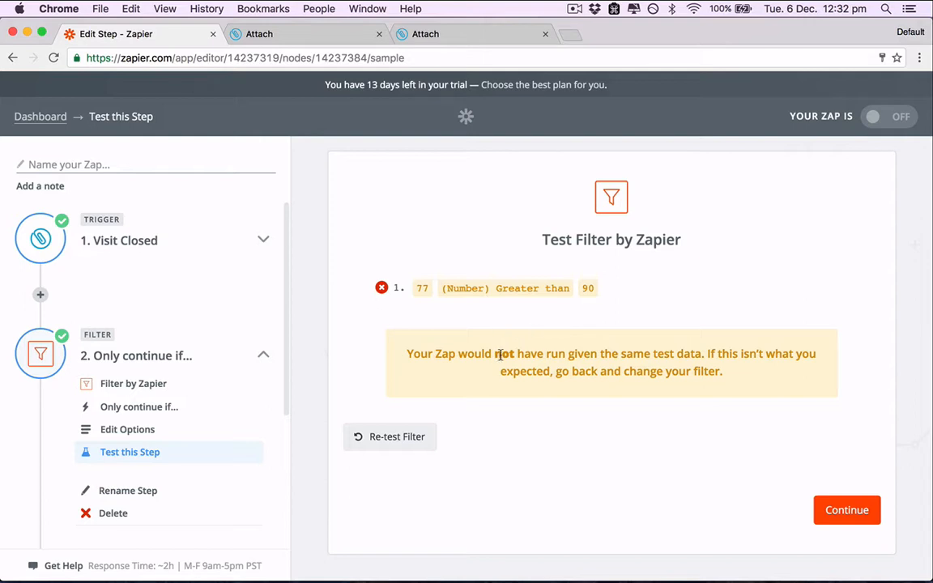
{"action": "left_click", "coordinate": [132, 383]}
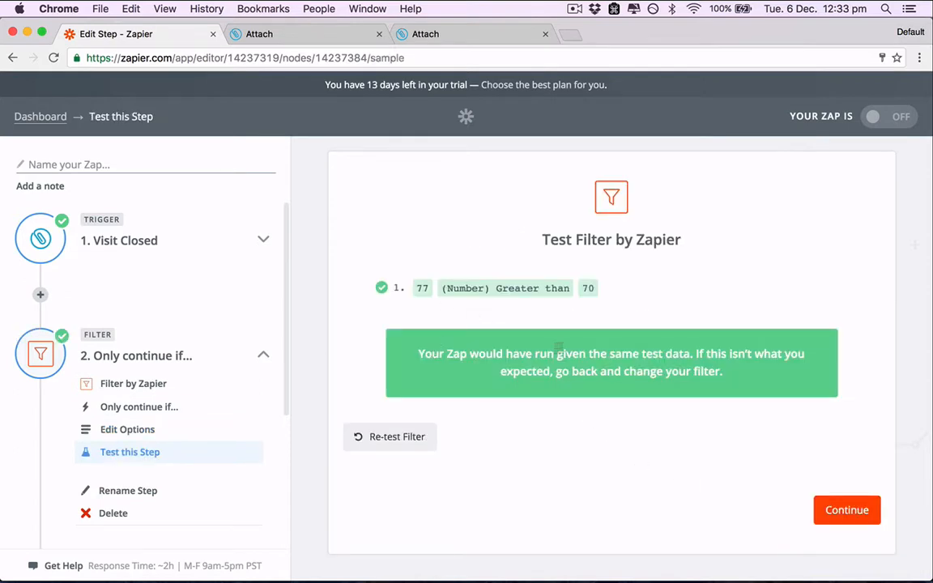
{"action": "mouse_move", "coordinate": [572, 295]}
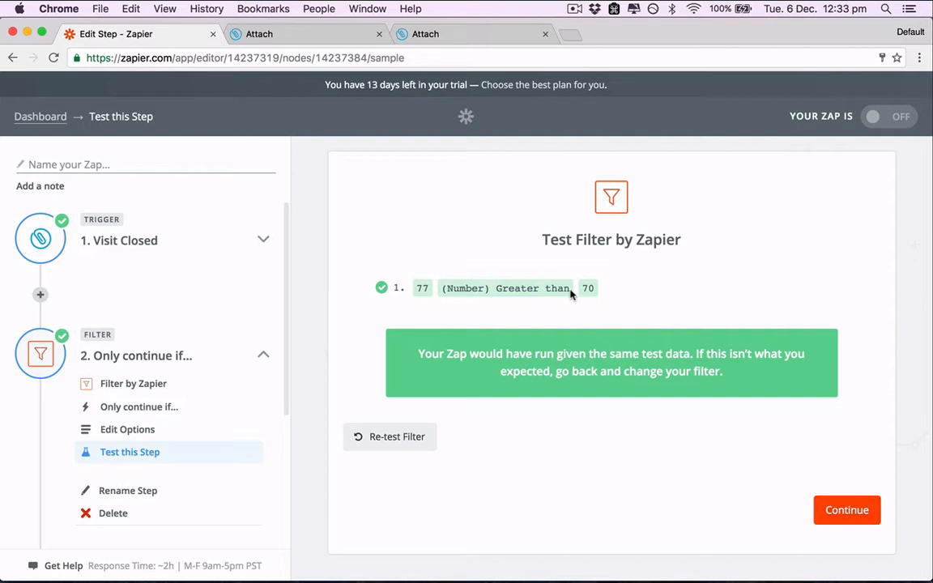
{"action": "mouse_move", "coordinate": [598, 296]}
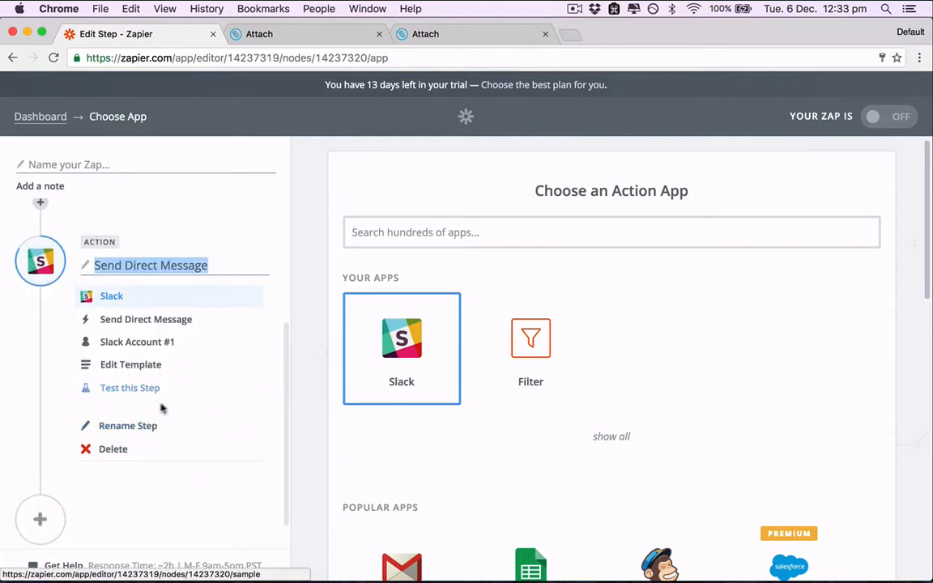
Step: Re-test the Slack message step and finish building the Visit Closed Zap
{"action": "left_click", "coordinate": [130, 387]}
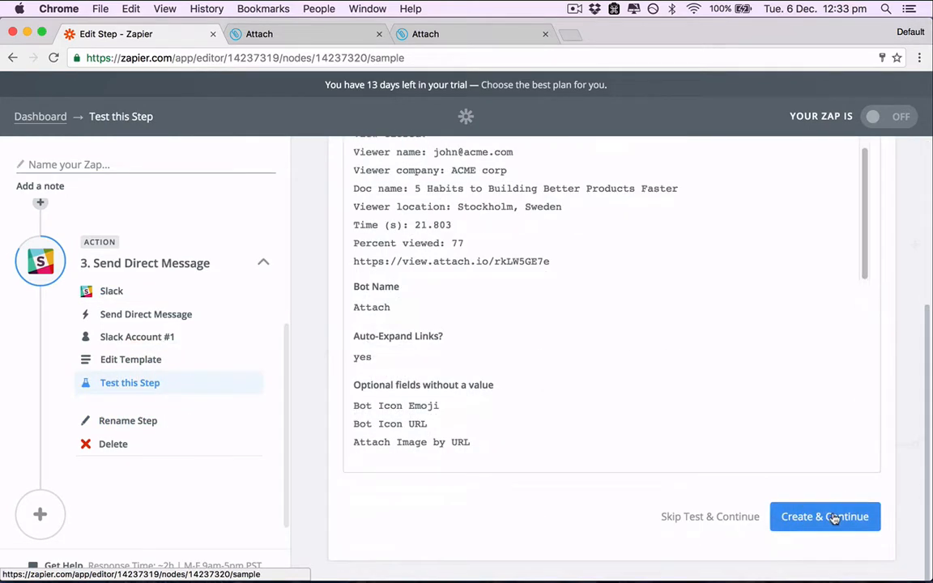
{"action": "left_click", "coordinate": [824, 516]}
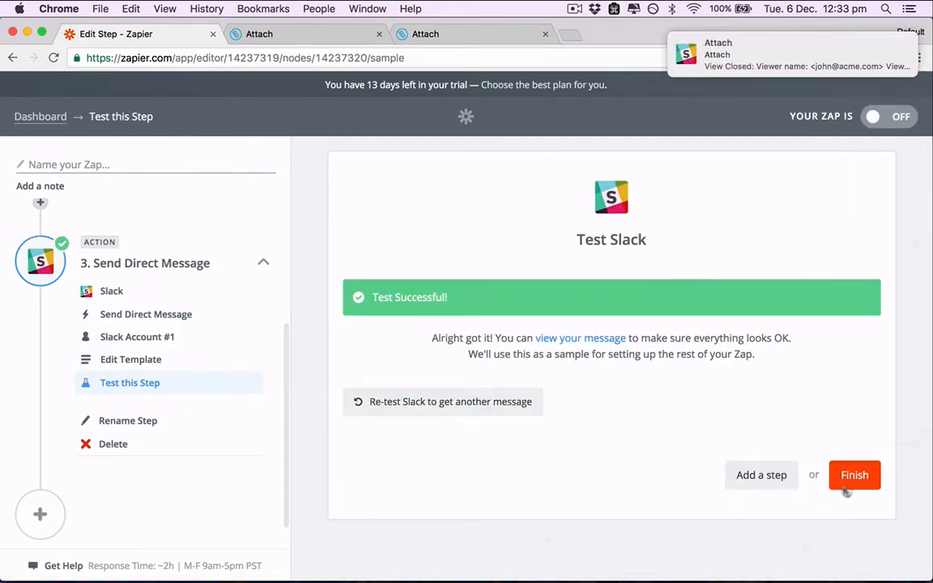
{"action": "left_click", "coordinate": [854, 475]}
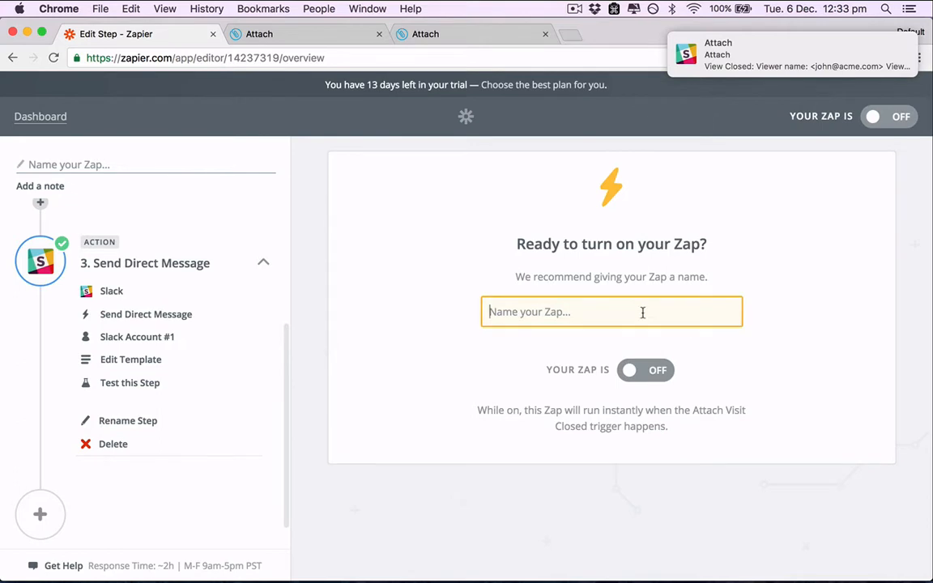
Step: Name the Zap 'Attach: Visit Closed: 5 Habits doc' and turn it on
{"action": "left_click", "coordinate": [612, 311]}
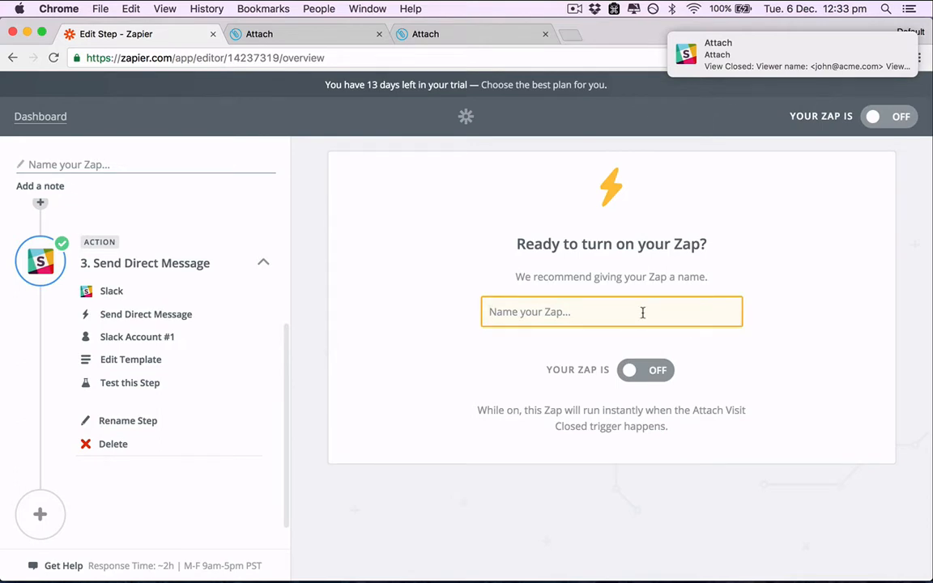
{"action": "type", "text": "Attach: Visit"}
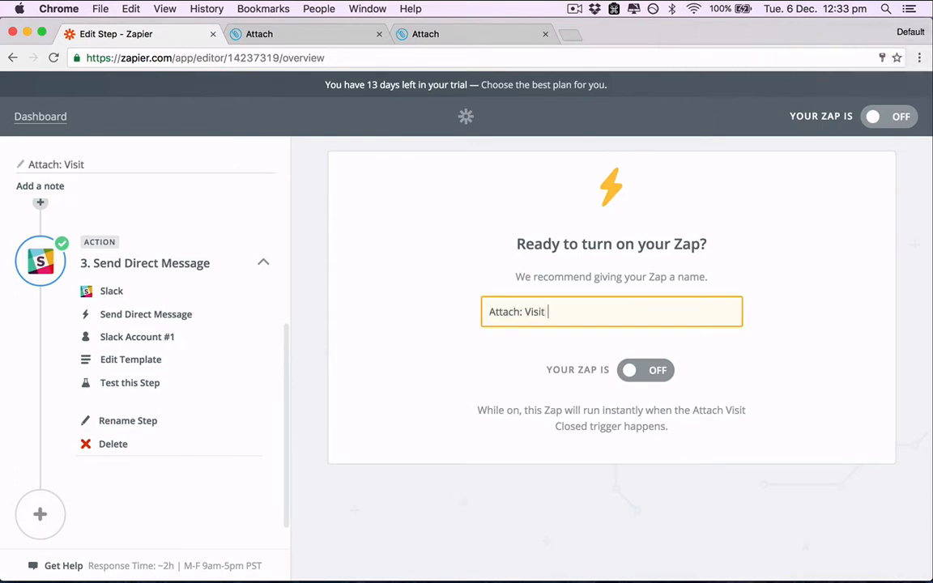
{"action": "type", "text": "Closed: 5"}
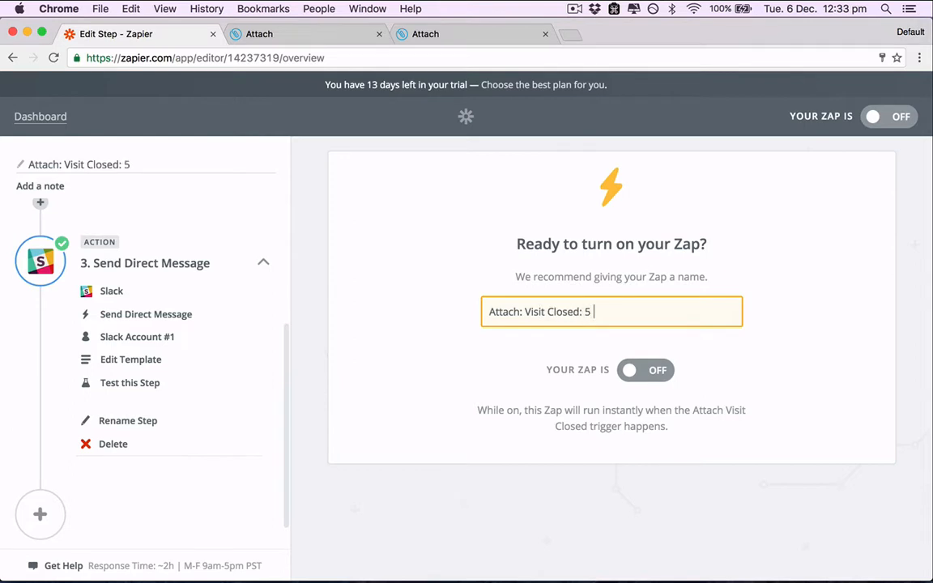
{"action": "type", "text": "Habits doc"}
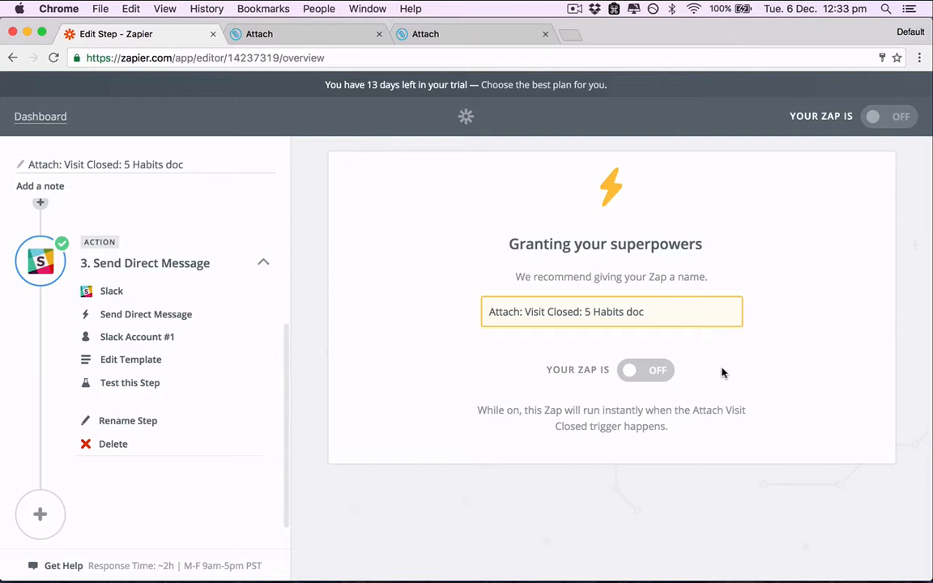
{"action": "left_click", "coordinate": [645, 371]}
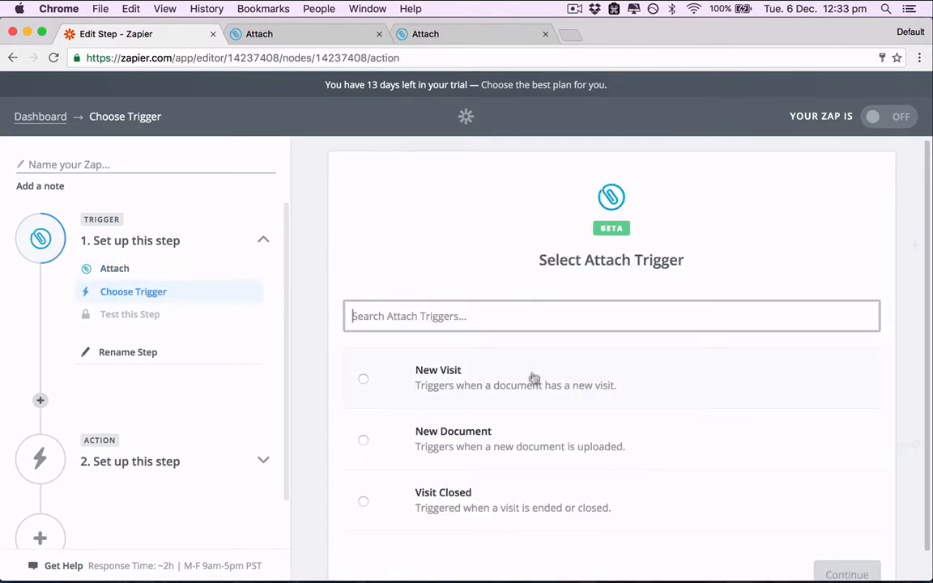
Step: Choose the Attach New Document trigger, keep the account, pass the test and move to the Slack action
{"action": "left_click", "coordinate": [363, 381]}
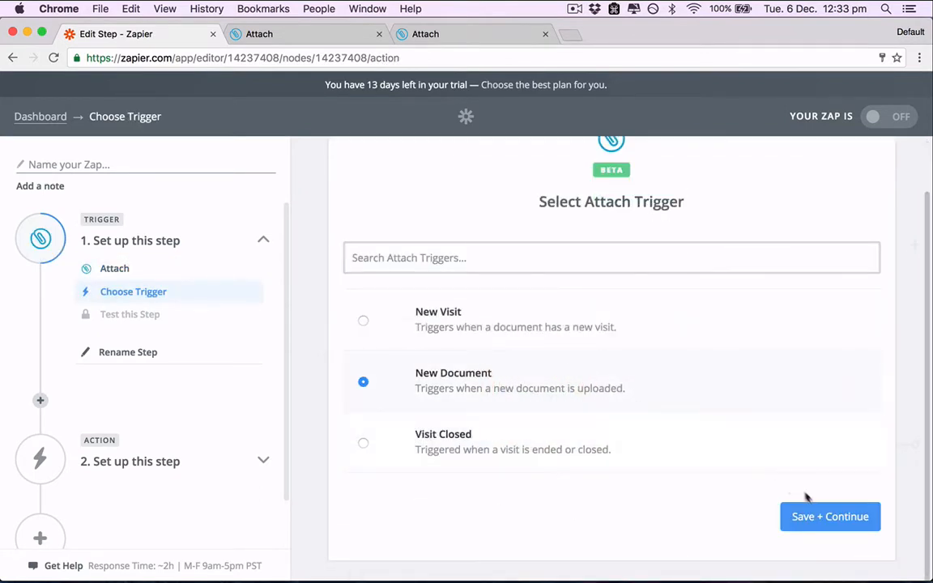
{"action": "left_click", "coordinate": [830, 517]}
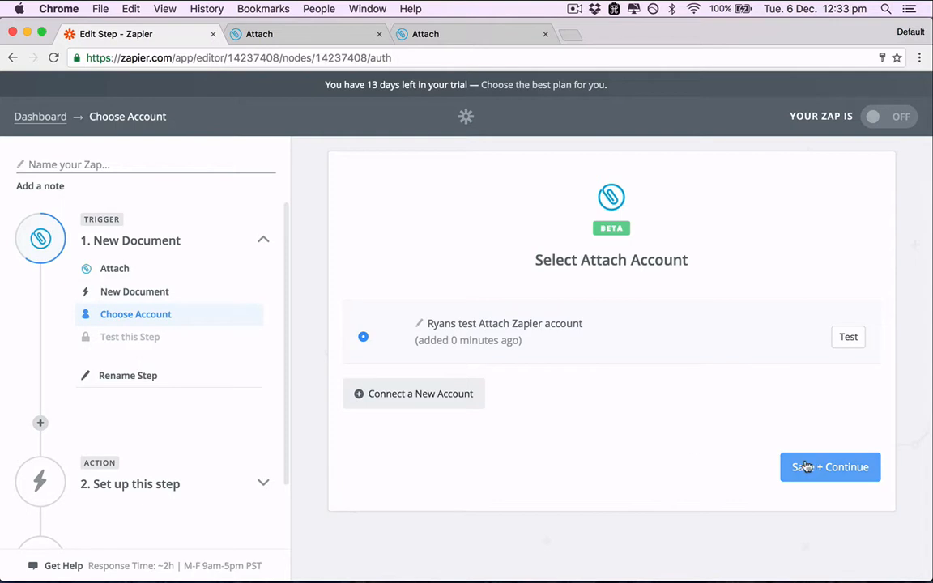
{"action": "left_click", "coordinate": [829, 466]}
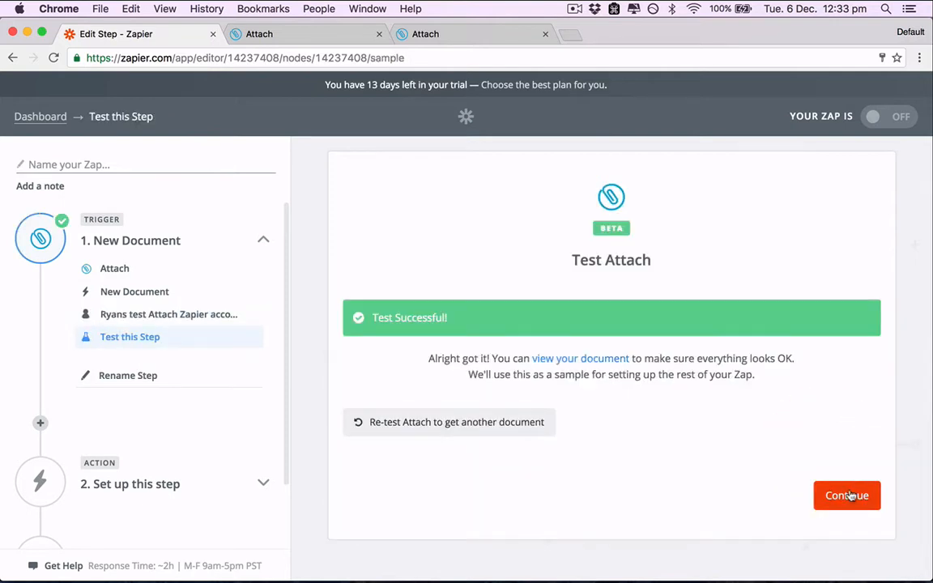
{"action": "left_click", "coordinate": [846, 495]}
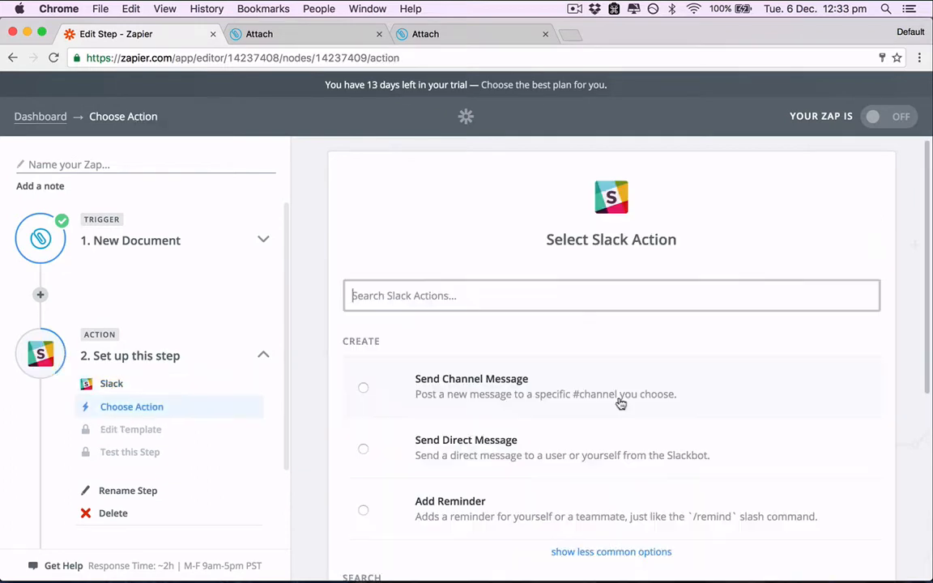
{"action": "scroll", "scroll_direction": "down", "scroll_amount": 3}
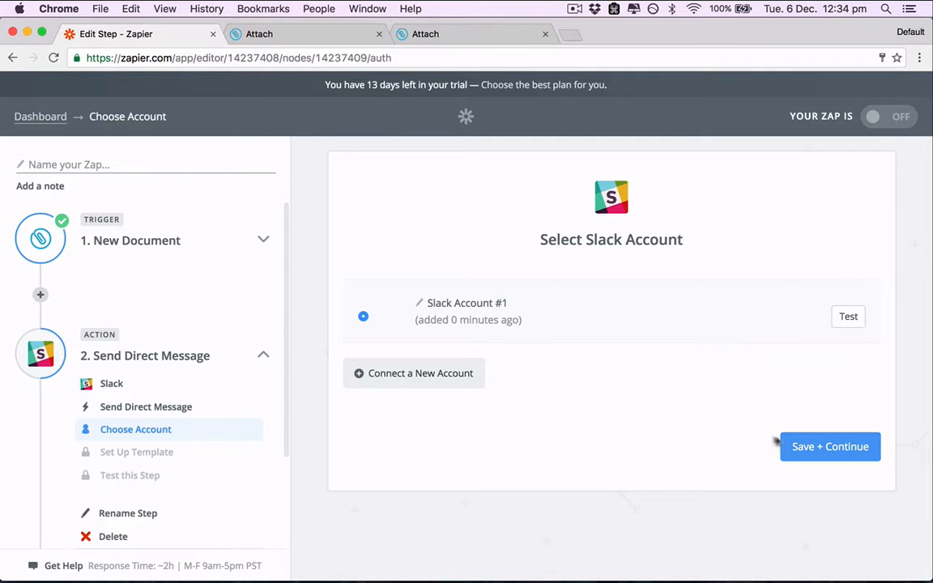
{"action": "left_click", "coordinate": [829, 446]}
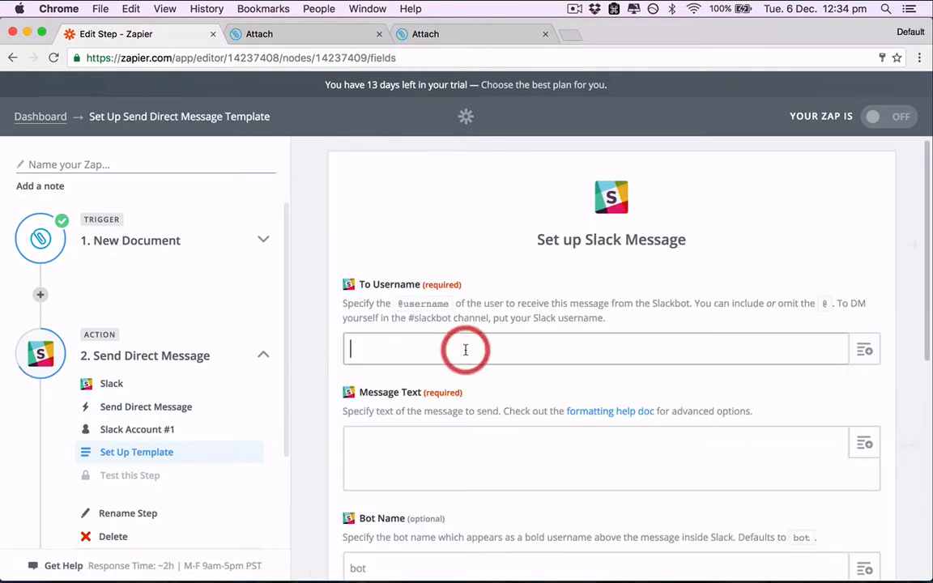
{"action": "type", "text": "@ryan"}
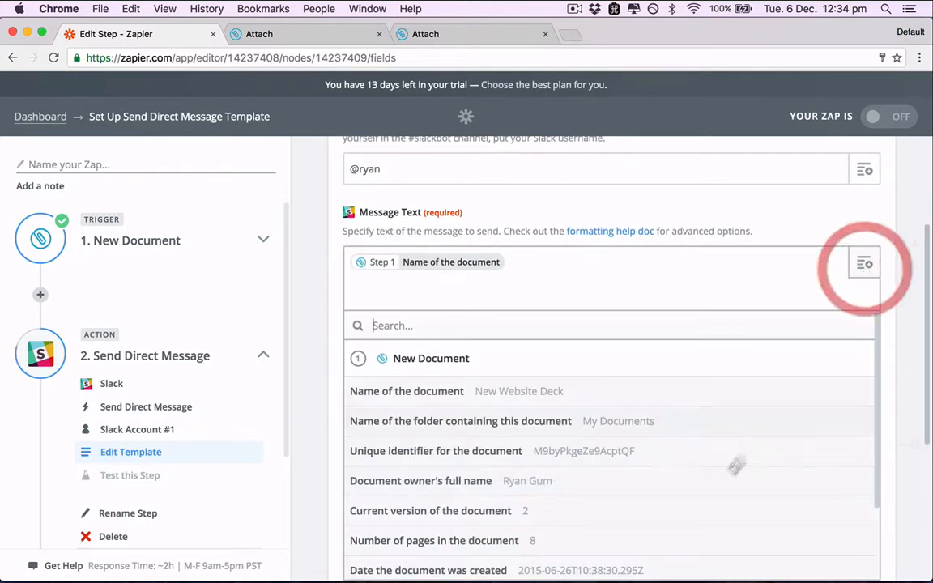
{"action": "left_click", "coordinate": [460, 421]}
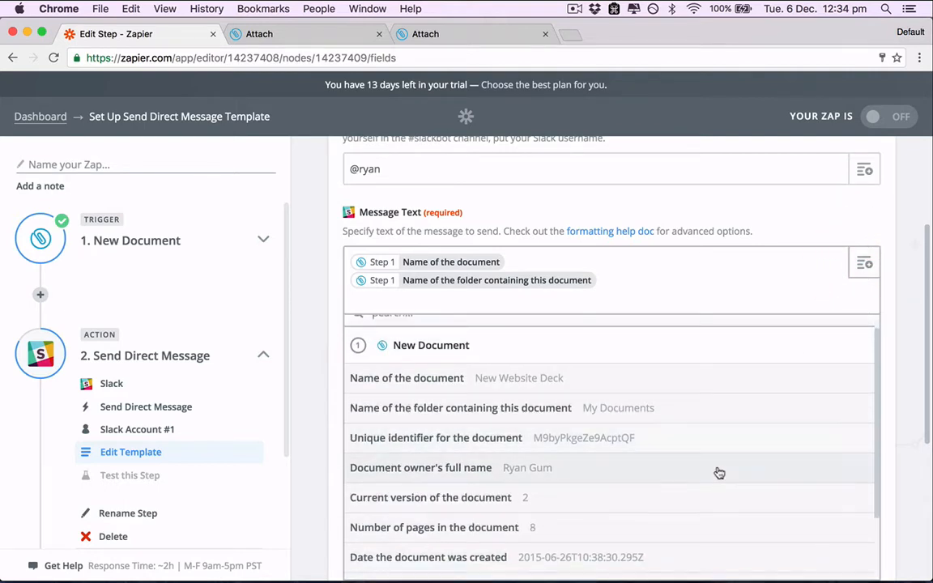
{"action": "left_click", "coordinate": [421, 468]}
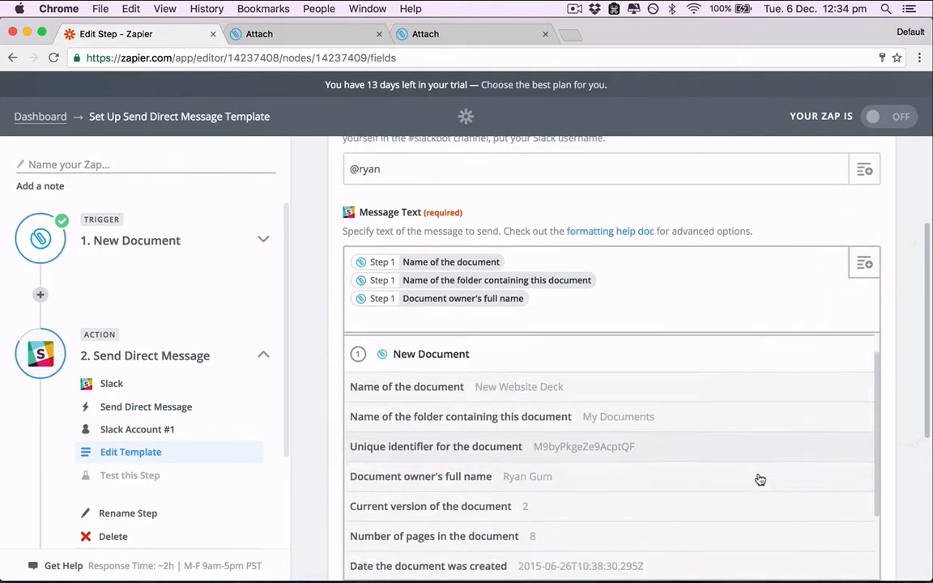
Step: Insert the page count, then add the 'New Document:' heading and 'Doc name' label
{"action": "scroll", "scroll_direction": "down", "scroll_amount": 3}
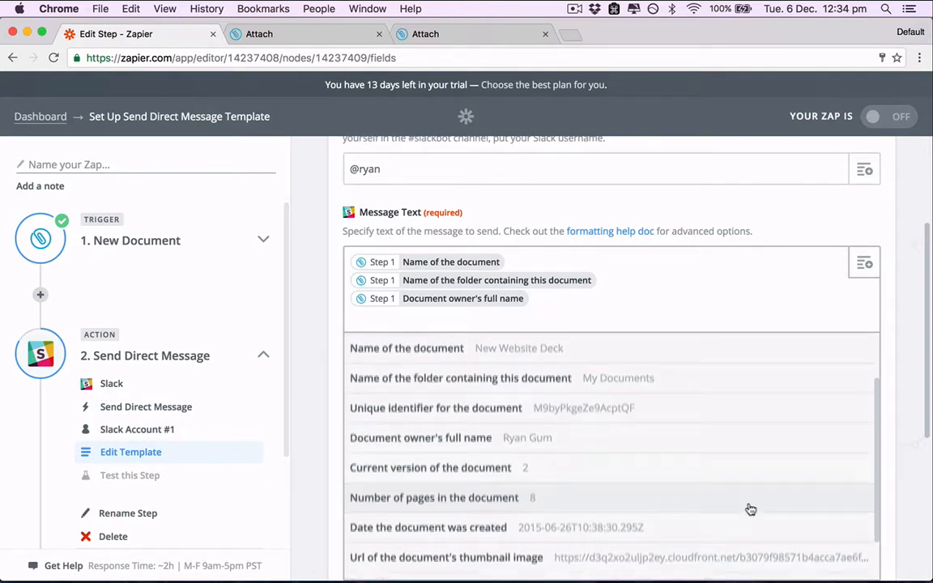
{"action": "scroll", "scroll_direction": "down", "scroll_amount": 3}
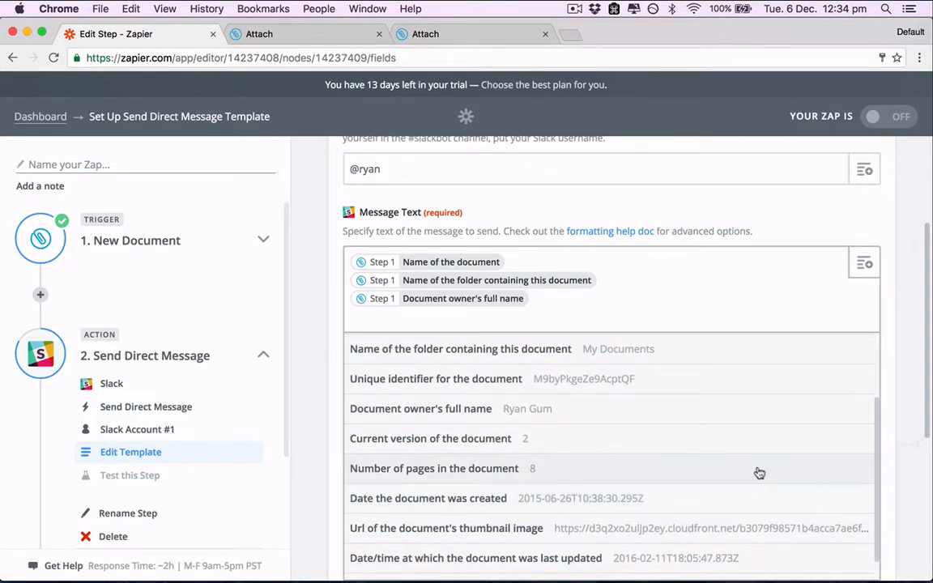
{"action": "left_click", "coordinate": [873, 268]}
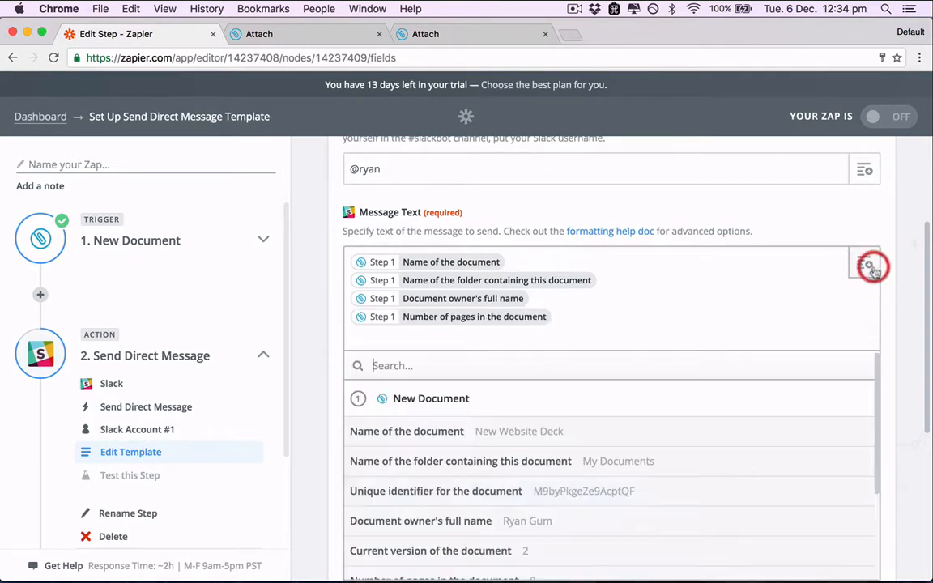
{"action": "scroll", "scroll_direction": "down", "scroll_amount": 3}
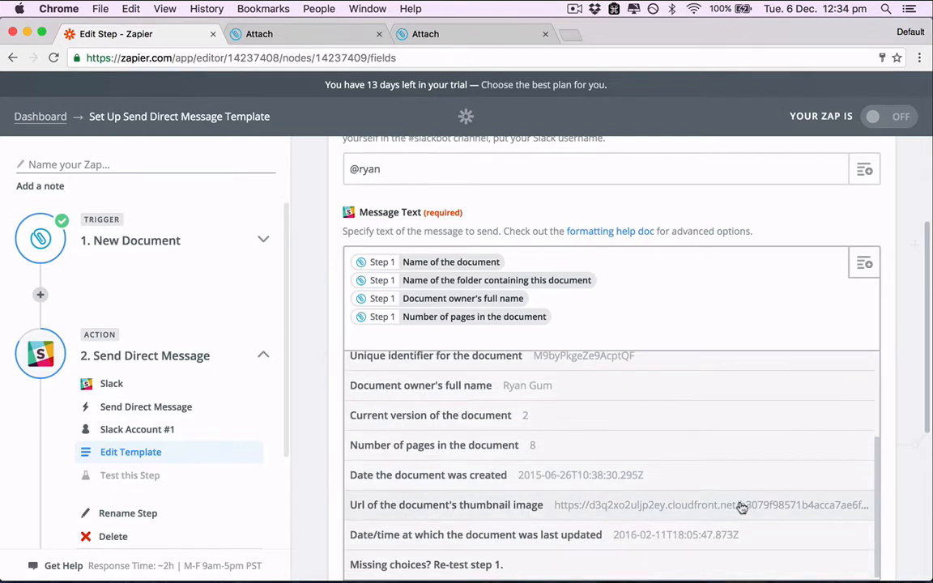
{"action": "mouse_move", "coordinate": [741, 505]}
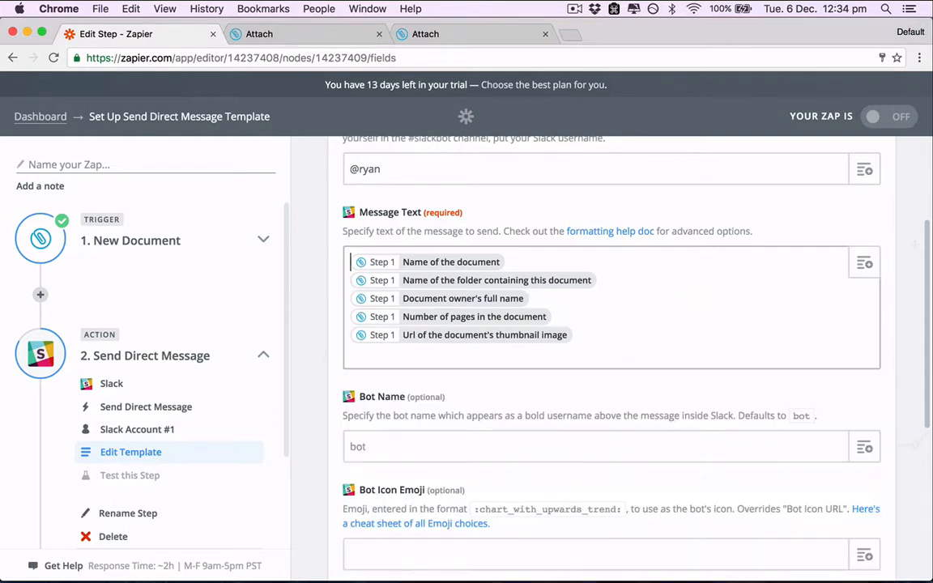
{"action": "type", "text": "New Document:"}
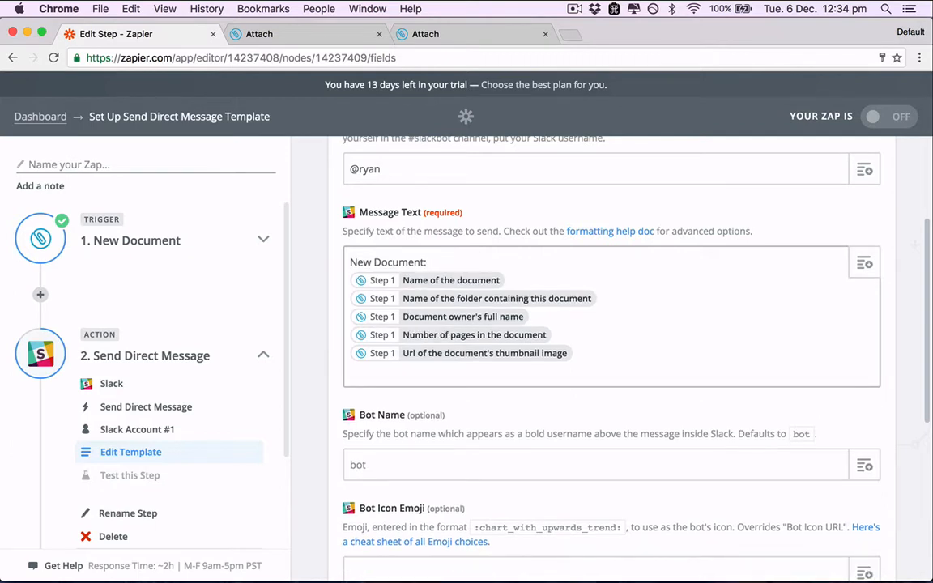
{"action": "type", "text": "Doc n"}
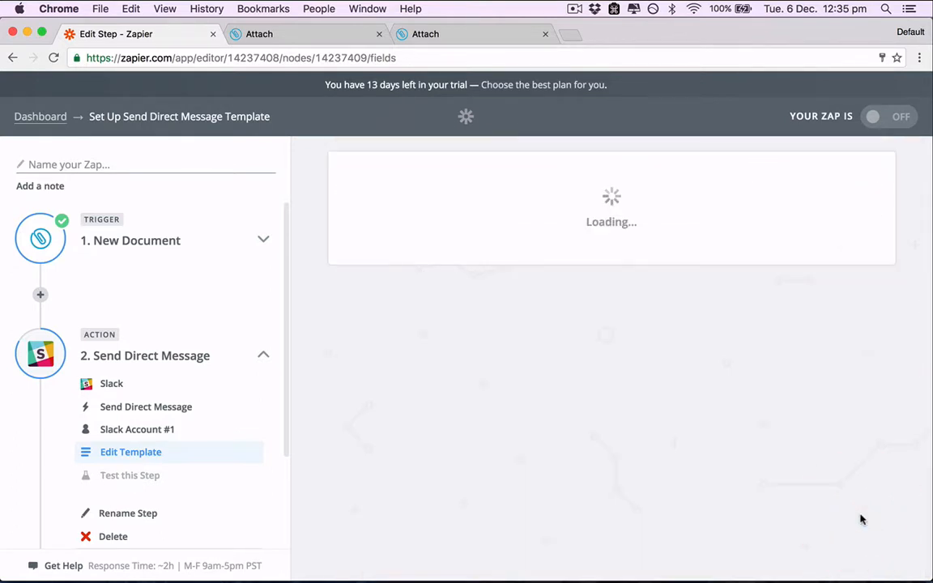
Step: Test the Slack step, finish, and name the Zap 'Attach: New Document Uploaded'
{"action": "left_click", "coordinate": [130, 475]}
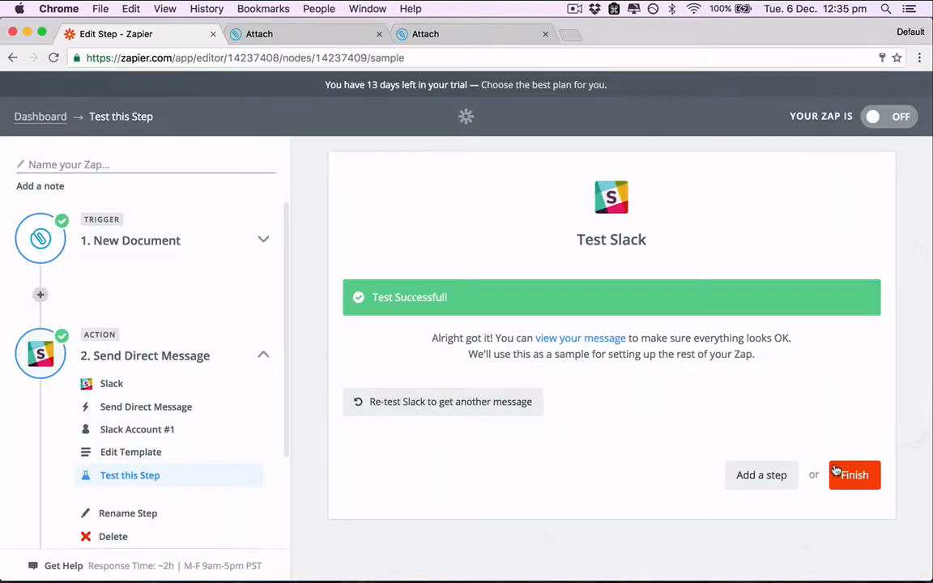
{"action": "left_click", "coordinate": [854, 475]}
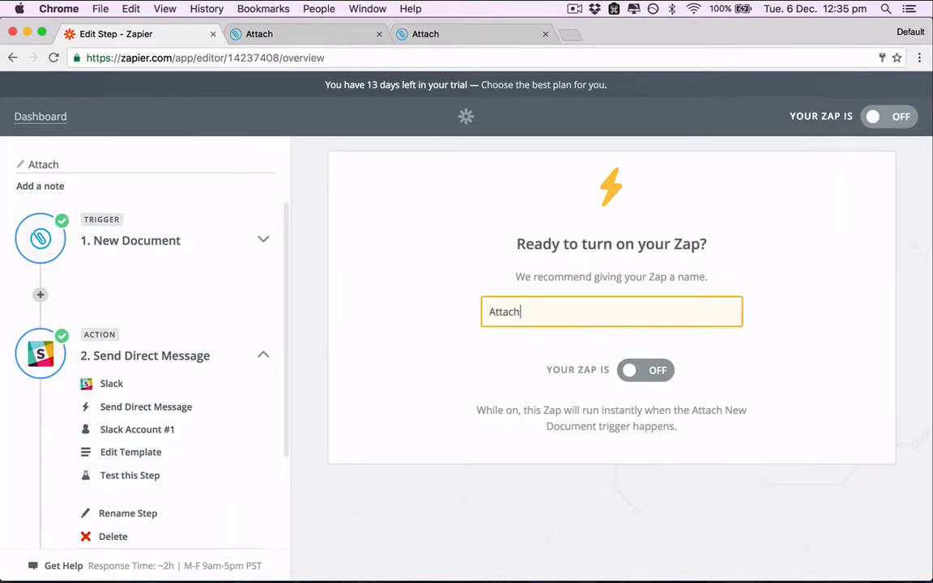
{"action": "type", "text": ": New Document Uploa"}
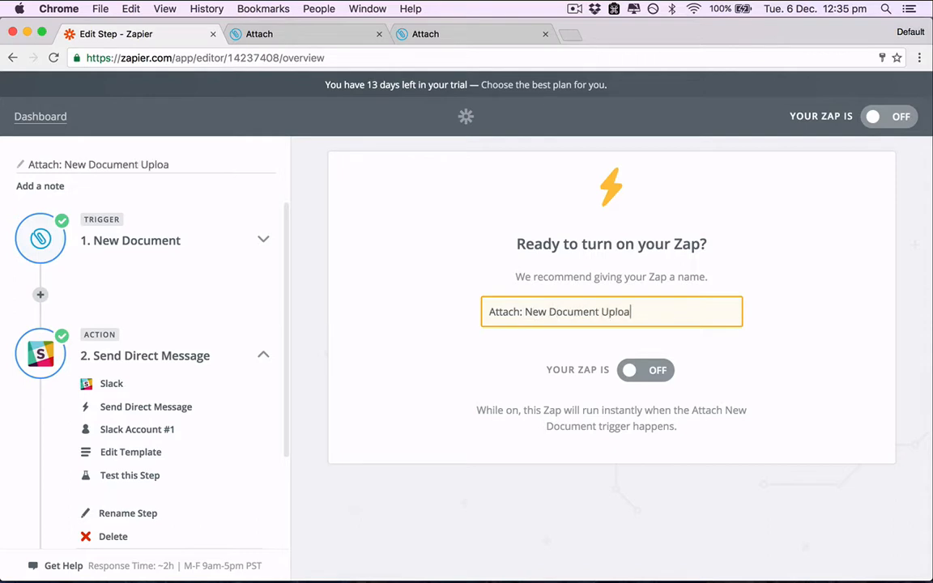
Step: Turn the Zap on and view it on the dashboard with the other two active Zaps
{"action": "left_click", "coordinate": [646, 370]}
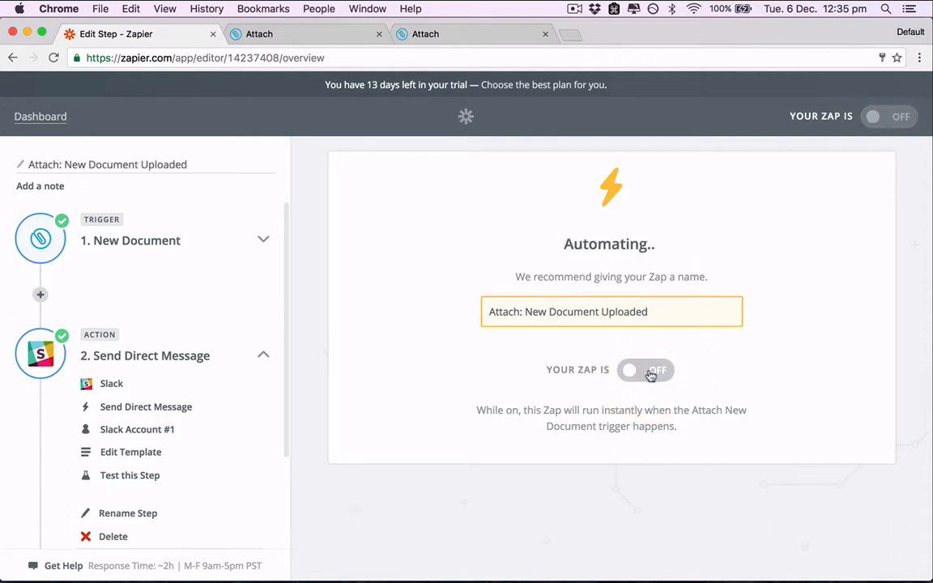
{"action": "left_click", "coordinate": [646, 370]}
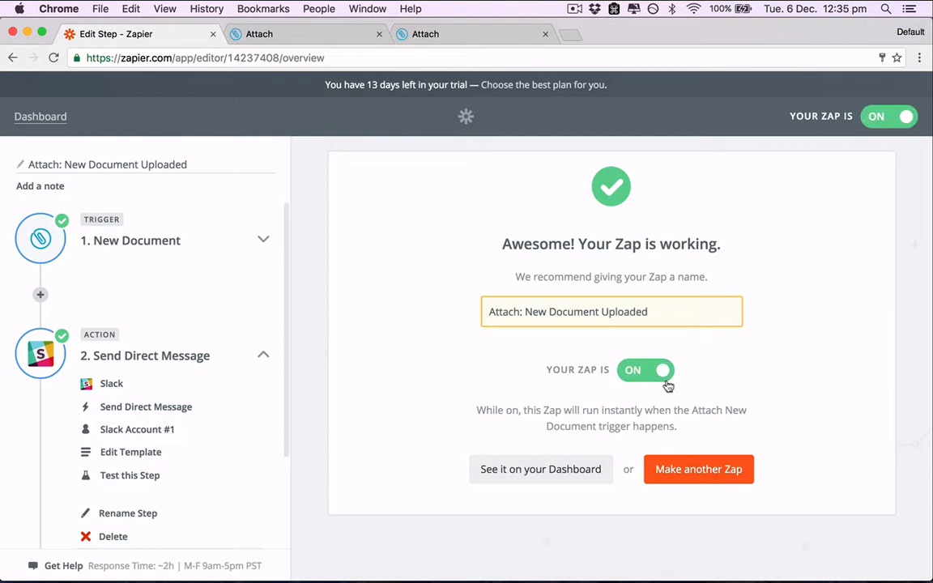
{"action": "left_click", "coordinate": [540, 469]}
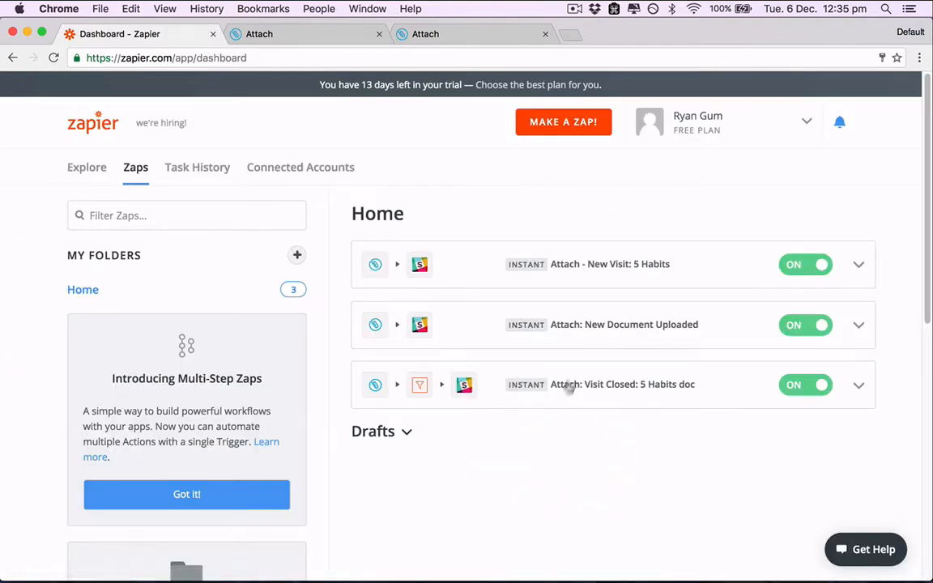
{"action": "mouse_move", "coordinate": [600, 324]}
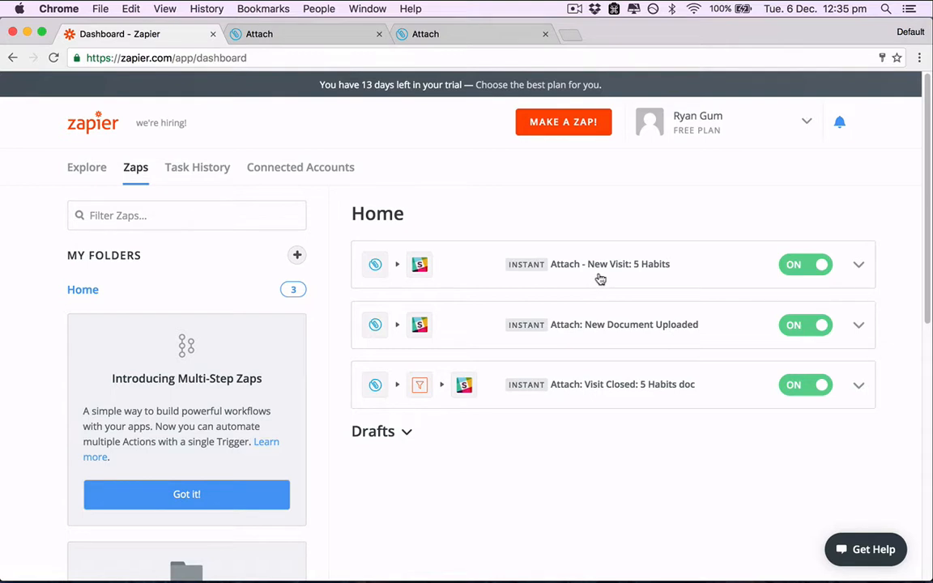
{"action": "mouse_move", "coordinate": [475, 388]}
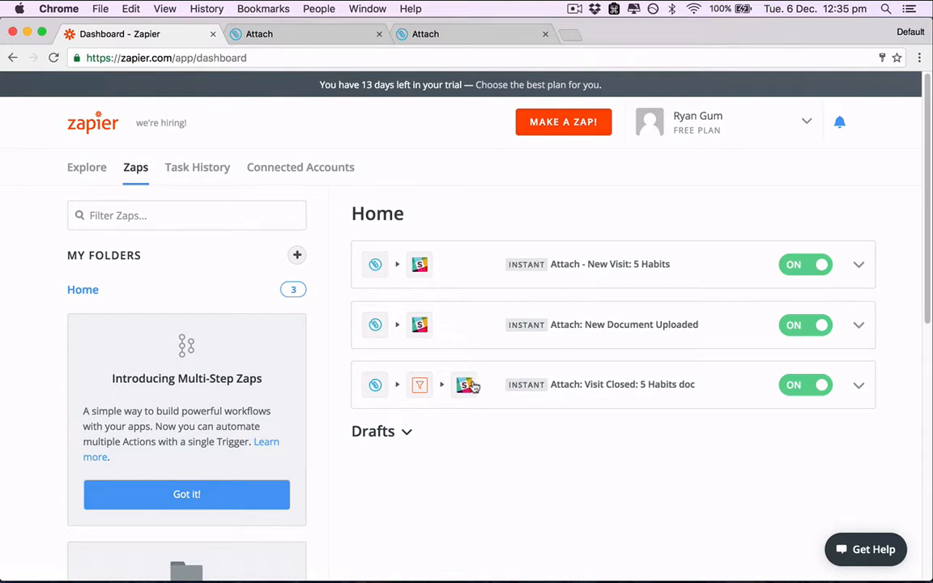
{"action": "mouse_move", "coordinate": [471, 388]}
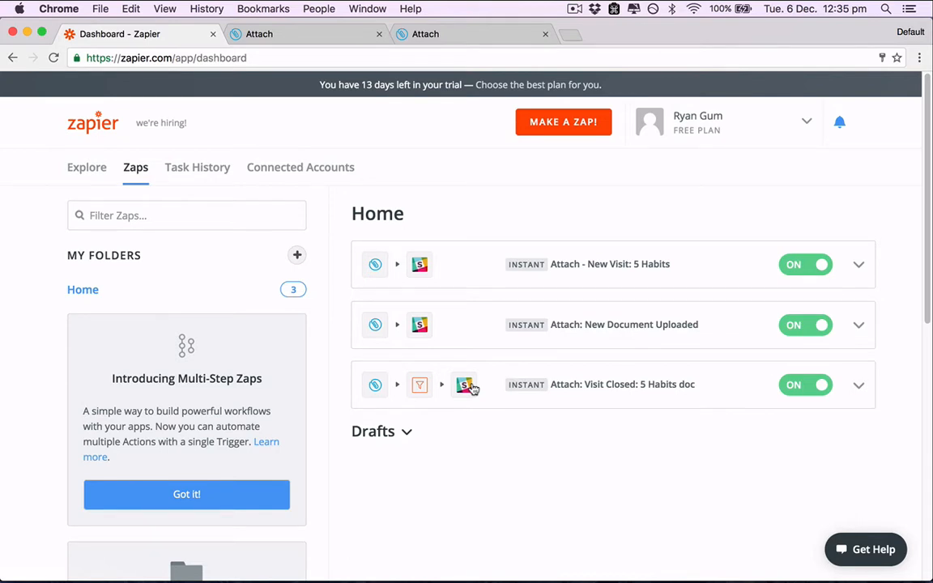
Step: Go to the Explore page of workflow ideas from the dashboard
{"action": "left_click", "coordinate": [86, 167]}
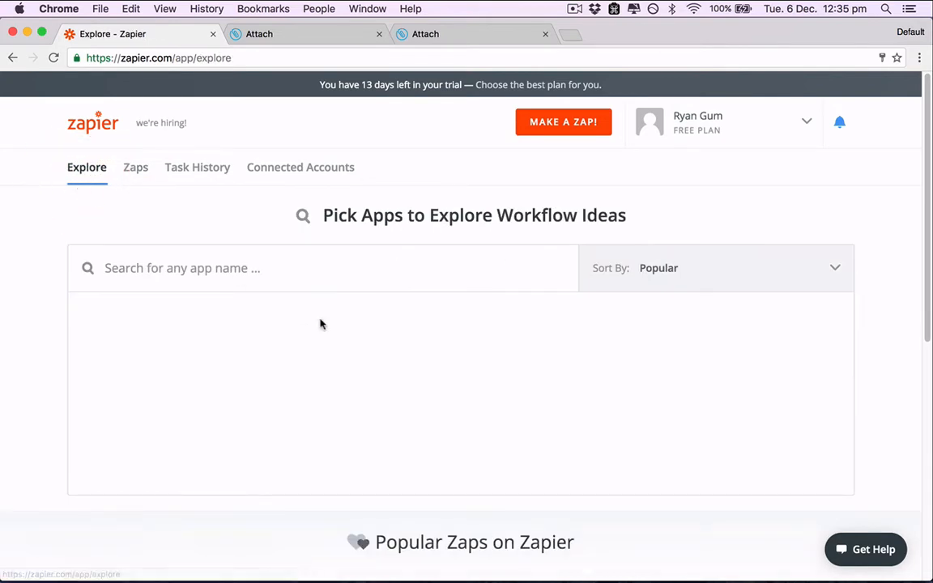